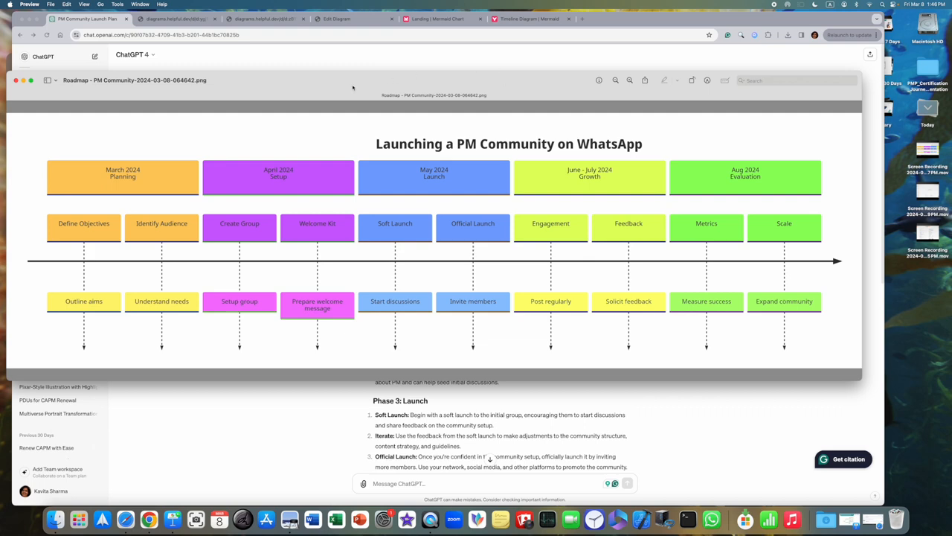
{"action": "mouse_move", "coordinate": [801, 176]}
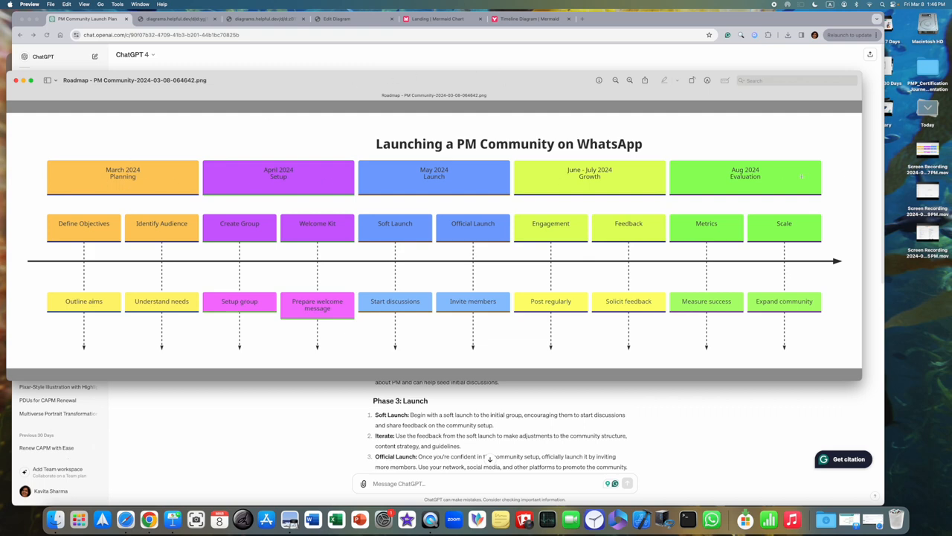
{"action": "mouse_move", "coordinate": [358, 327]}
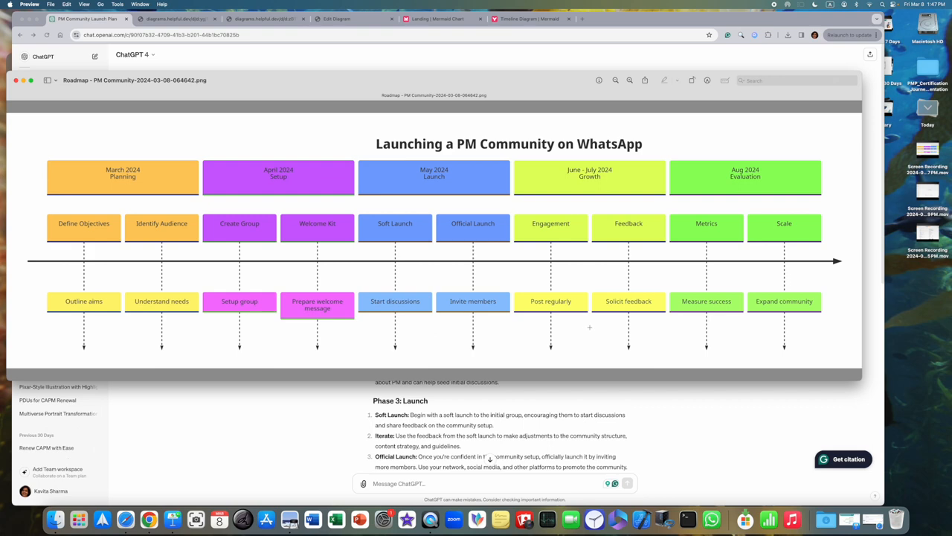
{"action": "mouse_move", "coordinate": [219, 301]}
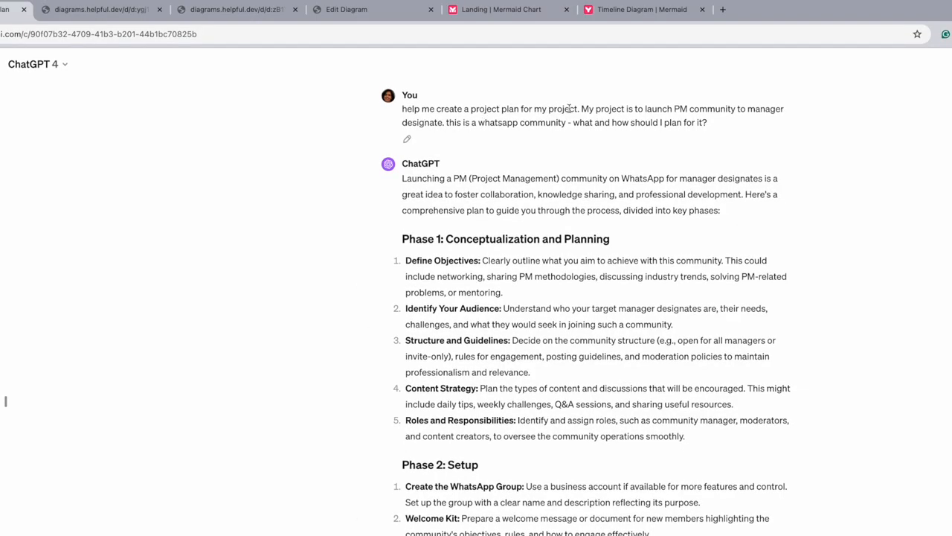
{"action": "mouse_move", "coordinate": [799, 113]}
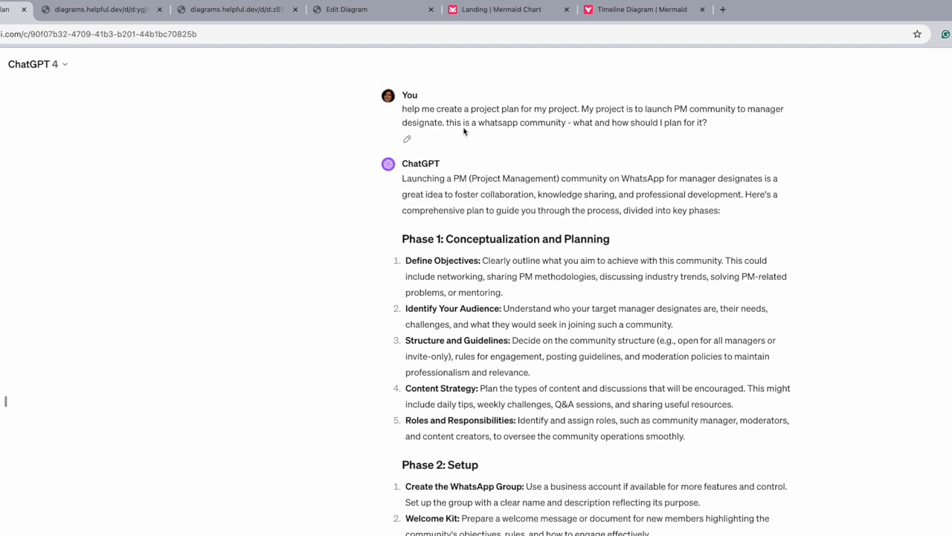
{"action": "mouse_move", "coordinate": [518, 133]}
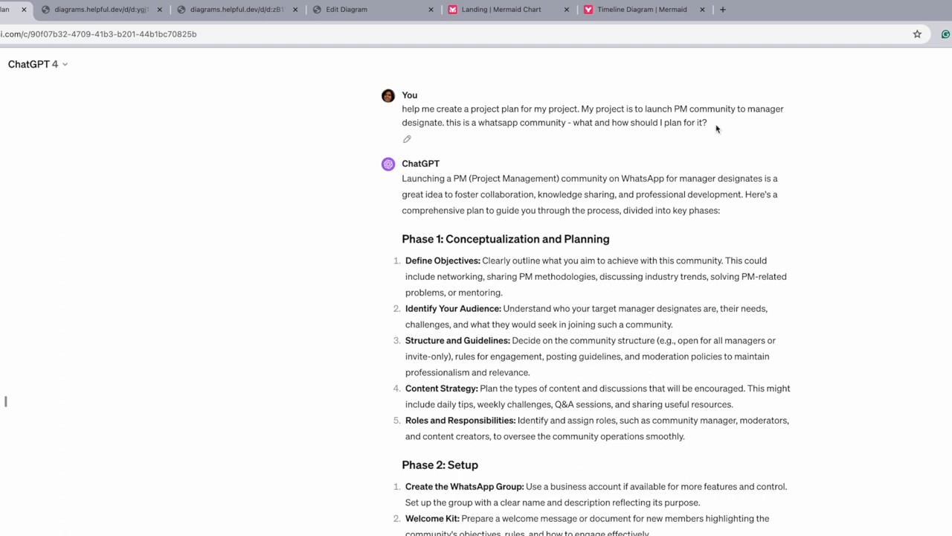
{"action": "mouse_move", "coordinate": [435, 158]}
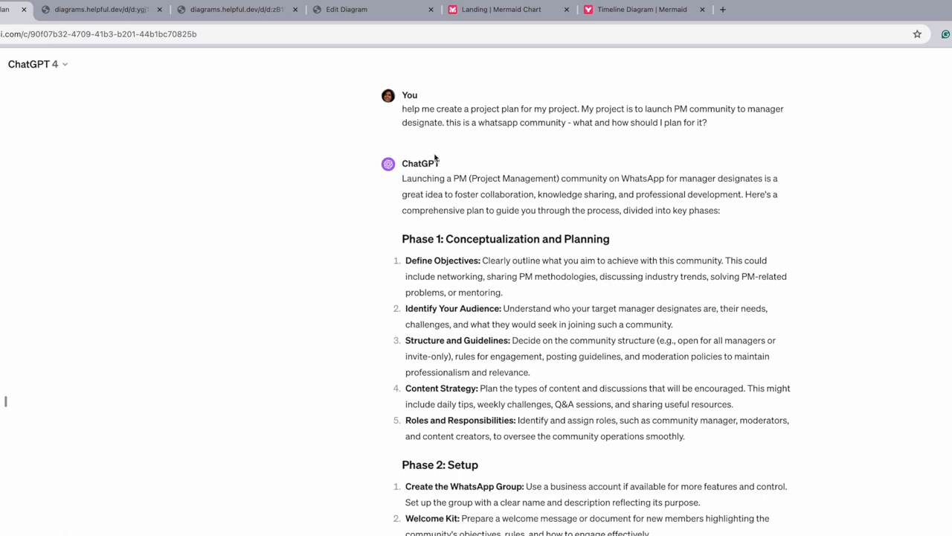
{"action": "mouse_move", "coordinate": [406, 208]}
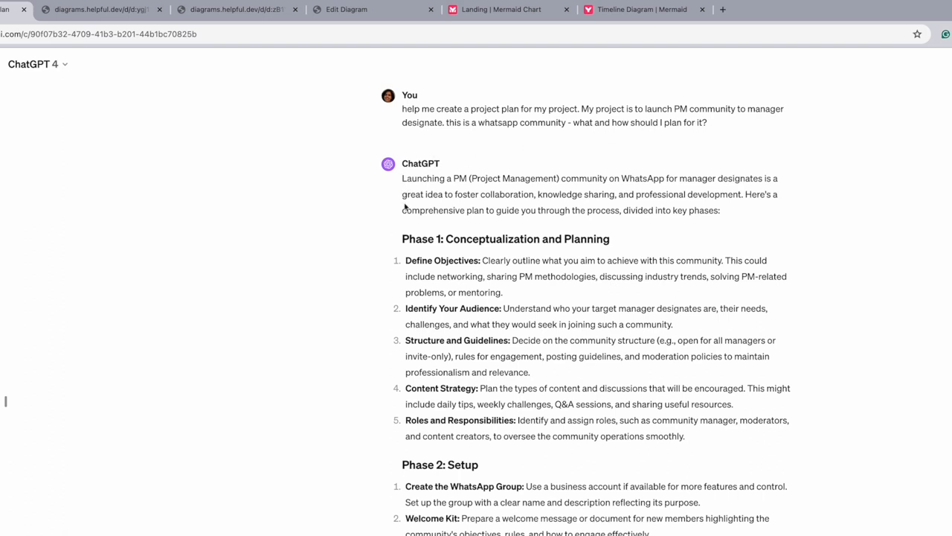
{"action": "mouse_move", "coordinate": [458, 237]}
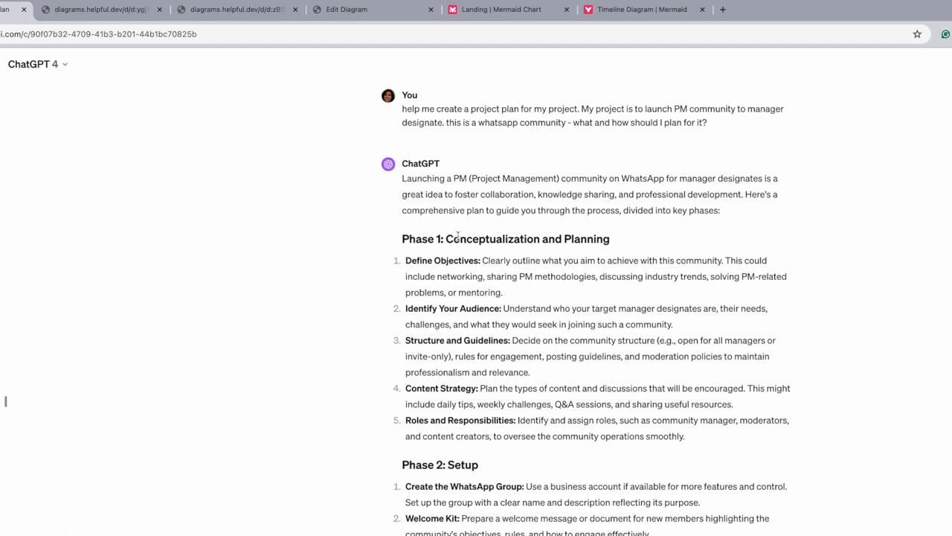
{"action": "mouse_move", "coordinate": [424, 320]}
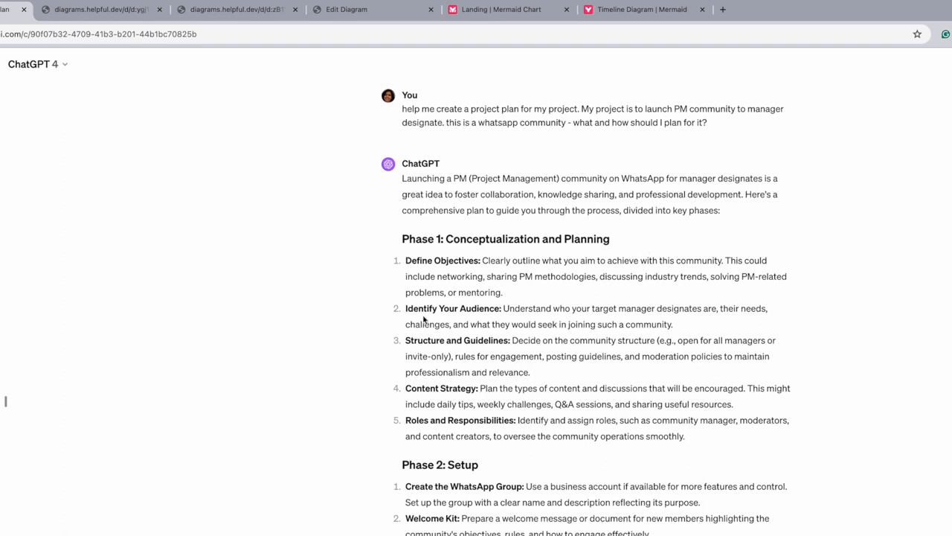
{"action": "mouse_move", "coordinate": [415, 164]}
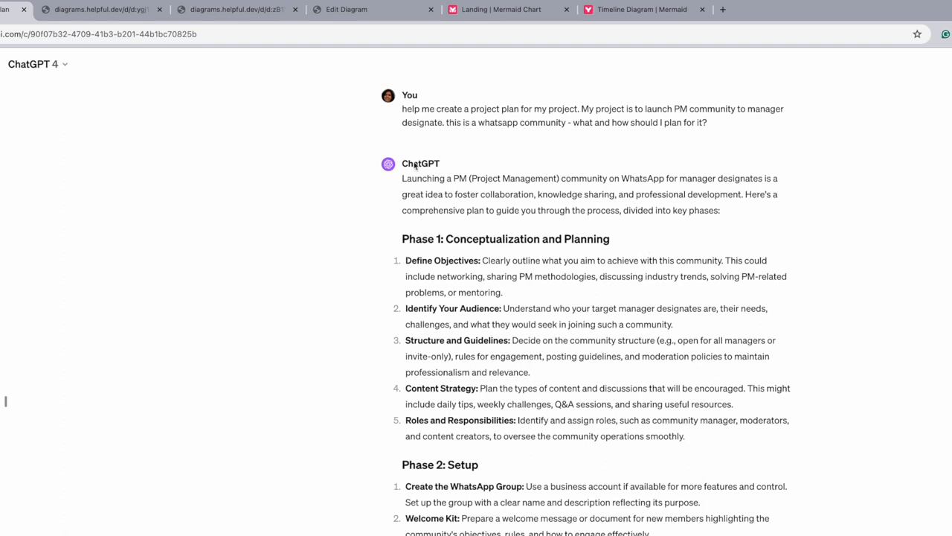
- Scroll through ChatGPT's chat history, then open the custom GPTs explore catalogue
{"action": "scroll", "scroll_direction": "down", "scroll_amount": 3}
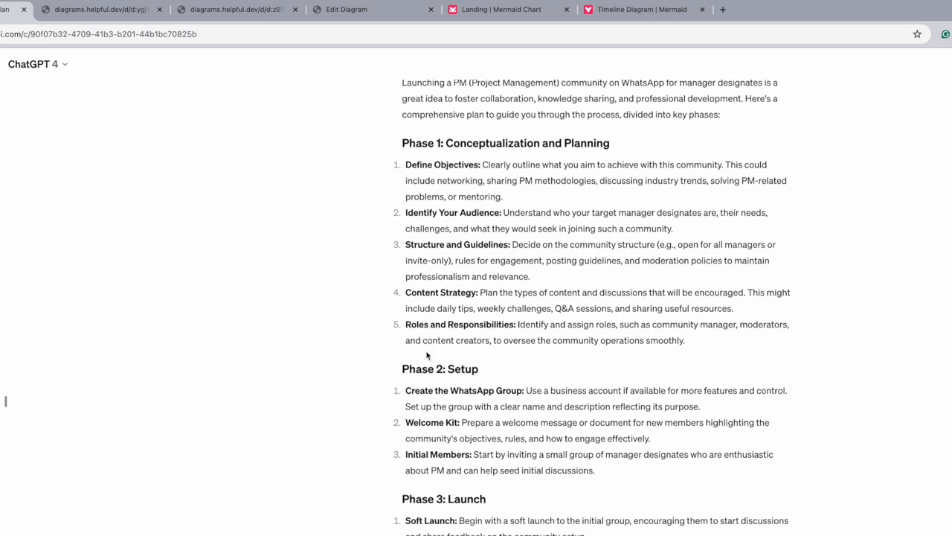
{"action": "mouse_move", "coordinate": [490, 419]}
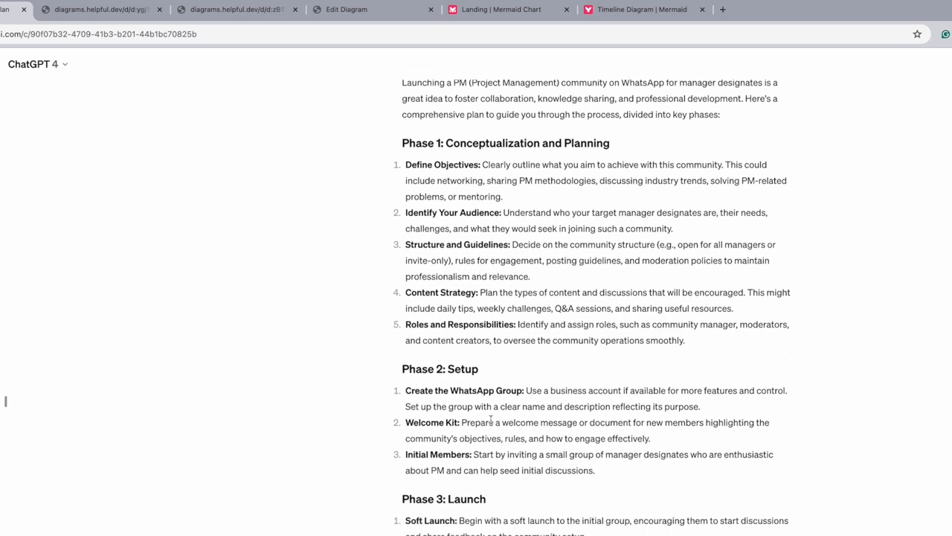
{"action": "scroll", "scroll_direction": "down", "scroll_amount": 3}
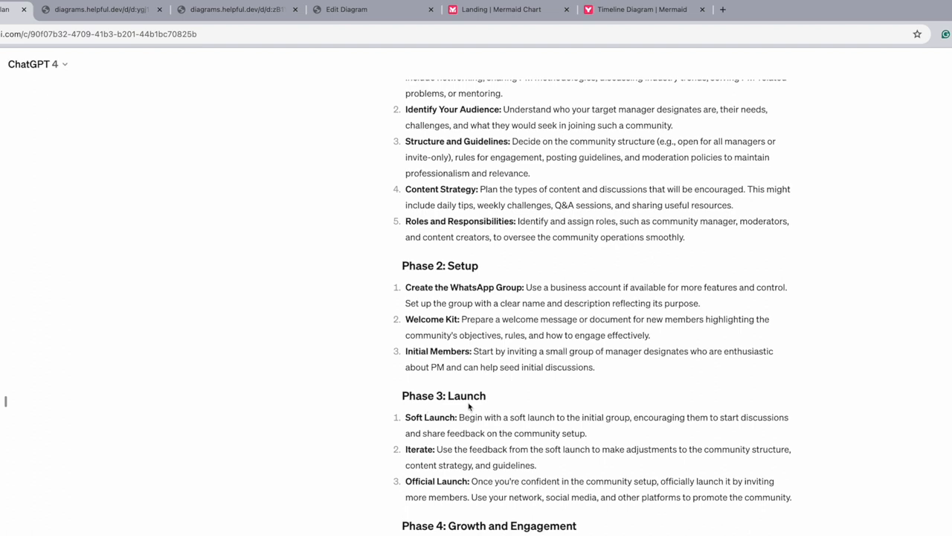
{"action": "scroll", "scroll_direction": "up", "scroll_amount": 3}
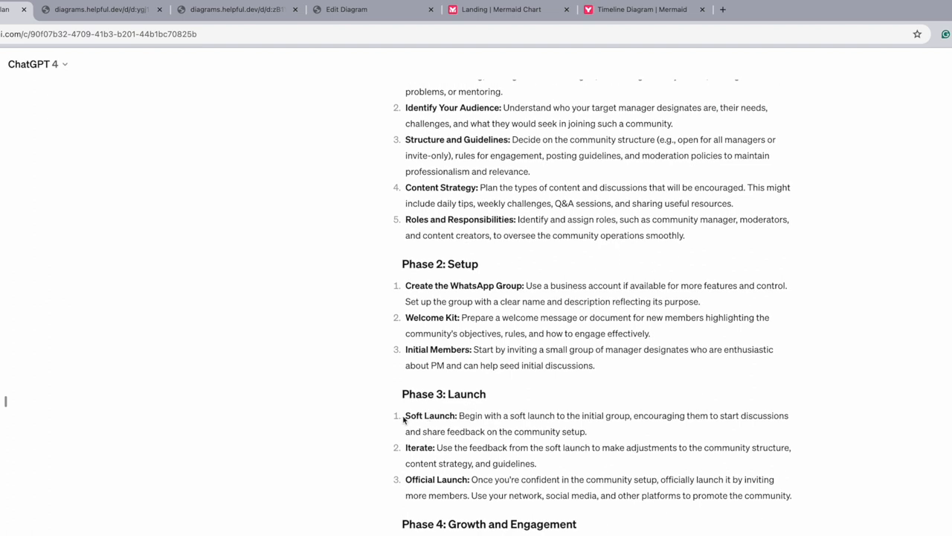
{"action": "mouse_move", "coordinate": [468, 482]}
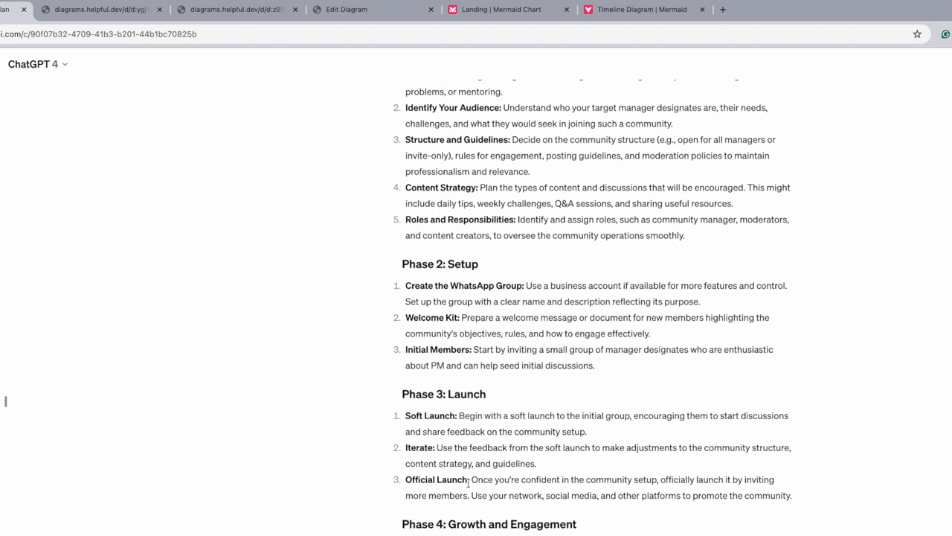
{"action": "scroll", "scroll_direction": "down", "scroll_amount": 3}
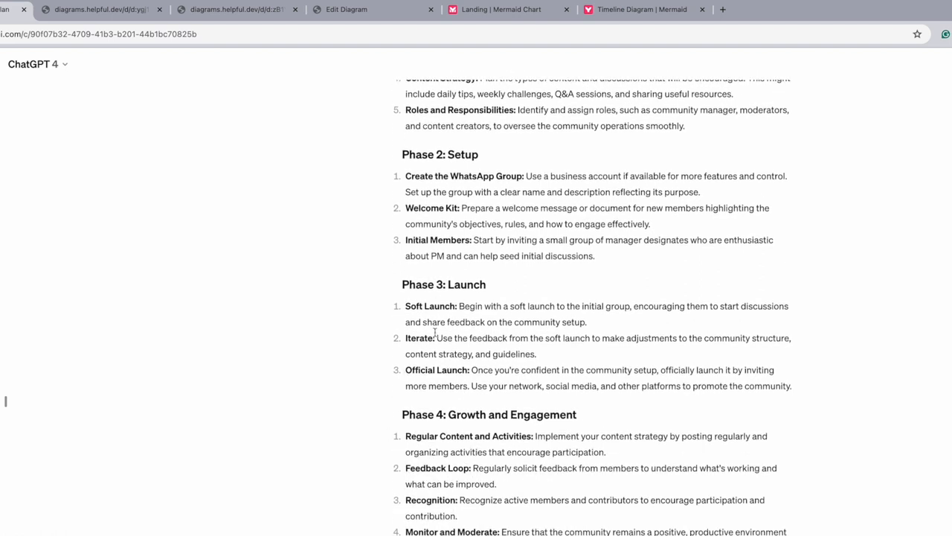
{"action": "scroll", "scroll_direction": "down", "scroll_amount": 3}
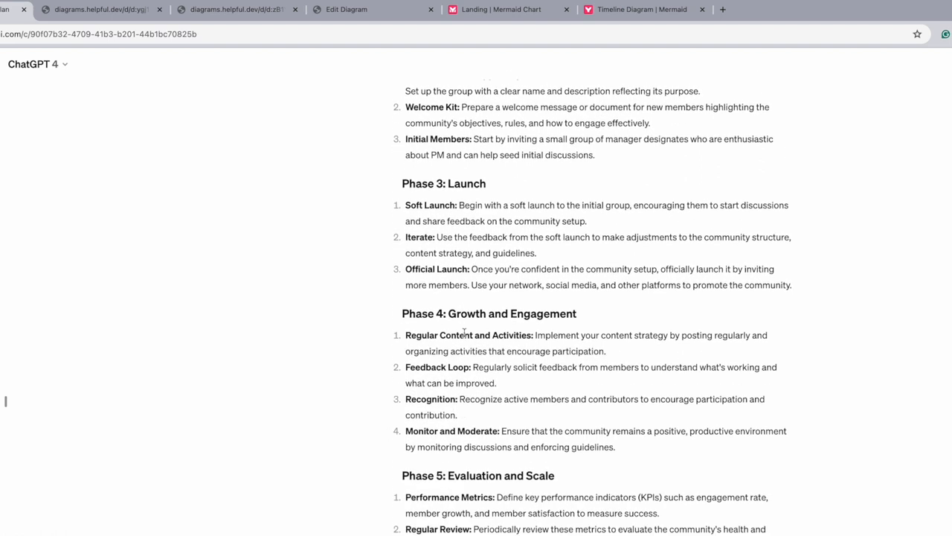
{"action": "mouse_move", "coordinate": [558, 344]}
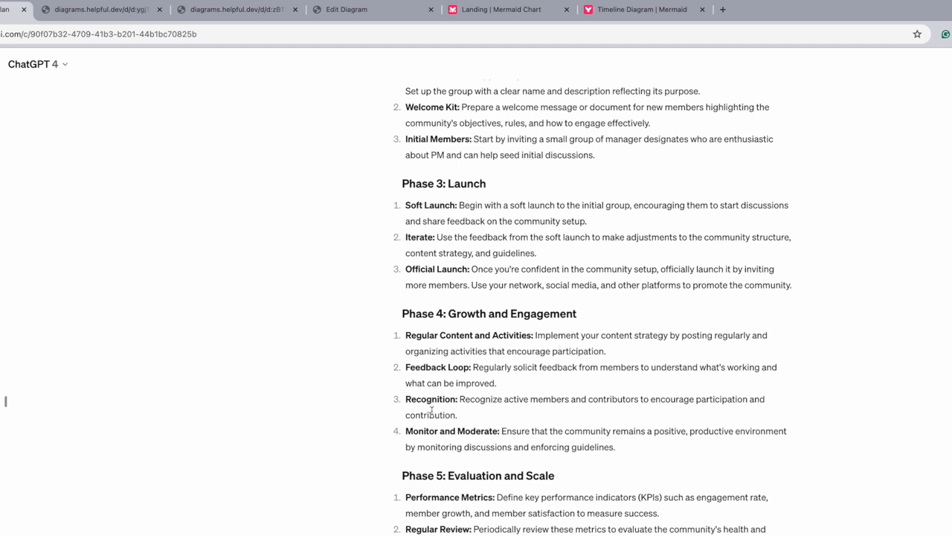
{"action": "scroll", "scroll_direction": "down", "scroll_amount": 3}
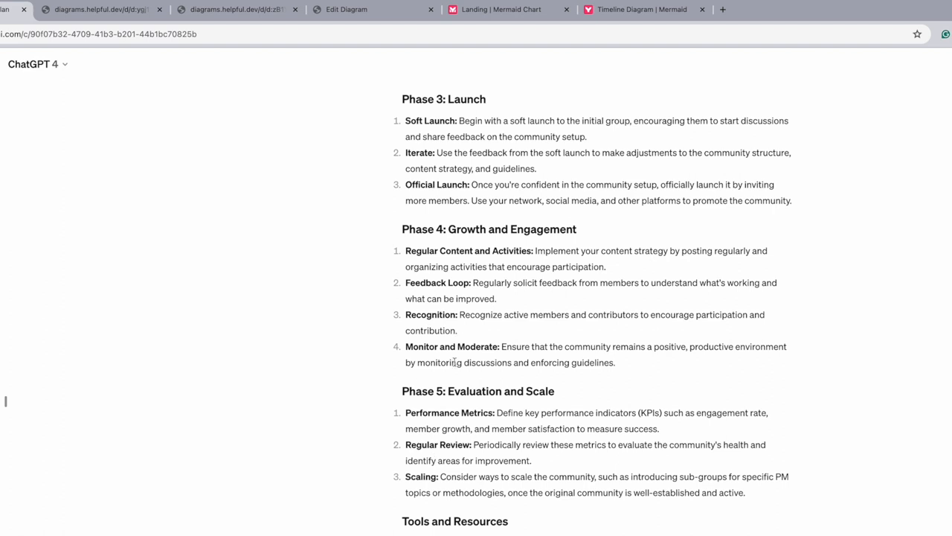
{"action": "mouse_move", "coordinate": [562, 399]}
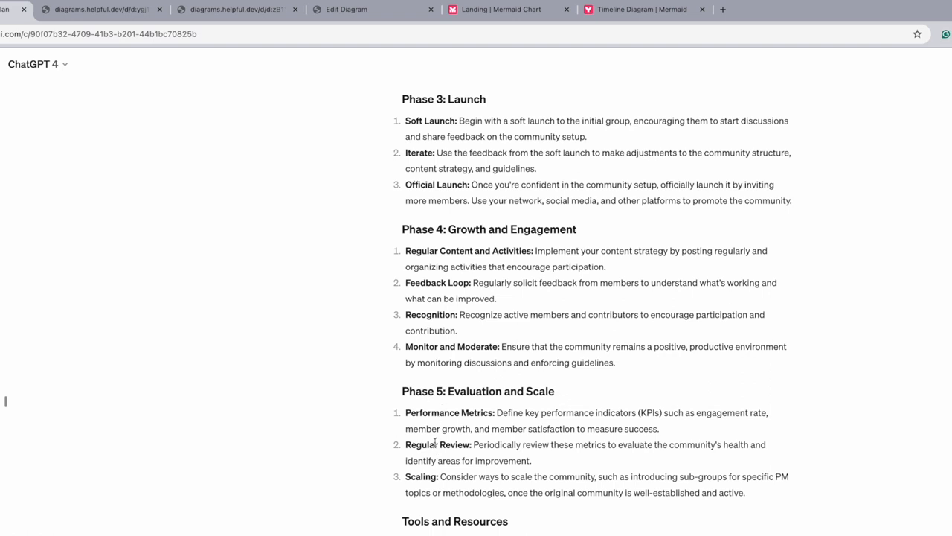
{"action": "mouse_move", "coordinate": [428, 518]}
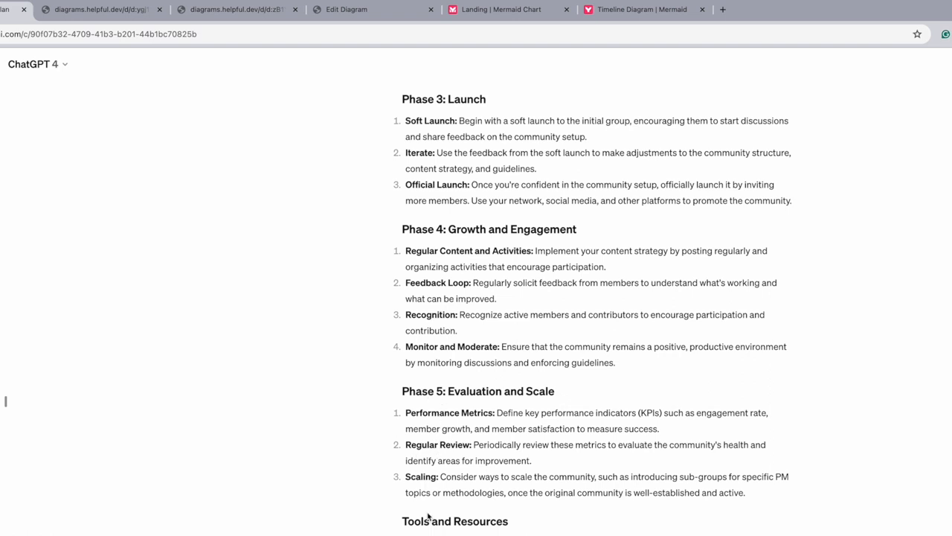
{"action": "scroll", "scroll_direction": "down", "scroll_amount": 3}
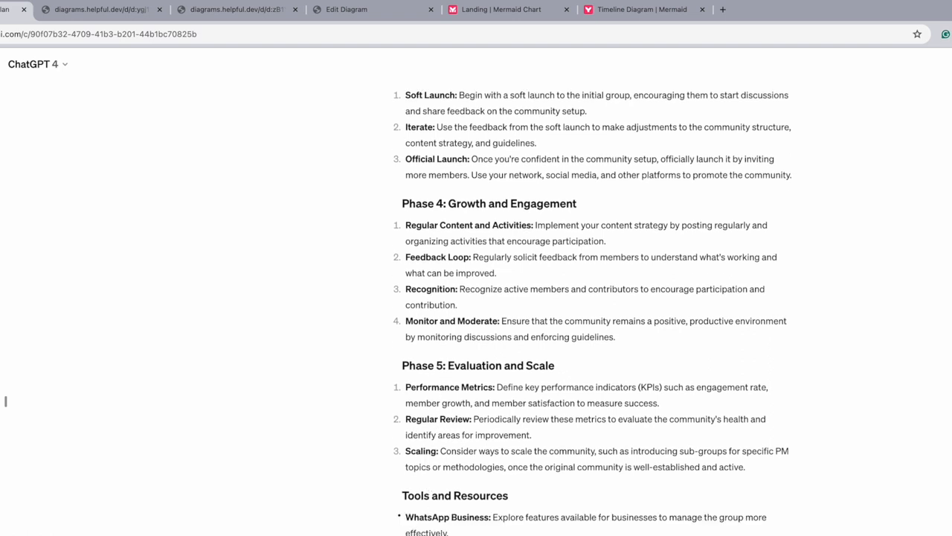
{"action": "scroll", "scroll_direction": "up", "scroll_amount": 3}
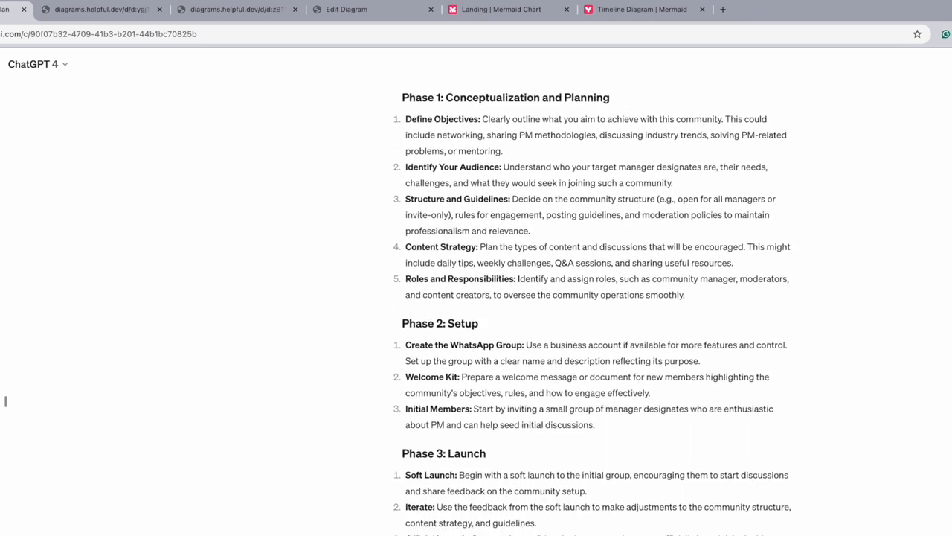
{"action": "scroll", "scroll_direction": "down", "scroll_amount": 3}
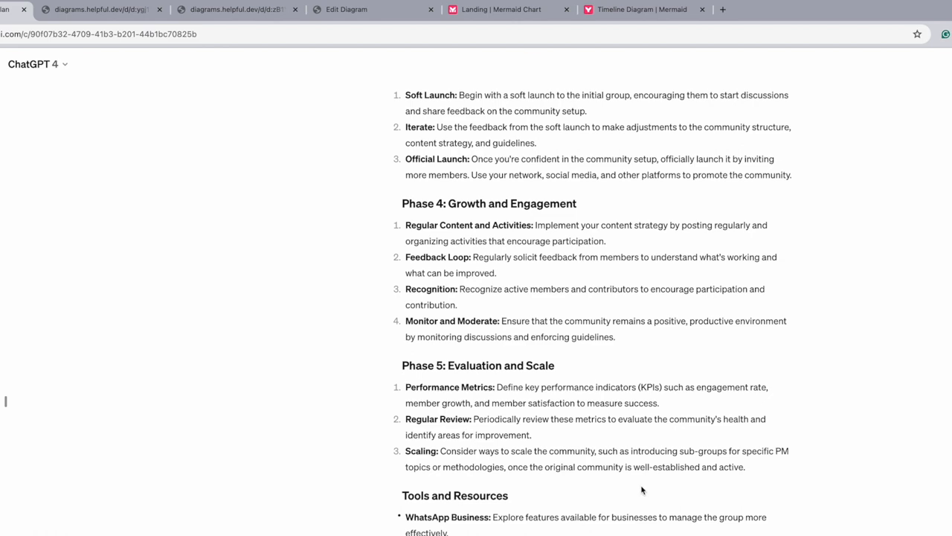
{"action": "mouse_move", "coordinate": [189, 311]}
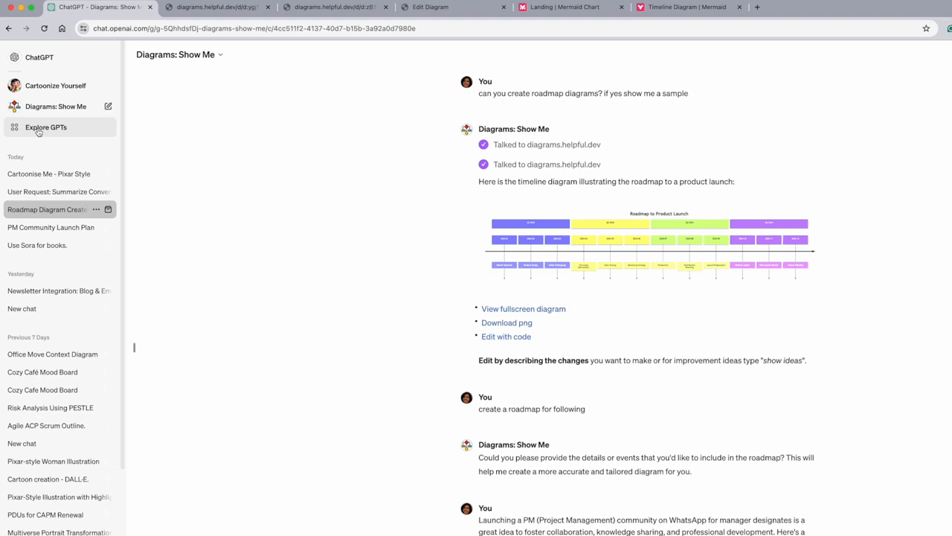
{"action": "left_click", "coordinate": [46, 127]}
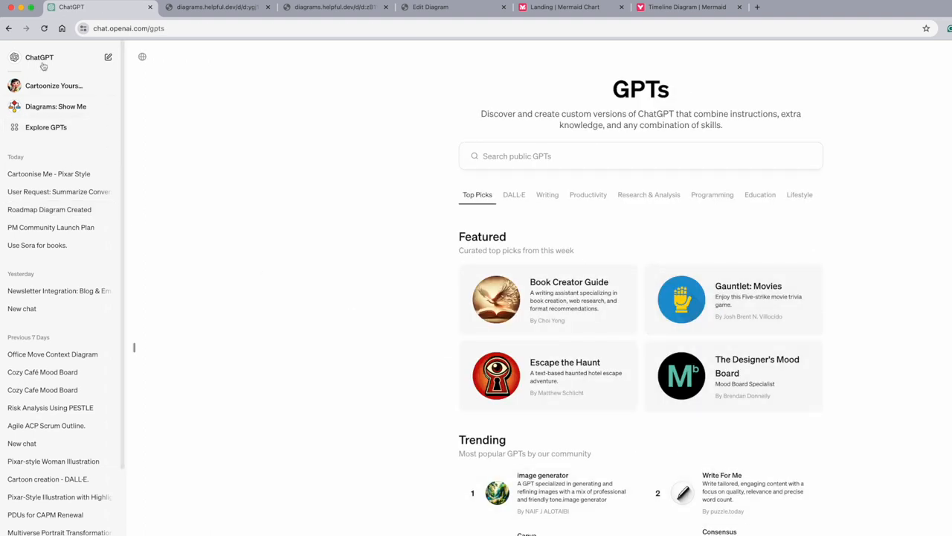
{"action": "mouse_move", "coordinate": [56, 107]}
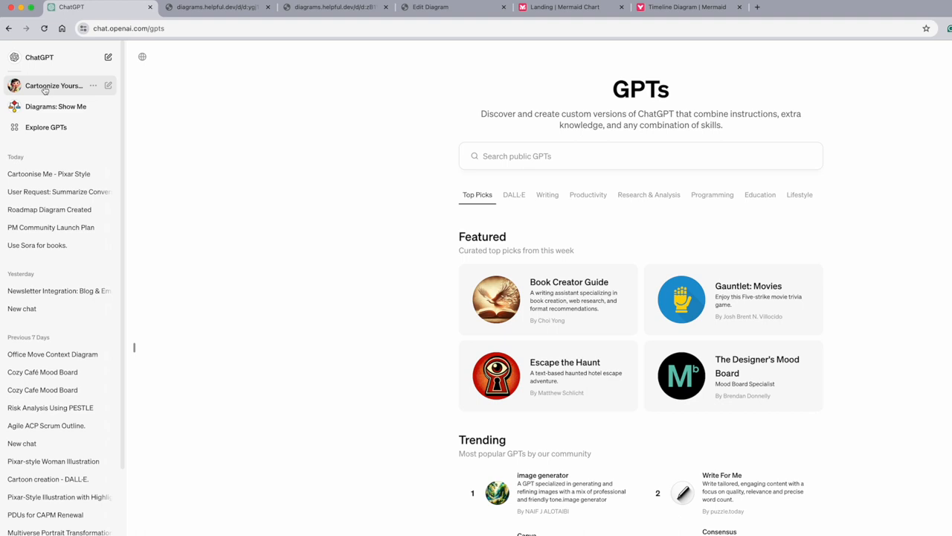
{"action": "mouse_move", "coordinate": [44, 92]}
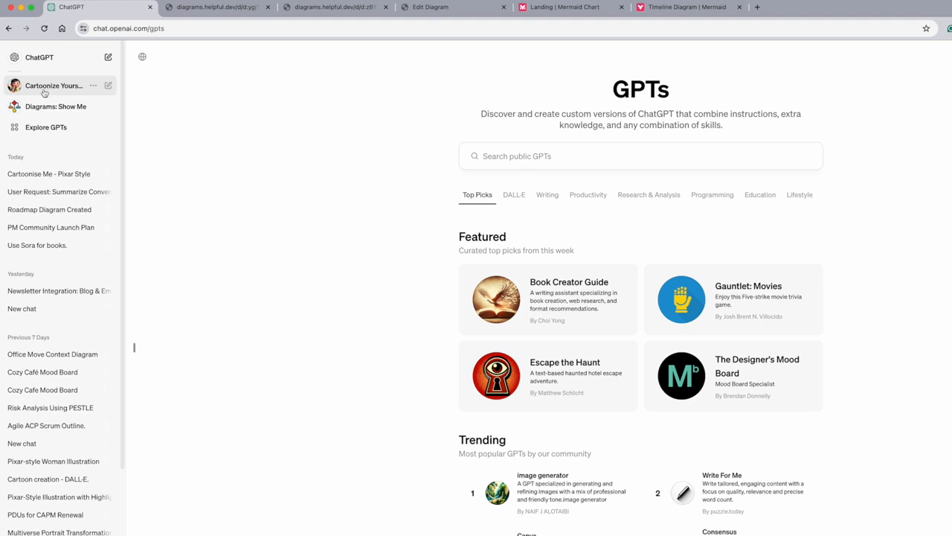
{"action": "mouse_move", "coordinate": [52, 106]}
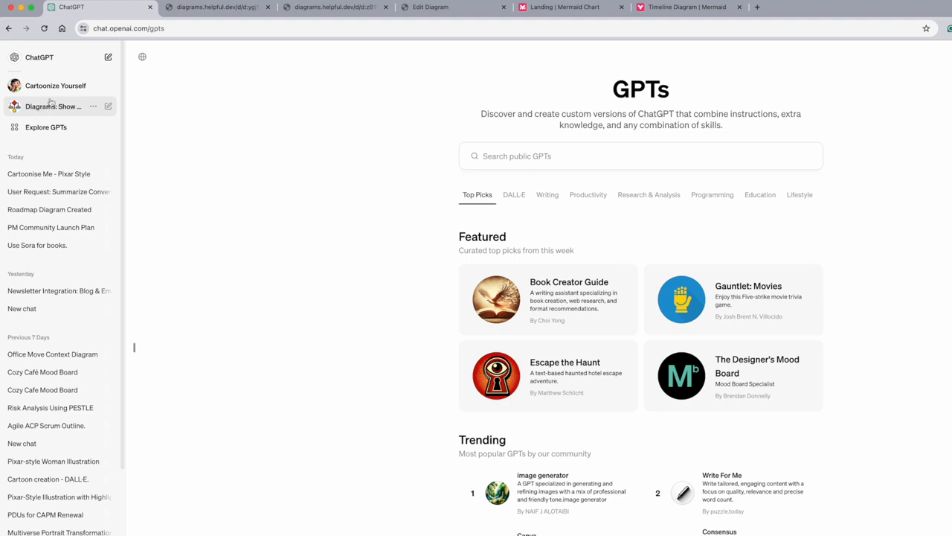
{"action": "mouse_move", "coordinate": [52, 104]}
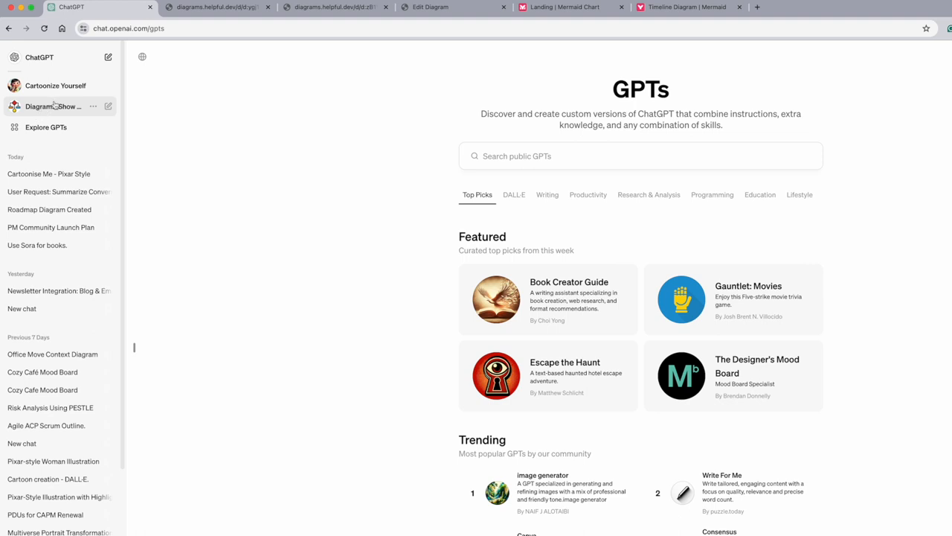
{"action": "mouse_move", "coordinate": [747, 281]}
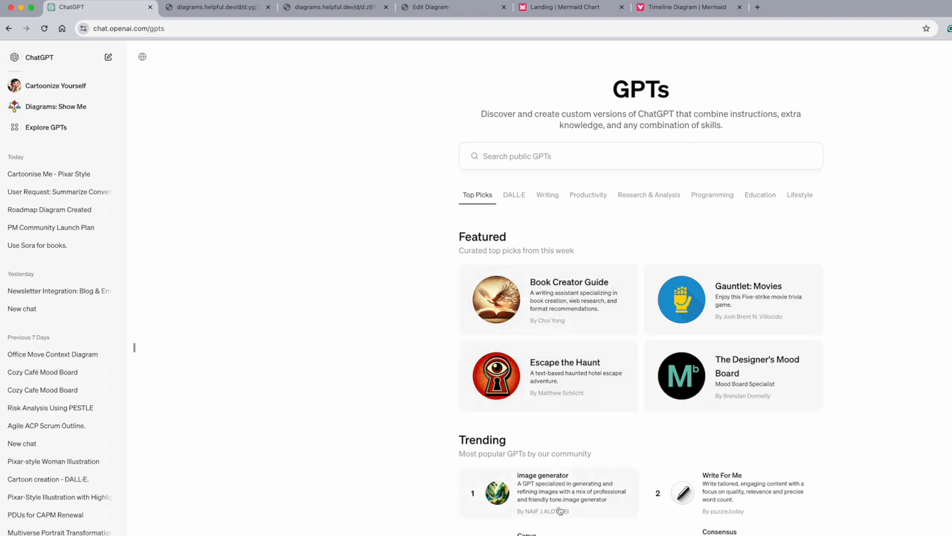
- Scroll down through the featured and trending custom GPTs in the store
{"action": "scroll", "scroll_direction": "down", "scroll_amount": 3}
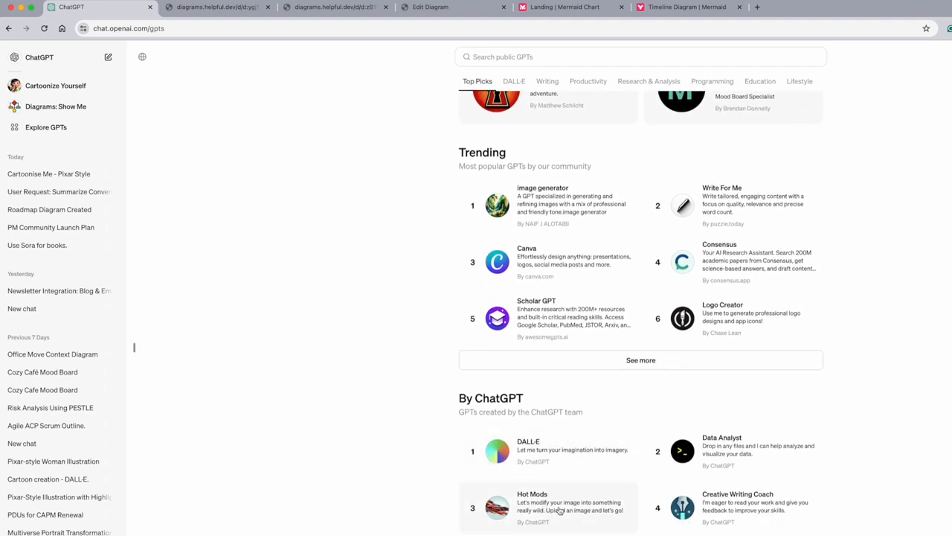
{"action": "scroll", "scroll_direction": "down", "scroll_amount": 3}
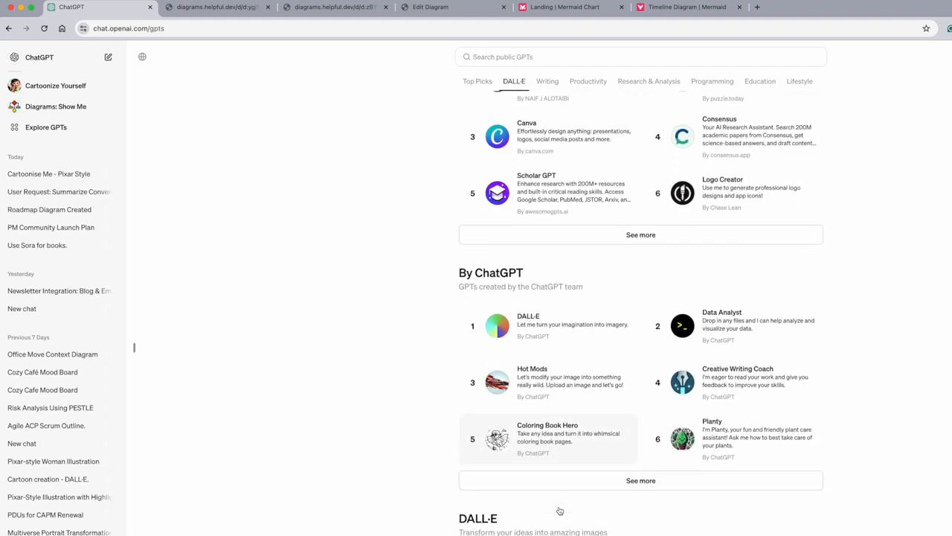
{"action": "scroll", "scroll_direction": "down", "scroll_amount": 3}
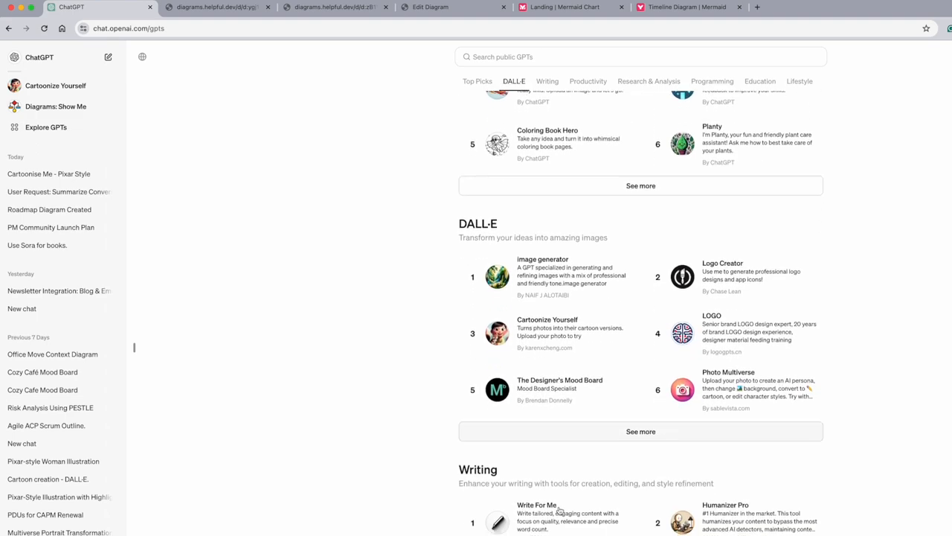
{"action": "scroll", "scroll_direction": "down", "scroll_amount": 3}
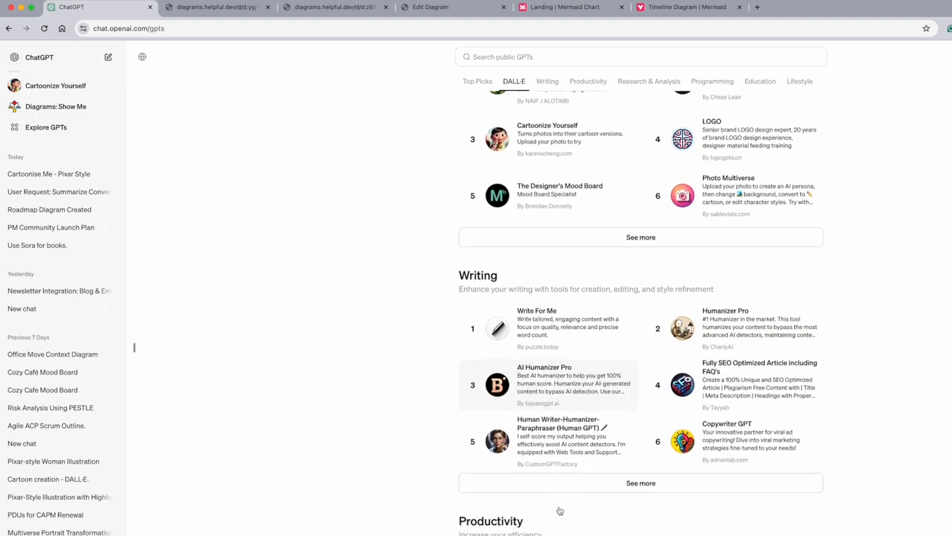
{"action": "scroll", "scroll_direction": "down", "scroll_amount": 3}
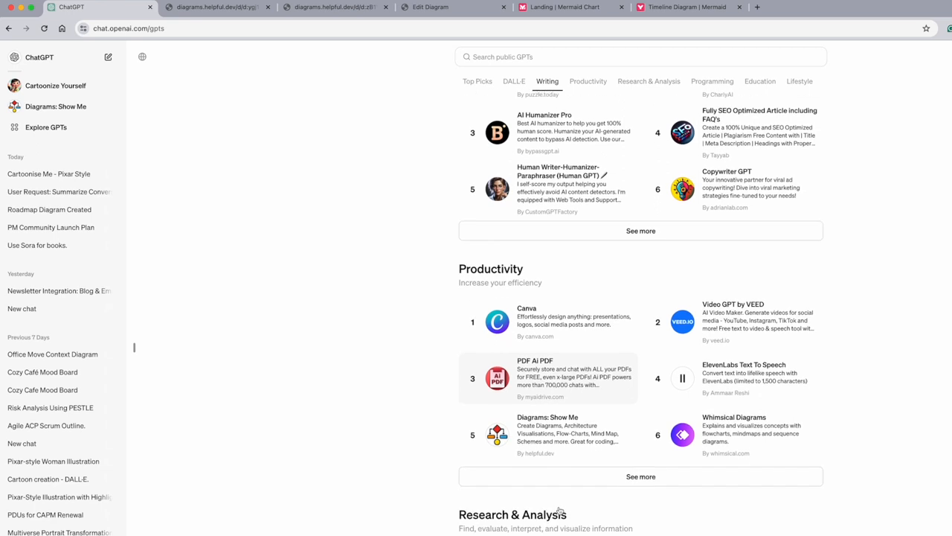
{"action": "scroll", "scroll_direction": "down", "scroll_amount": 3}
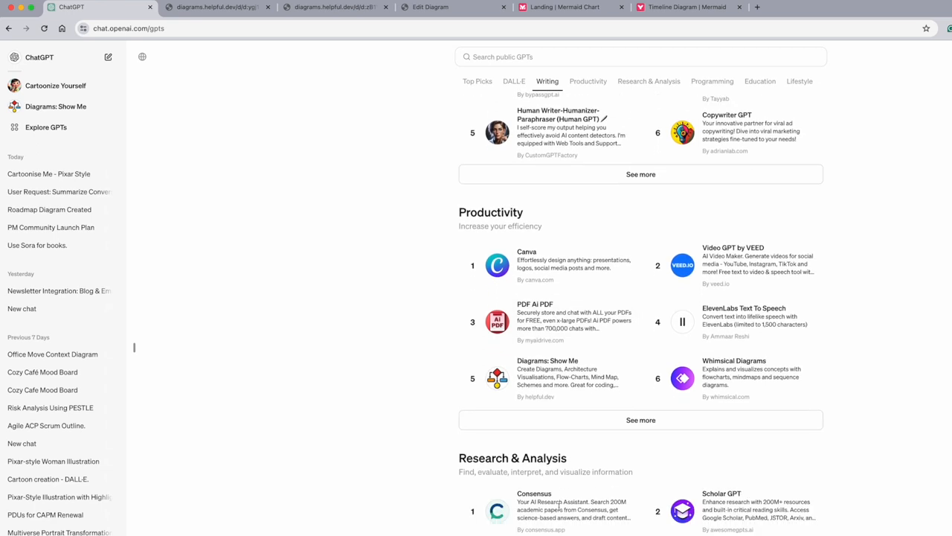
{"action": "scroll", "scroll_direction": "down", "scroll_amount": 3}
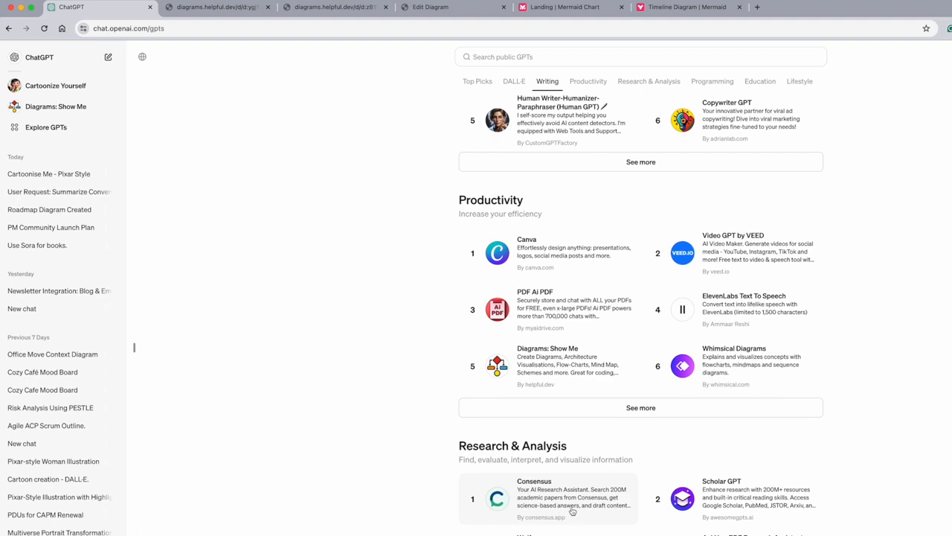
- Visit Research & Analysis, return to Productivity, and expand it with See more
{"action": "left_click", "coordinate": [648, 82]}
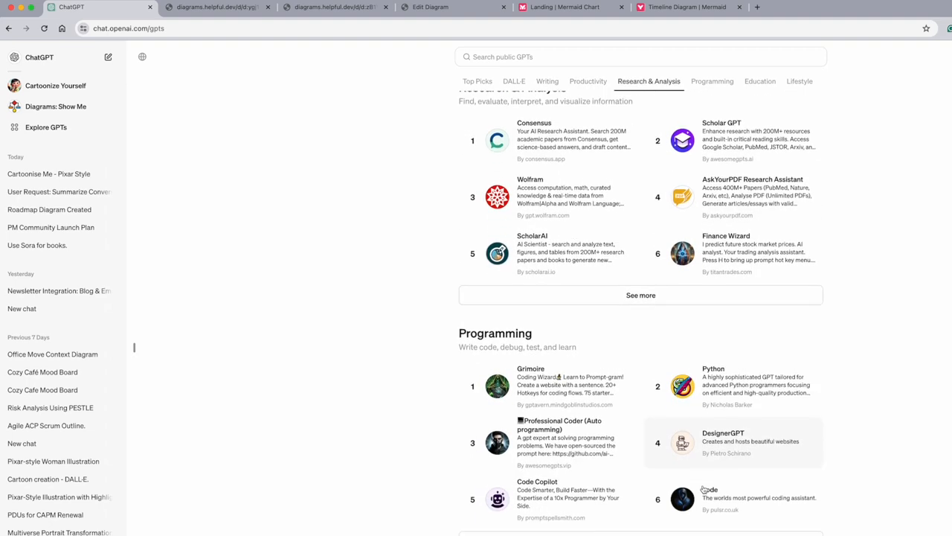
{"action": "left_click", "coordinate": [759, 81]}
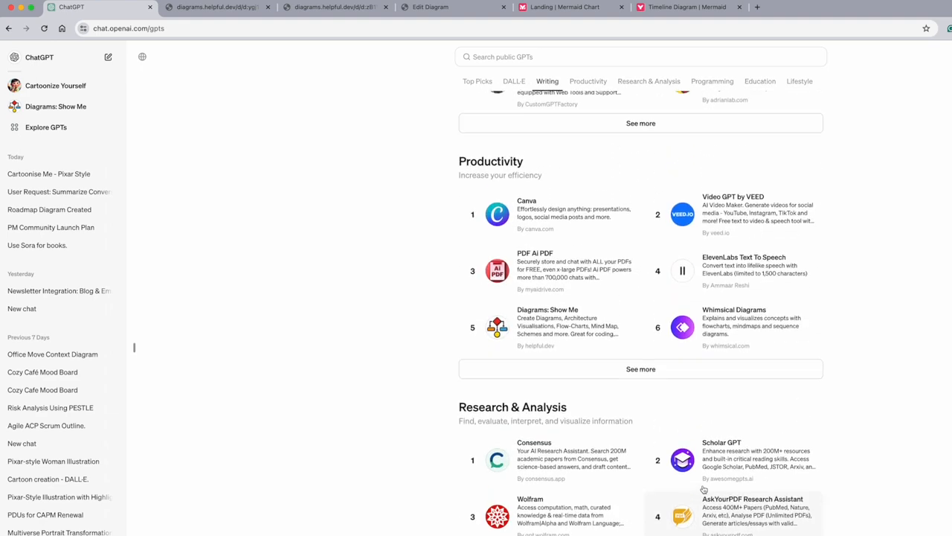
{"action": "scroll", "scroll_direction": "down", "scroll_amount": 3}
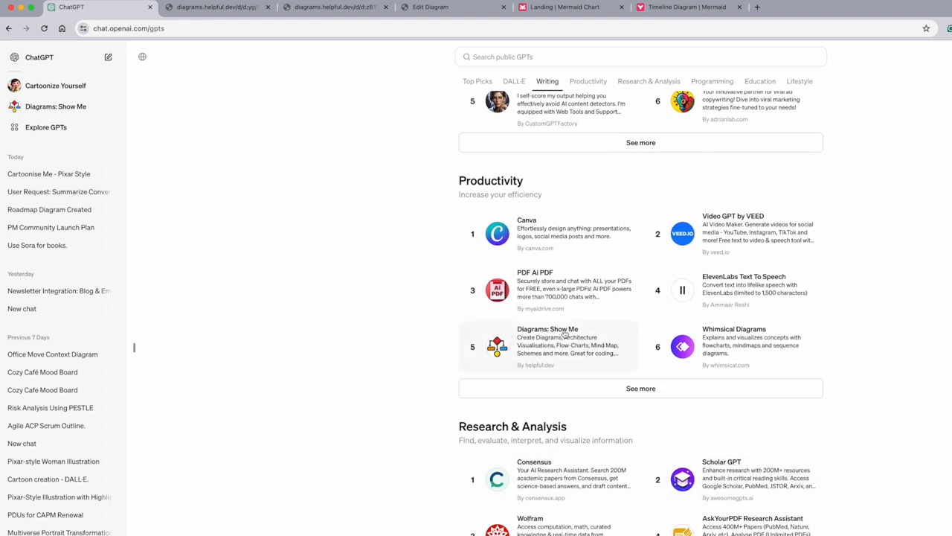
{"action": "left_click", "coordinate": [641, 387]}
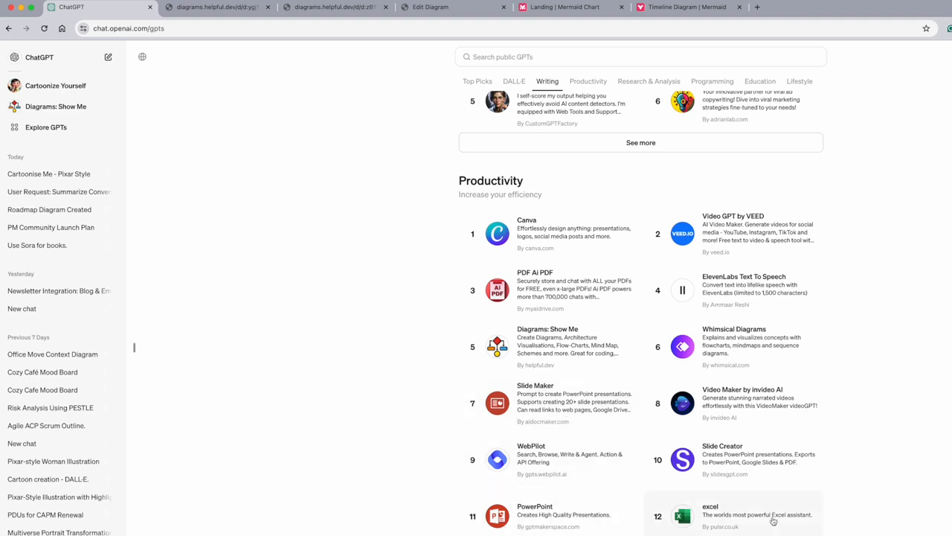
{"action": "mouse_move", "coordinate": [742, 468]}
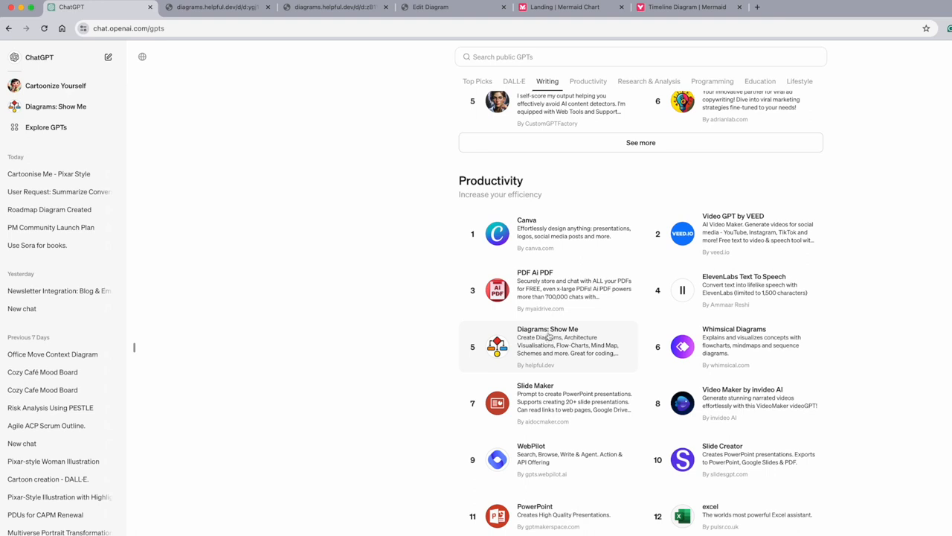
{"action": "mouse_move", "coordinate": [495, 323]}
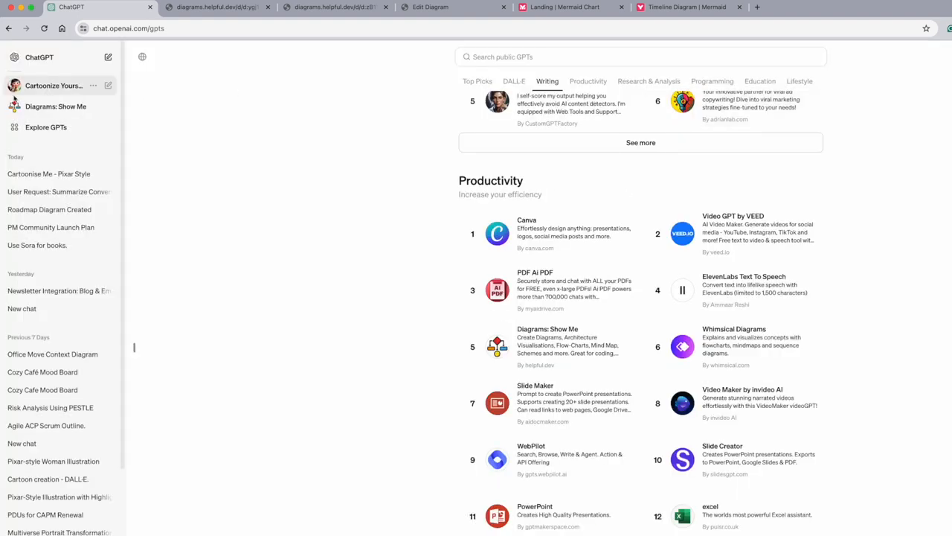
- Open Diagrams: Show Me and settle on the Roadmap Diagram Created chat, not PM Community Launch Plan
{"action": "left_click", "coordinate": [56, 106]}
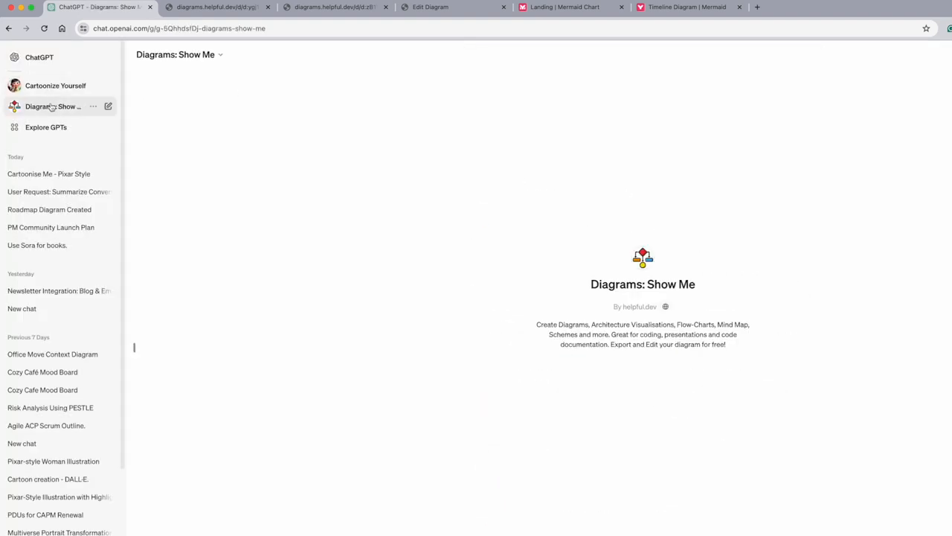
{"action": "mouse_move", "coordinate": [49, 209]}
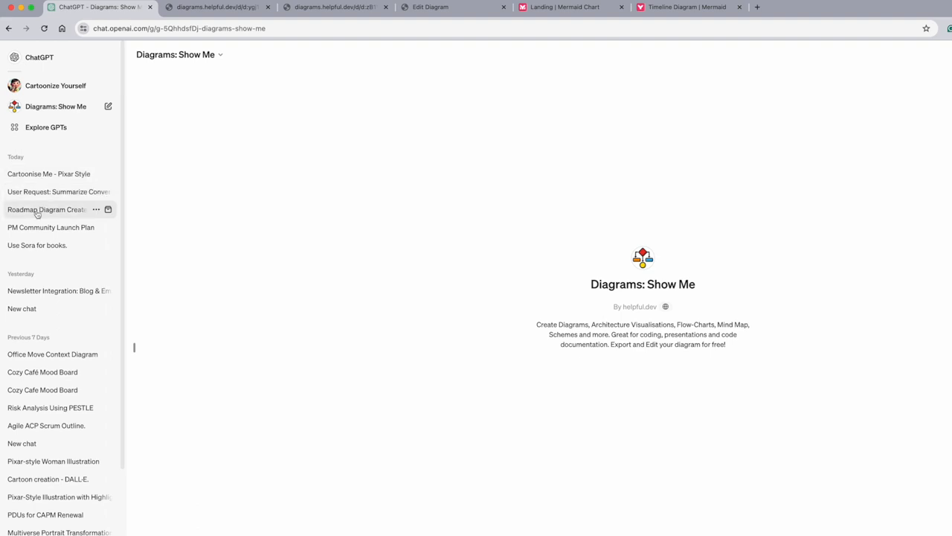
{"action": "left_click", "coordinate": [46, 209]}
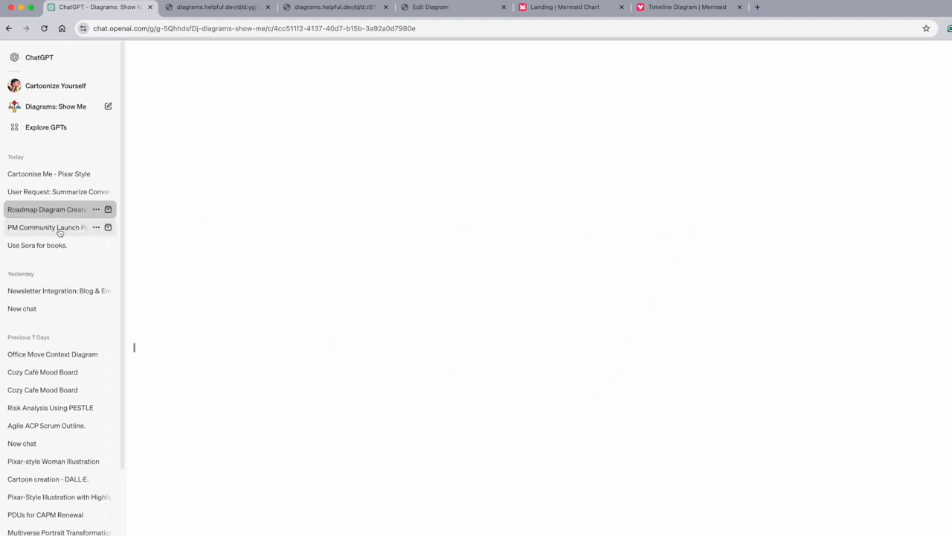
{"action": "left_click", "coordinate": [47, 227]}
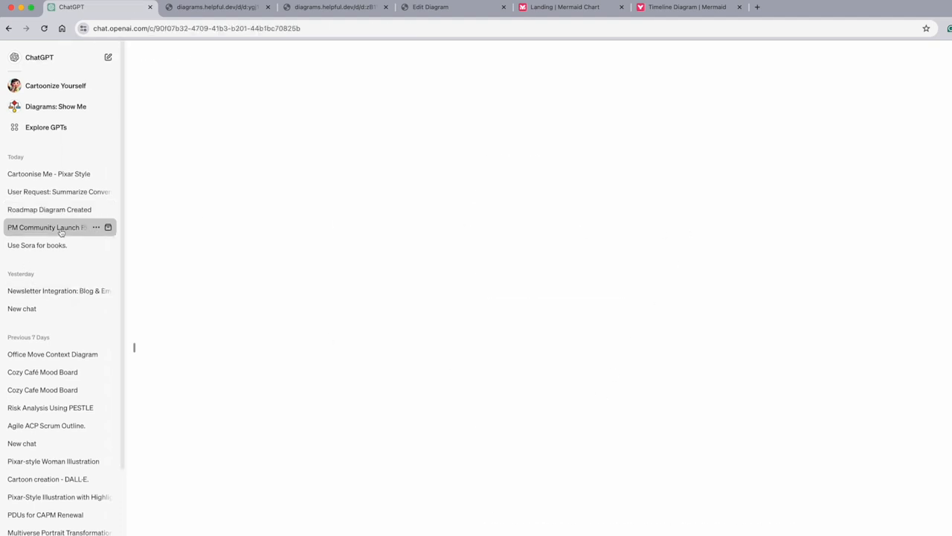
{"action": "left_click", "coordinate": [48, 226]}
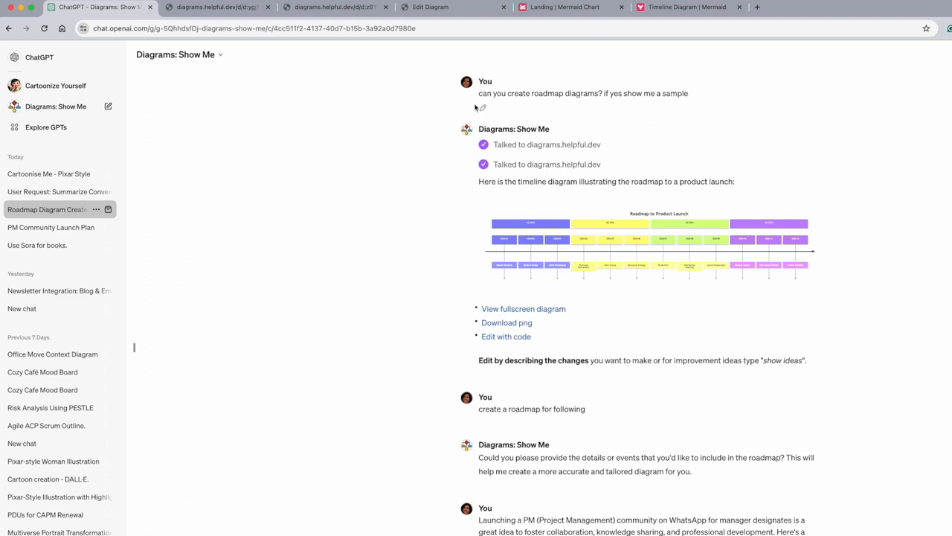
{"action": "mouse_move", "coordinate": [480, 108]}
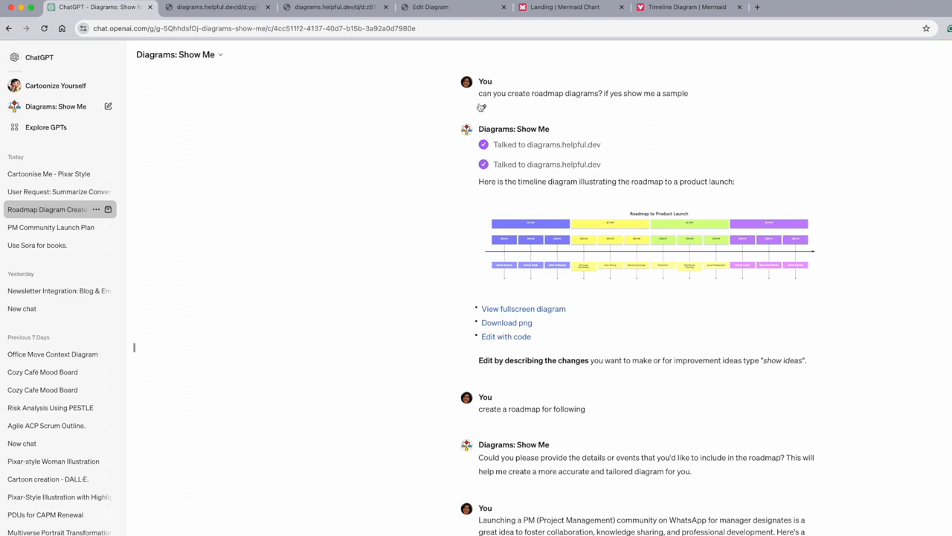
{"action": "mouse_move", "coordinate": [502, 103]}
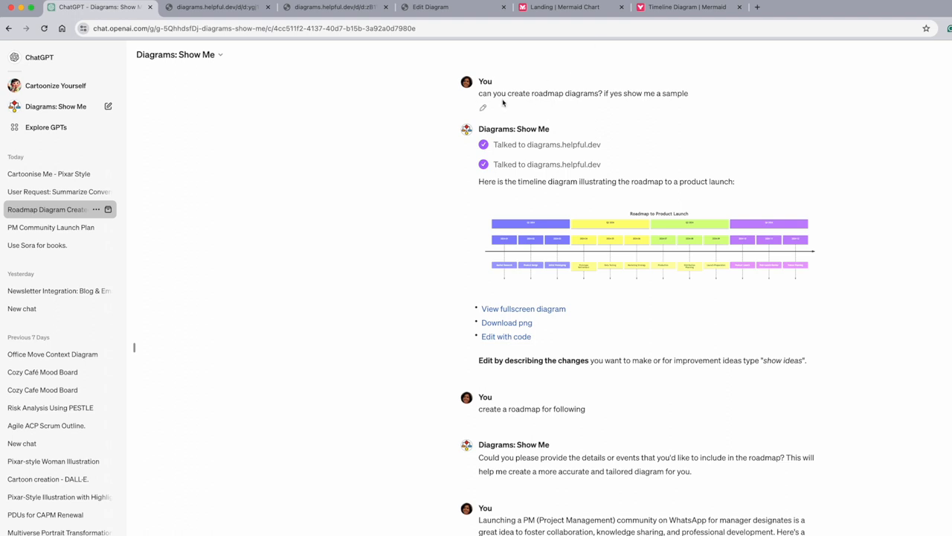
{"action": "mouse_move", "coordinate": [588, 96]}
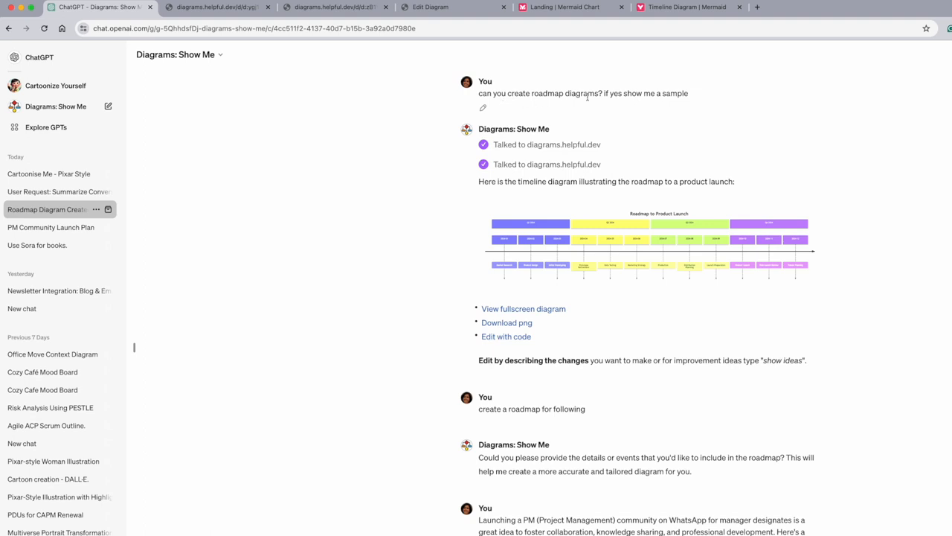
{"action": "mouse_move", "coordinate": [710, 105]}
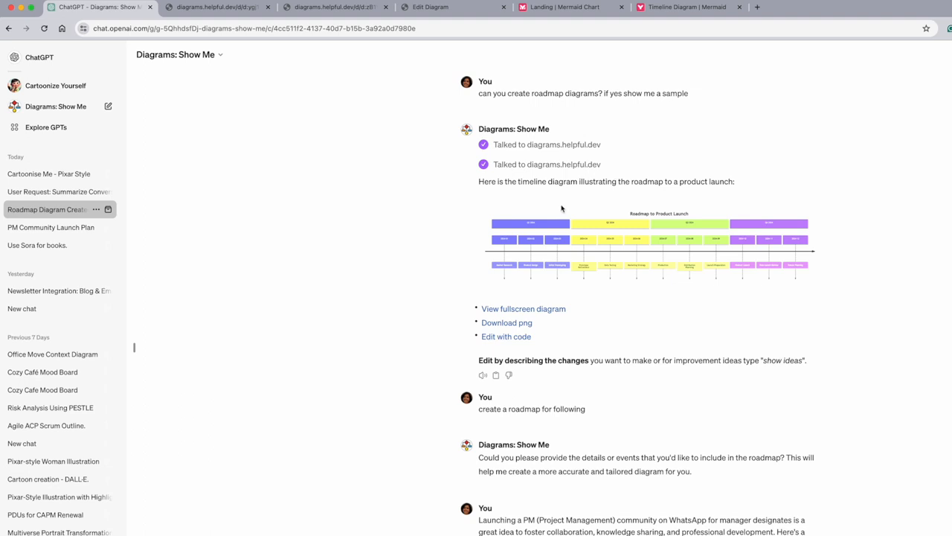
{"action": "mouse_move", "coordinate": [523, 308]}
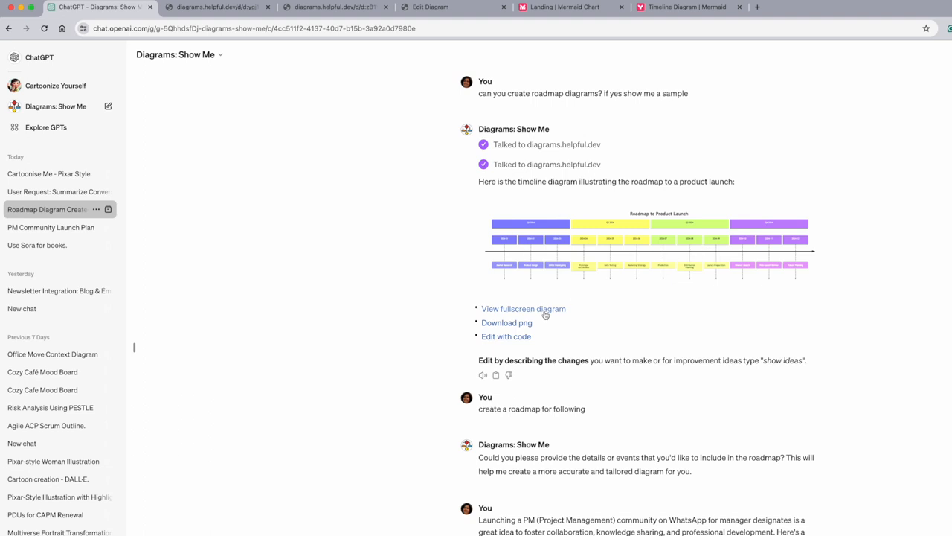
- View the Roadmap to Product Launch timeline fullscreen, then go back to the ChatGPT tab
{"action": "left_click", "coordinate": [523, 308]}
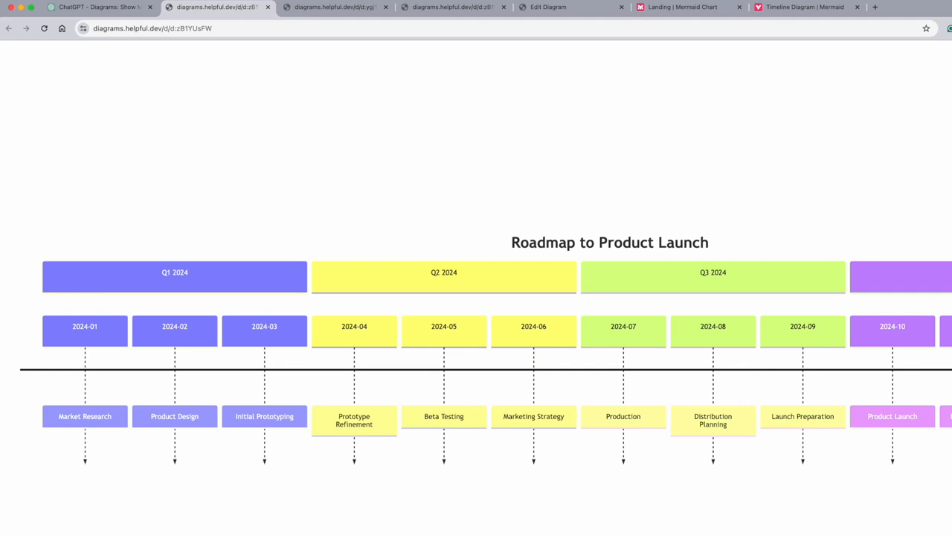
{"action": "left_click", "coordinate": [101, 7]}
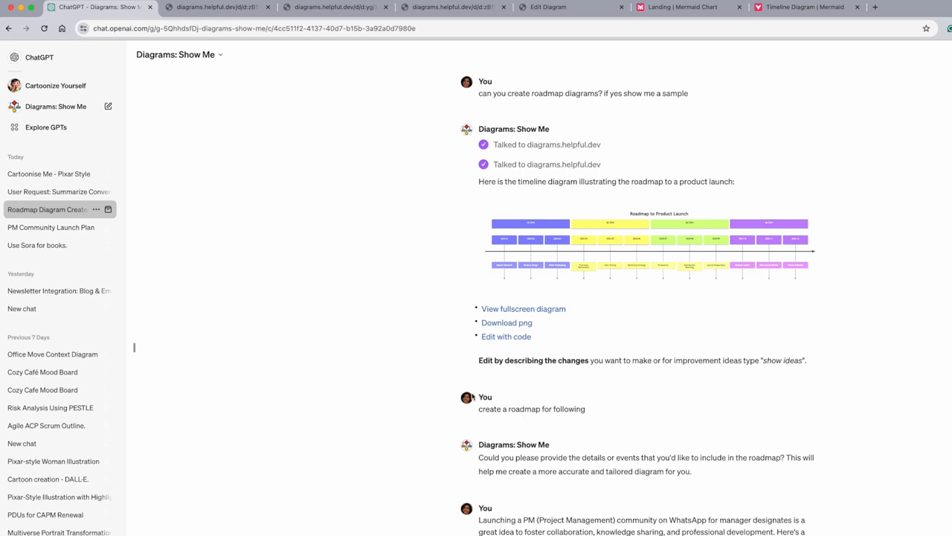
{"action": "scroll", "scroll_direction": "down", "scroll_amount": 3}
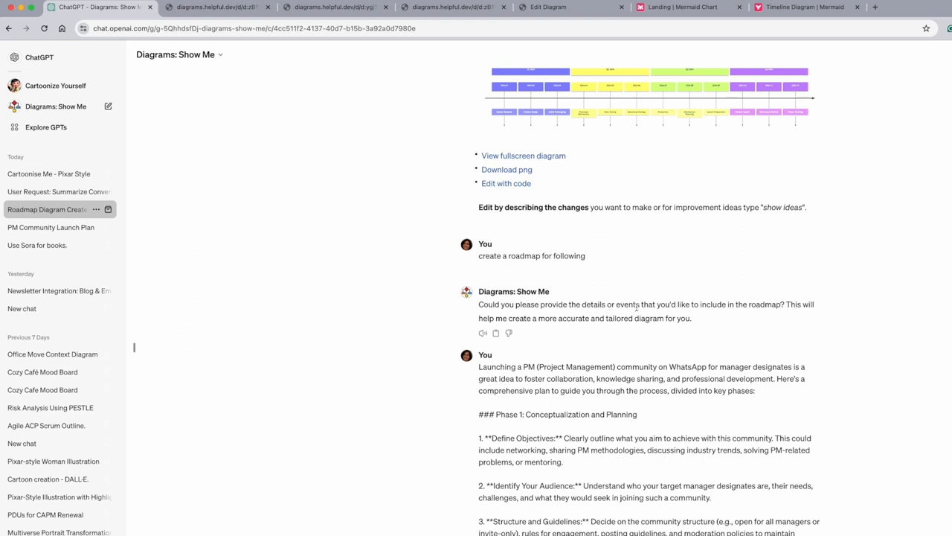
{"action": "scroll", "scroll_direction": "down", "scroll_amount": 3}
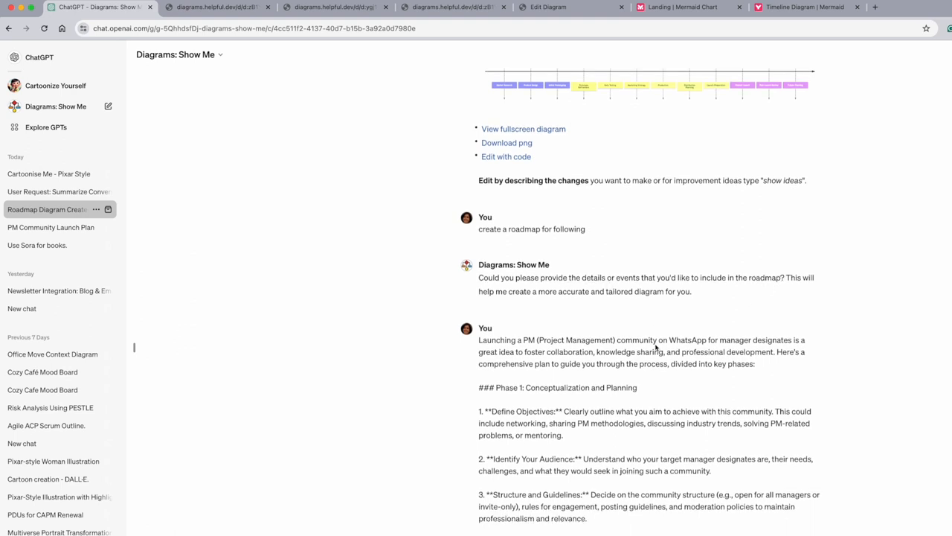
{"action": "scroll", "scroll_direction": "down", "scroll_amount": 3}
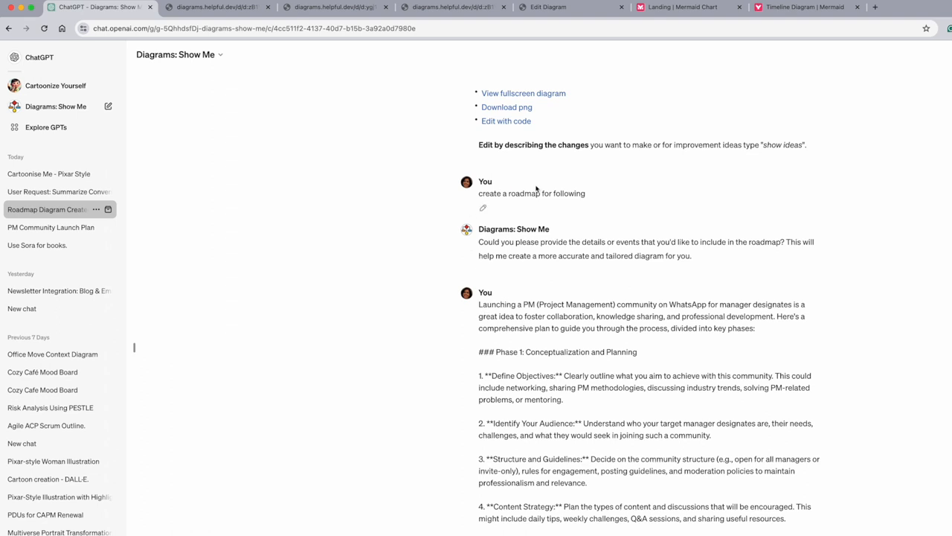
{"action": "mouse_move", "coordinate": [588, 195]}
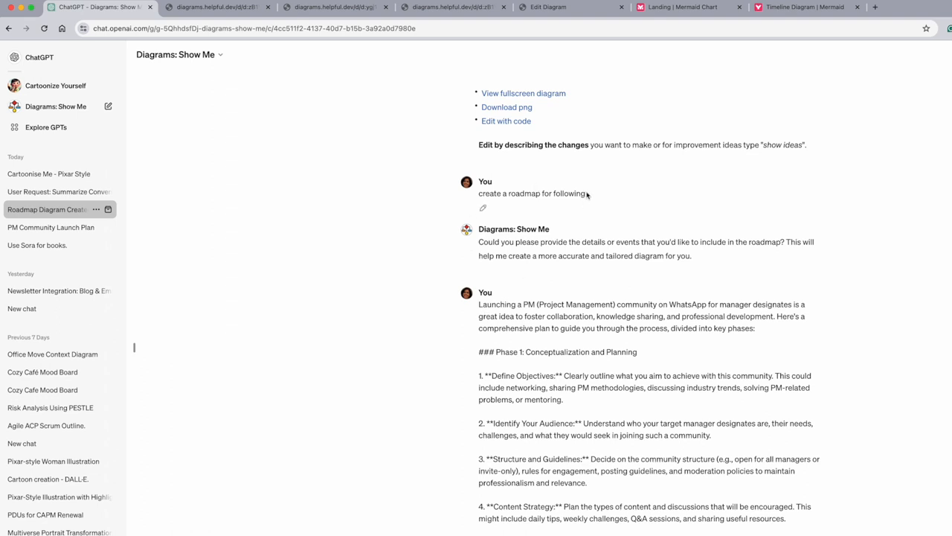
{"action": "scroll", "scroll_direction": "down", "scroll_amount": 3}
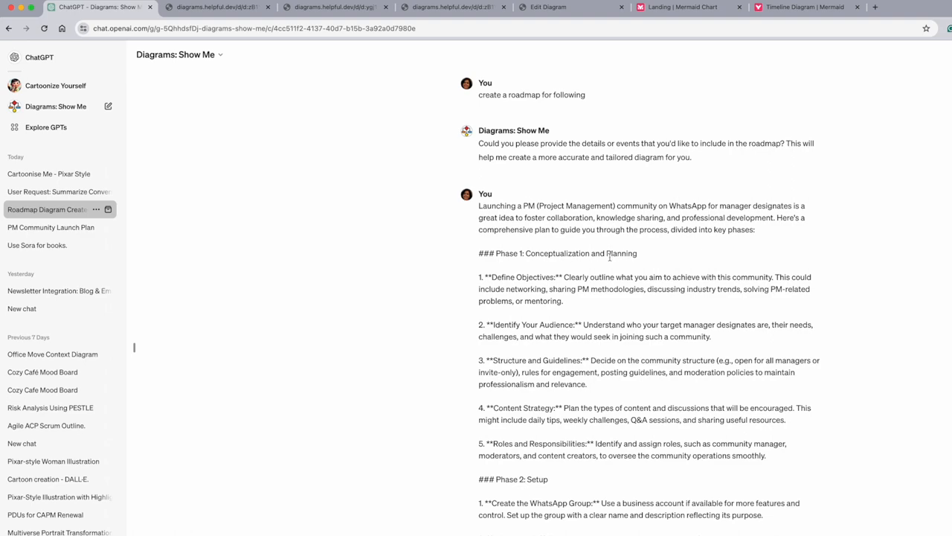
{"action": "mouse_move", "coordinate": [503, 339]}
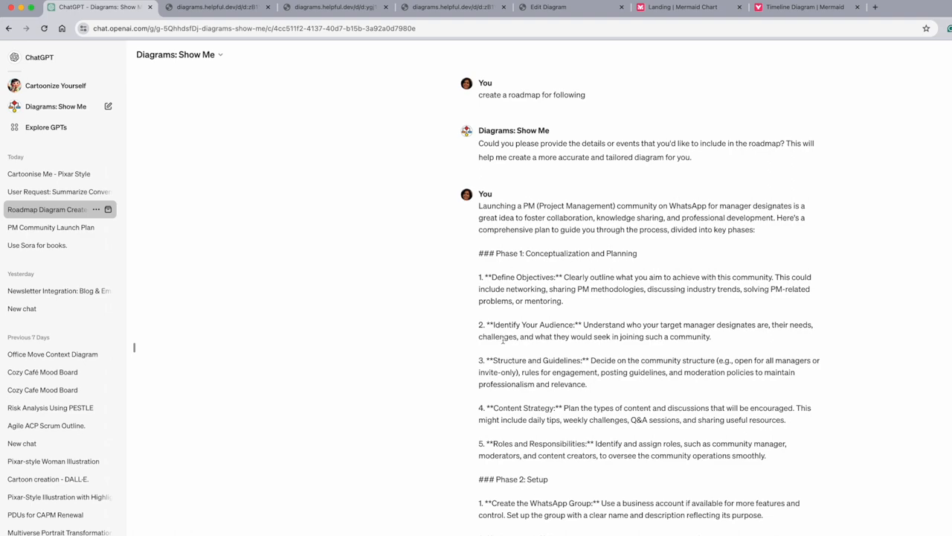
{"action": "scroll", "scroll_direction": "down", "scroll_amount": 3}
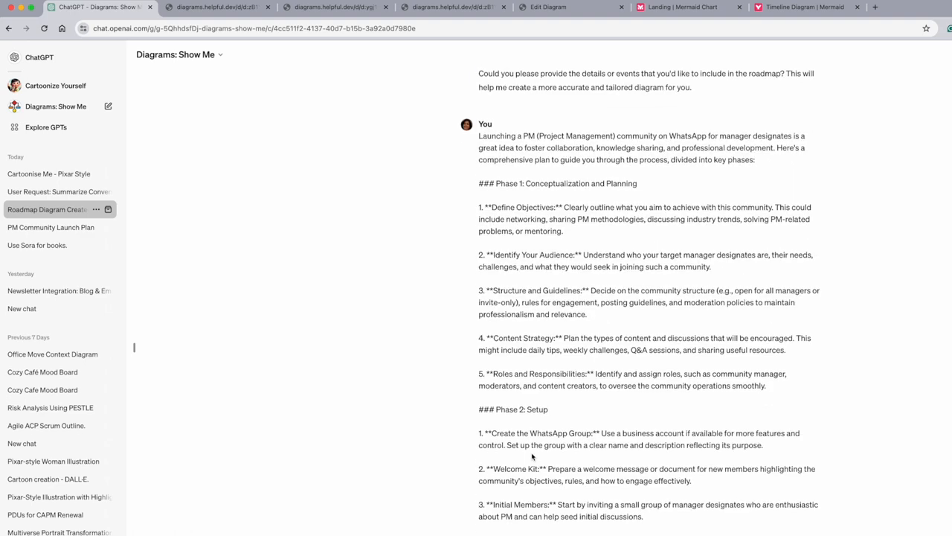
{"action": "scroll", "scroll_direction": "down", "scroll_amount": 3}
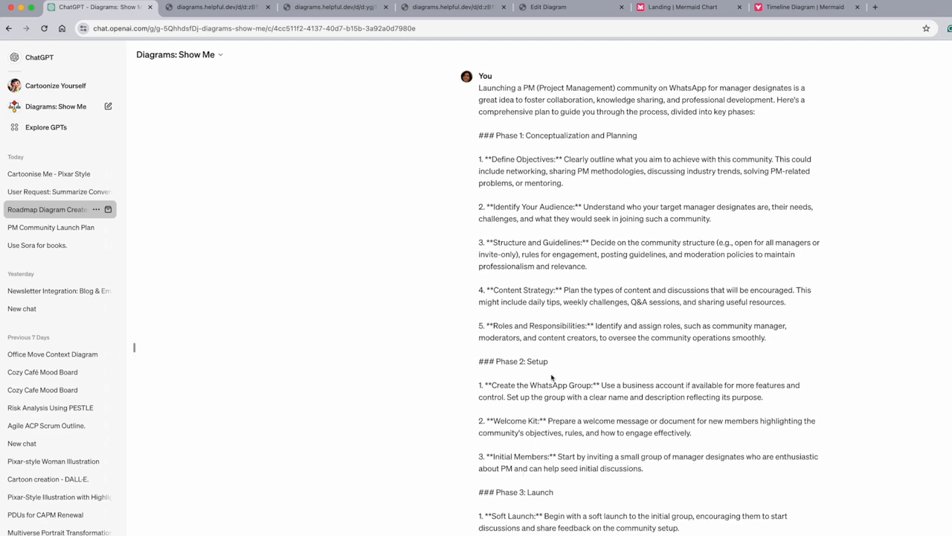
{"action": "mouse_move", "coordinate": [556, 429]}
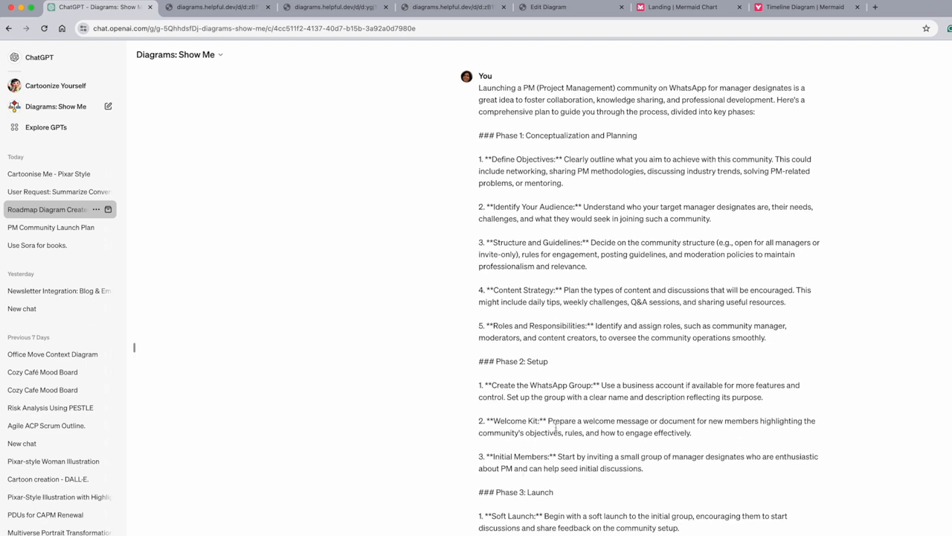
{"action": "scroll", "scroll_direction": "down", "scroll_amount": 3}
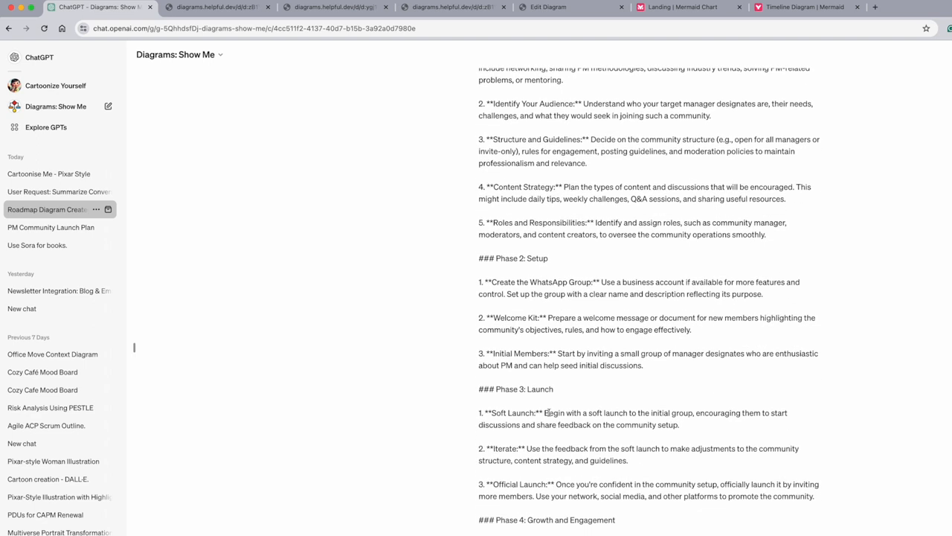
{"action": "mouse_move", "coordinate": [550, 493]}
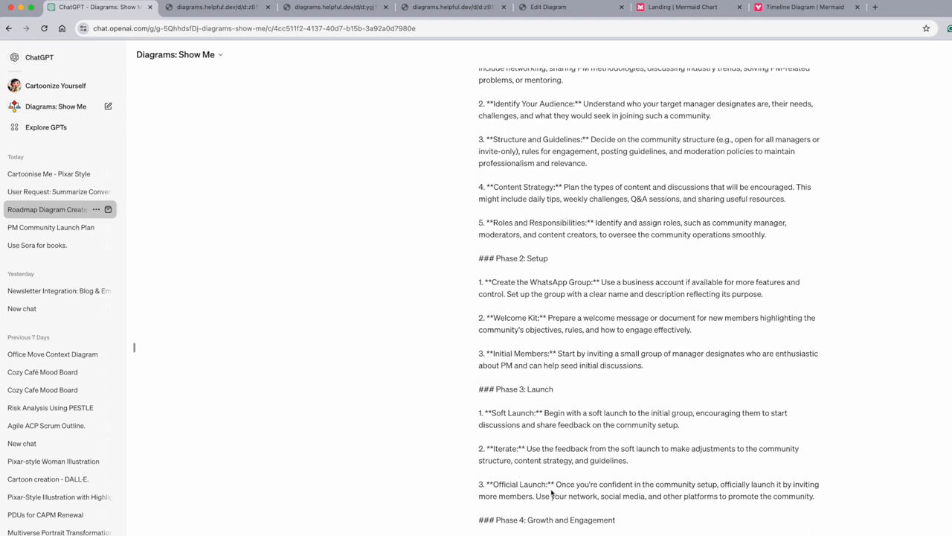
{"action": "scroll", "scroll_direction": "down", "scroll_amount": 3}
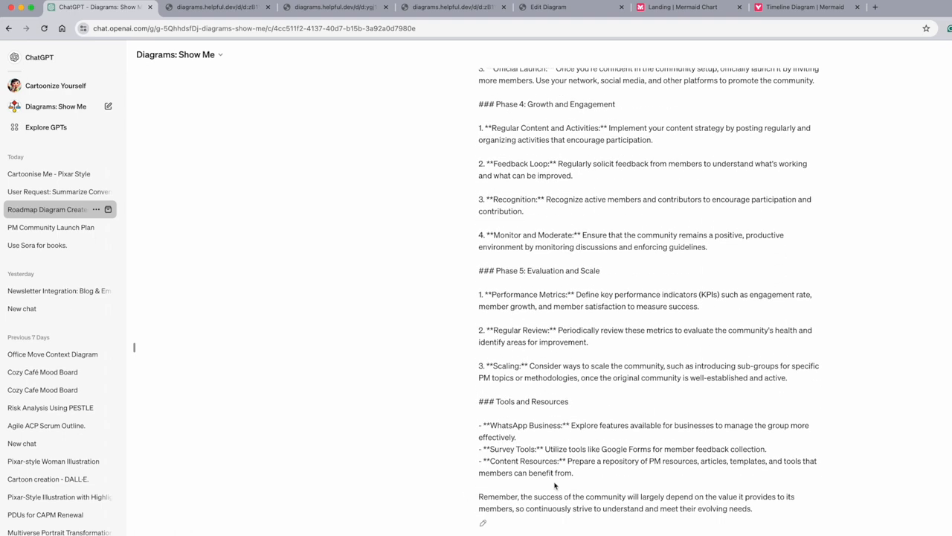
{"action": "scroll", "scroll_direction": "down", "scroll_amount": 3}
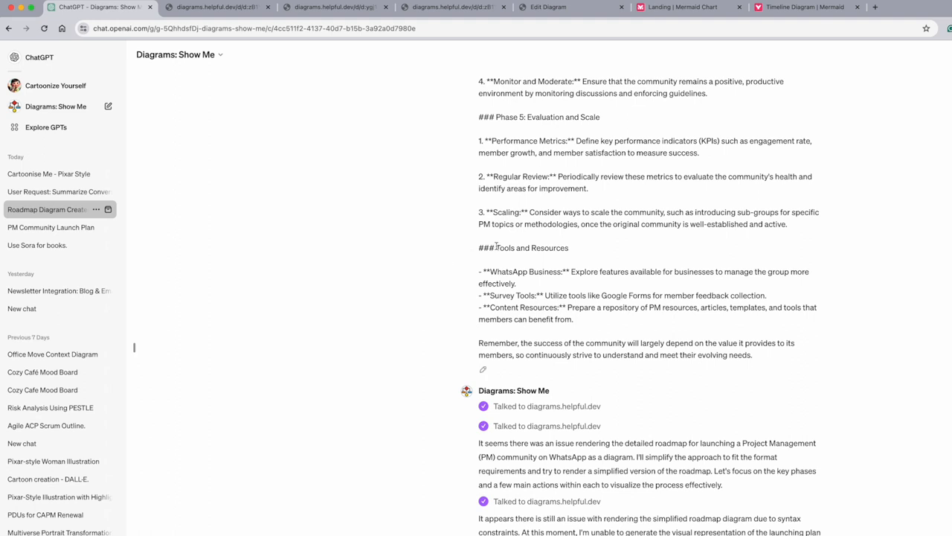
{"action": "mouse_move", "coordinate": [497, 352]}
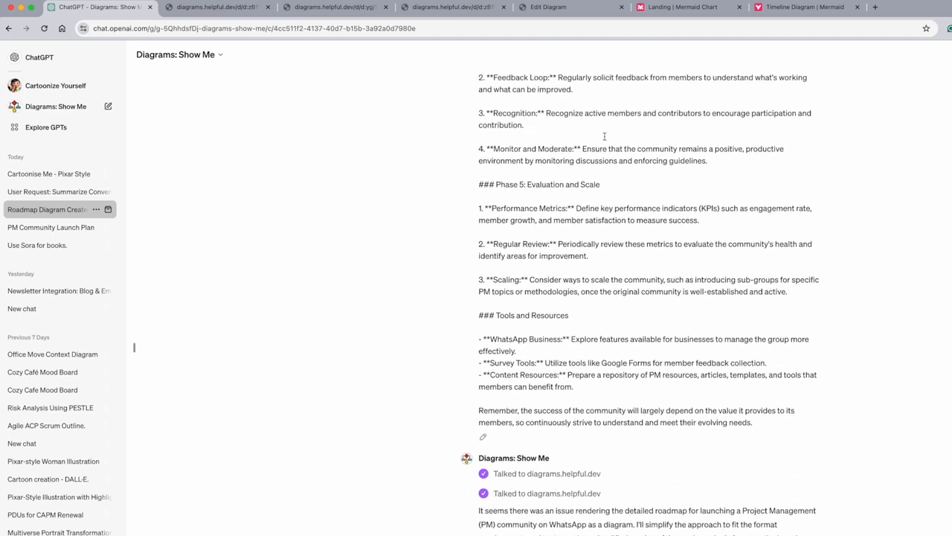
{"action": "mouse_move", "coordinate": [583, 339]}
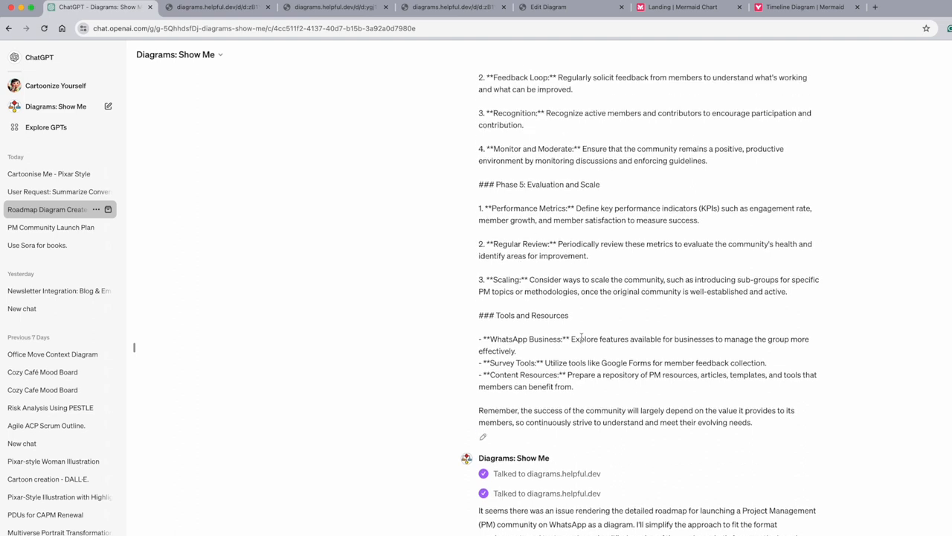
{"action": "scroll", "scroll_direction": "down", "scroll_amount": 3}
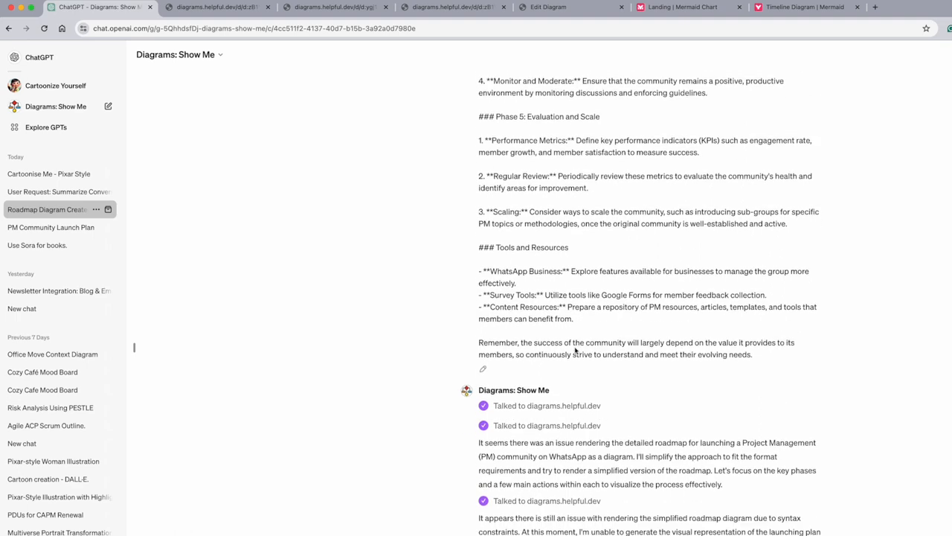
{"action": "scroll", "scroll_direction": "down", "scroll_amount": 3}
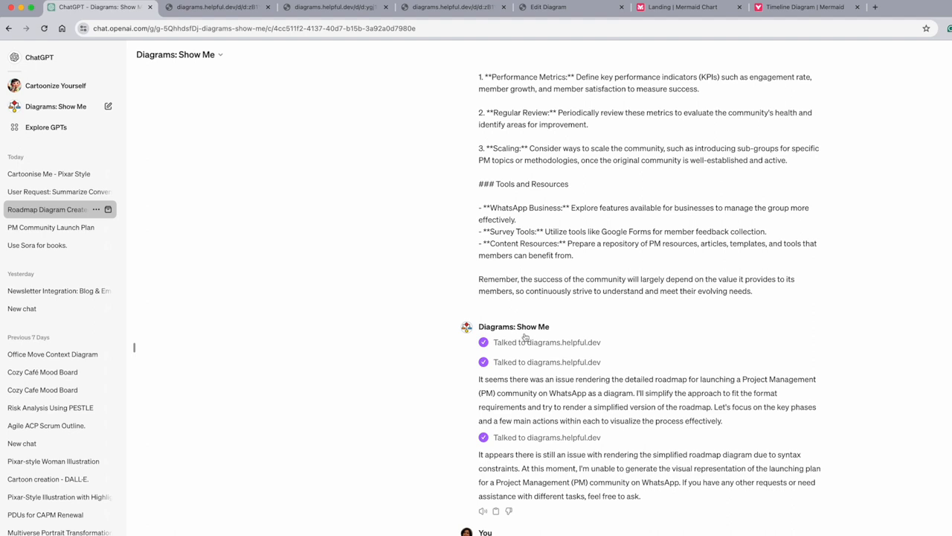
{"action": "mouse_move", "coordinate": [570, 359]}
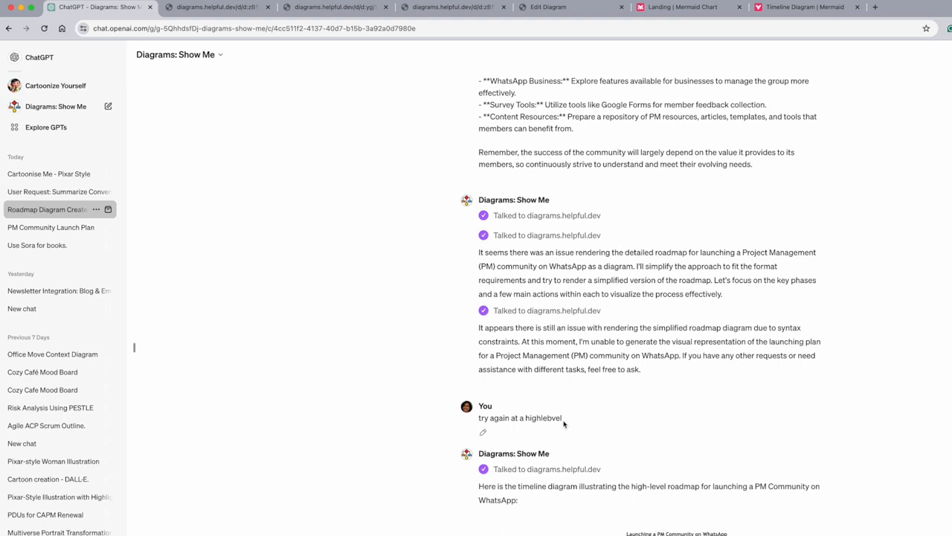
{"action": "scroll", "scroll_direction": "down", "scroll_amount": 3}
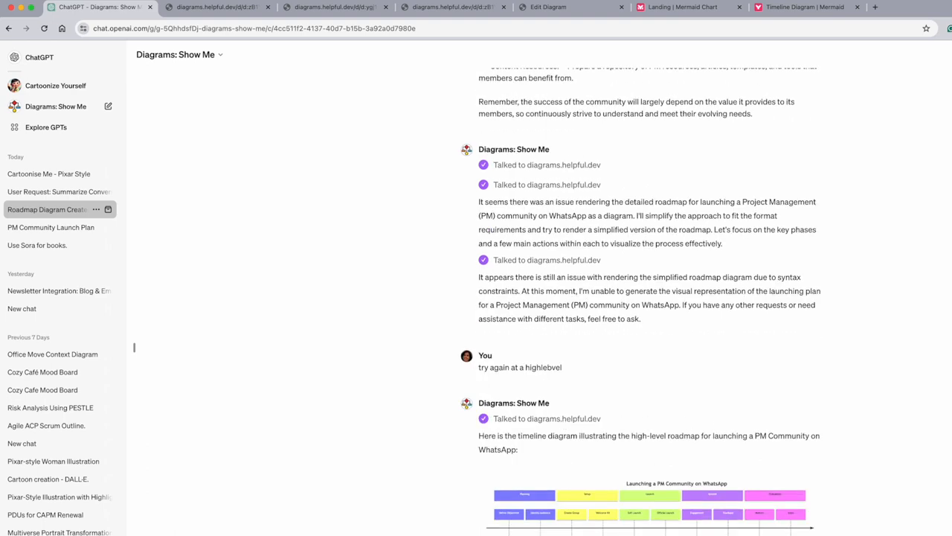
{"action": "scroll", "scroll_direction": "down", "scroll_amount": 3}
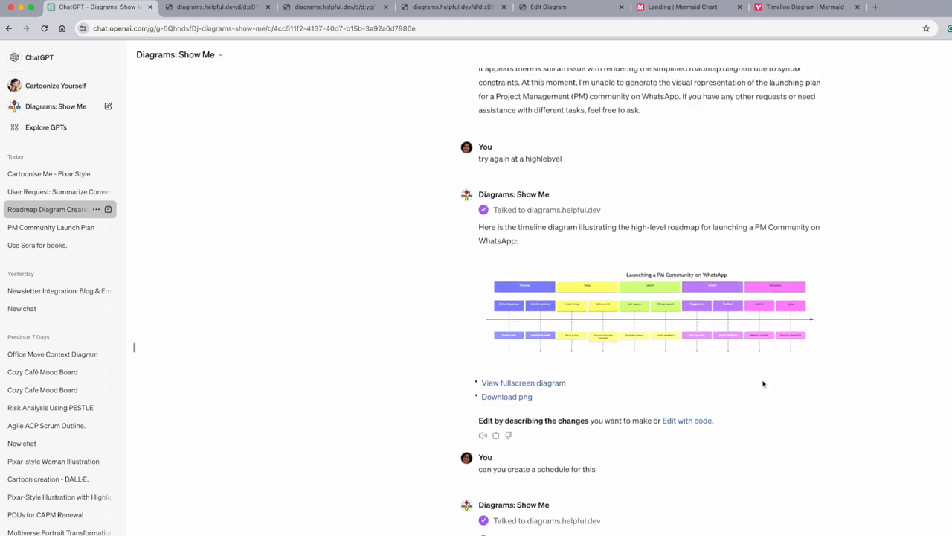
{"action": "mouse_move", "coordinate": [759, 318]}
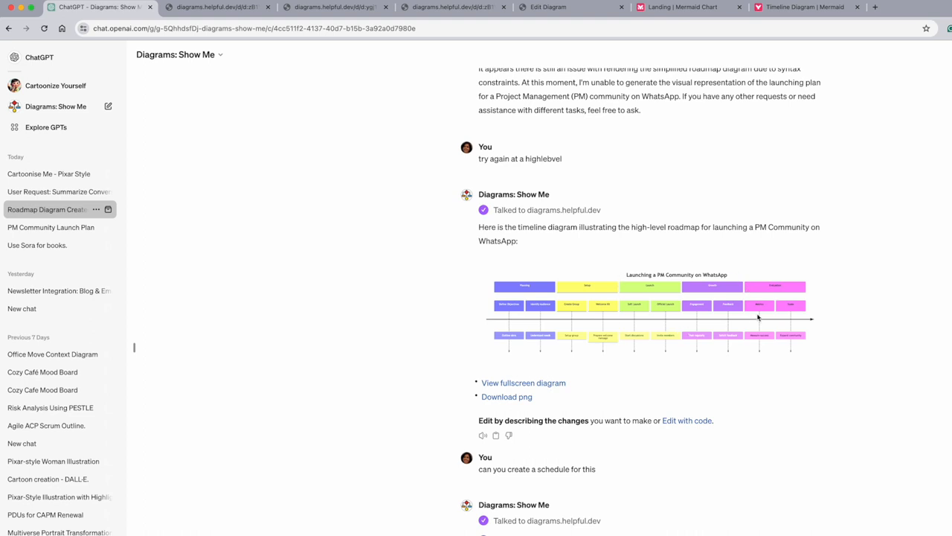
{"action": "mouse_move", "coordinate": [749, 321]}
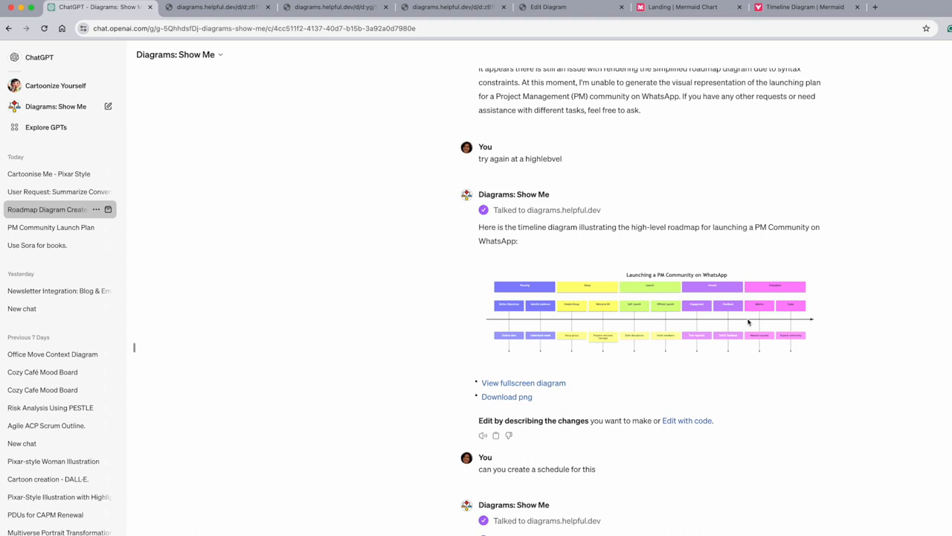
{"action": "scroll", "scroll_direction": "down", "scroll_amount": 3}
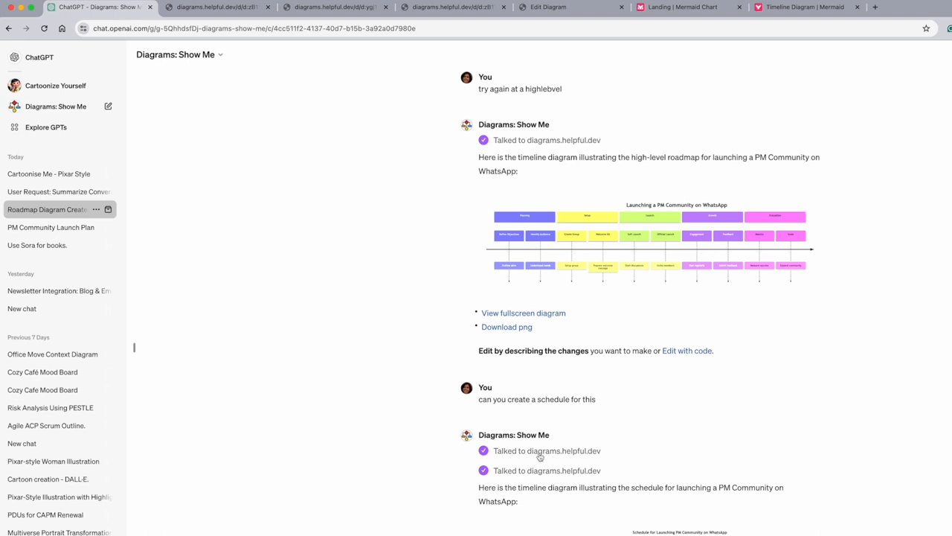
{"action": "scroll", "scroll_direction": "down", "scroll_amount": 3}
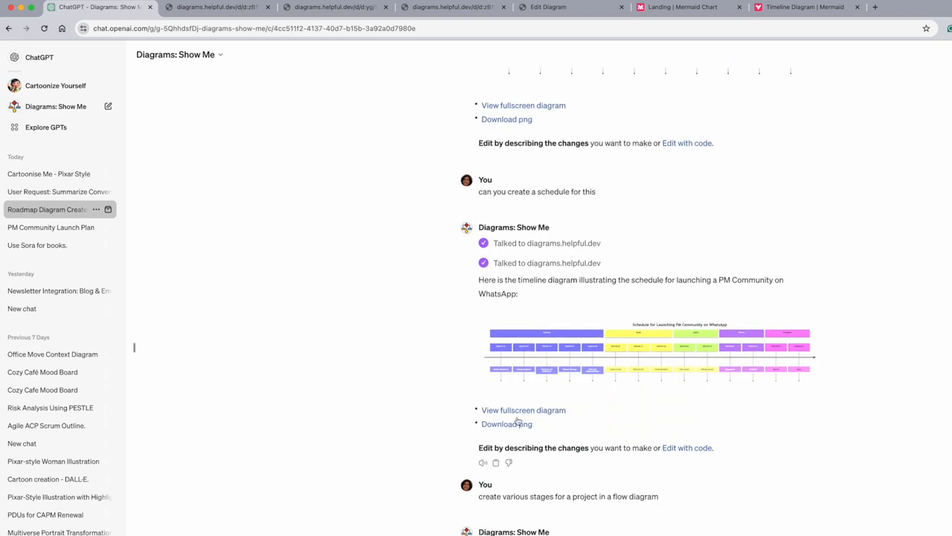
{"action": "mouse_move", "coordinate": [695, 424]}
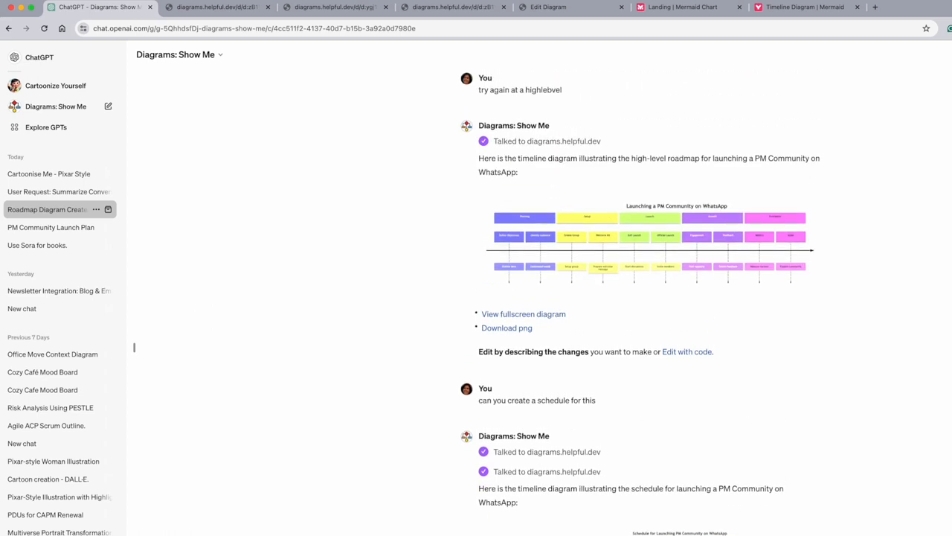
{"action": "scroll", "scroll_direction": "down", "scroll_amount": 3}
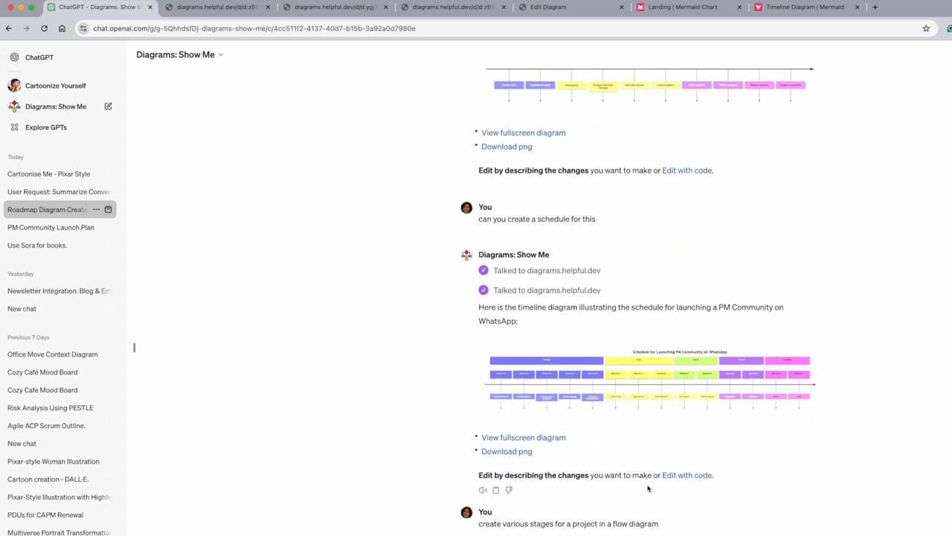
{"action": "scroll", "scroll_direction": "down", "scroll_amount": 3}
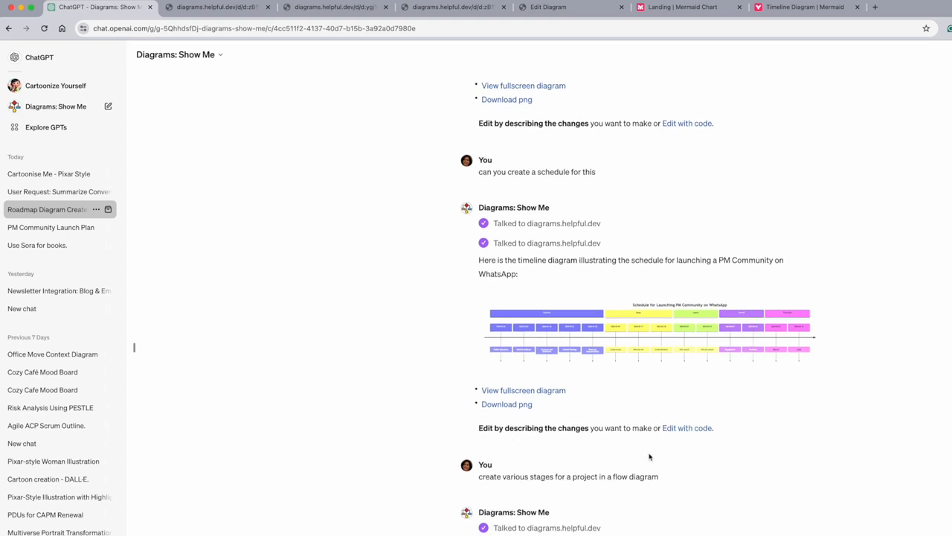
{"action": "scroll", "scroll_direction": "down", "scroll_amount": 3}
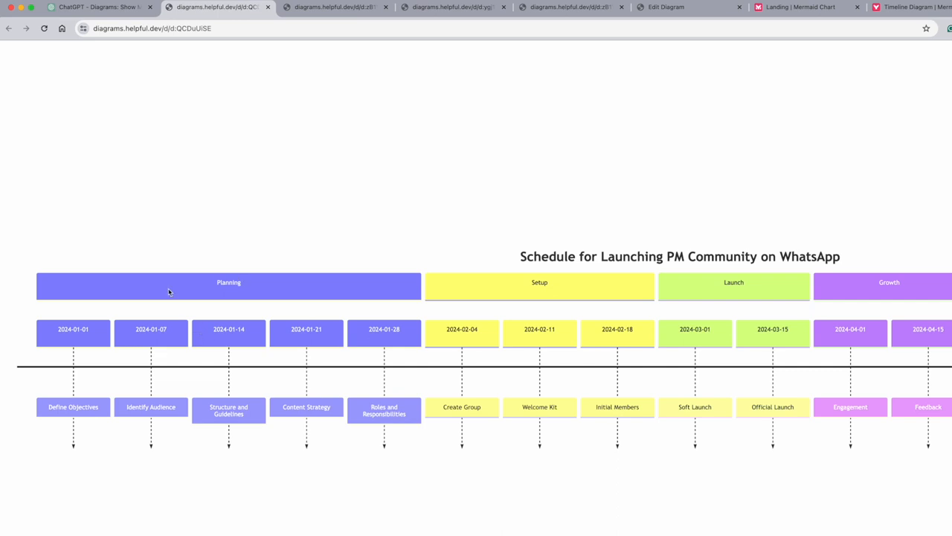
{"action": "mouse_move", "coordinate": [885, 282]}
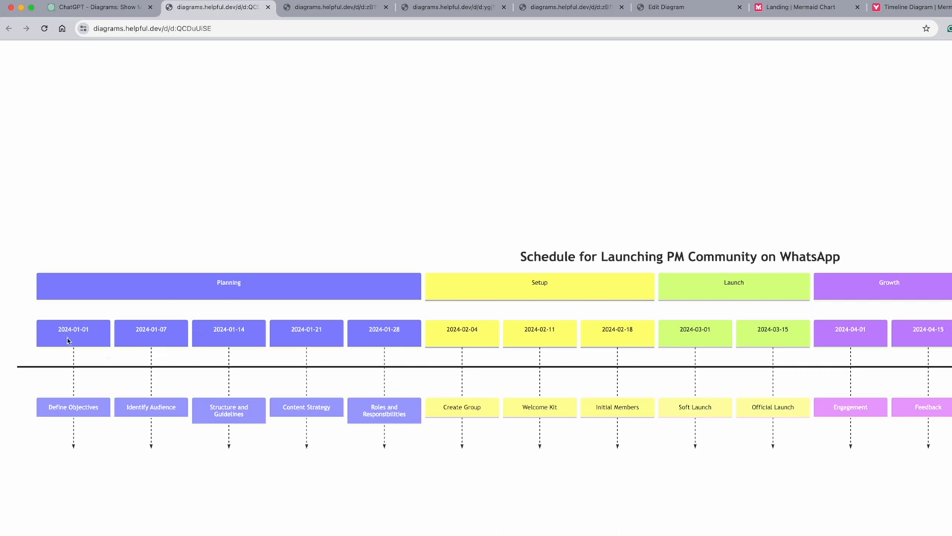
{"action": "mouse_move", "coordinate": [506, 331]}
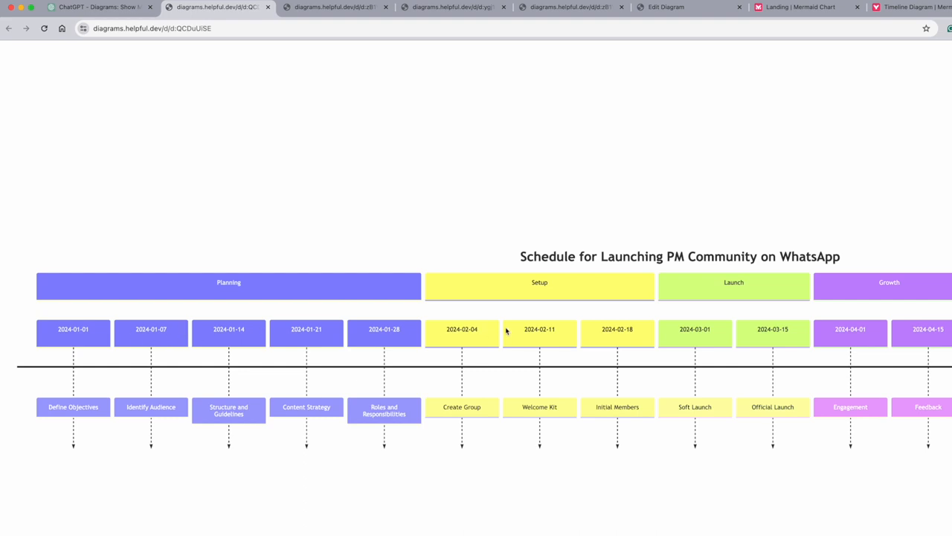
{"action": "mouse_move", "coordinate": [356, 361]}
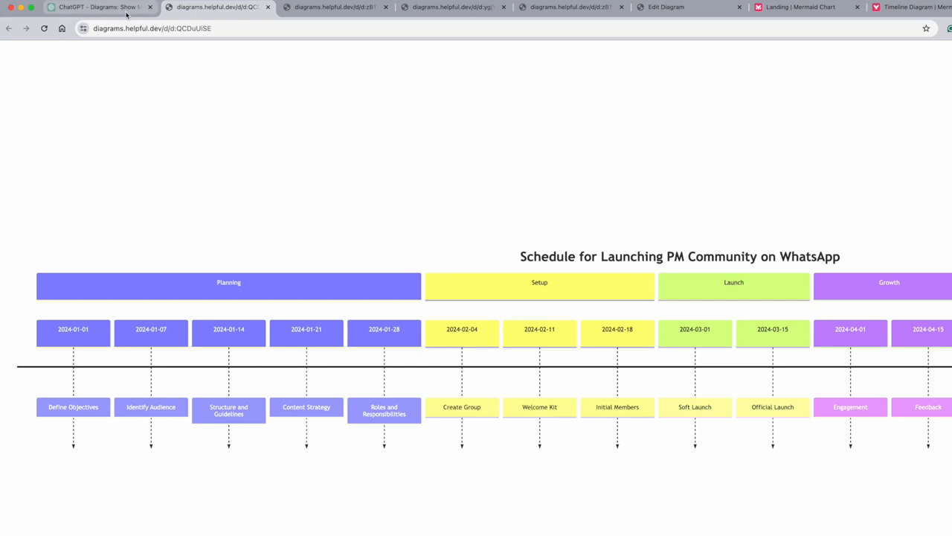
- Open the high-level WhatsApp PM community roadmap fullscreen, then switch to the dated schedule tab
{"action": "left_click", "coordinate": [97, 6]}
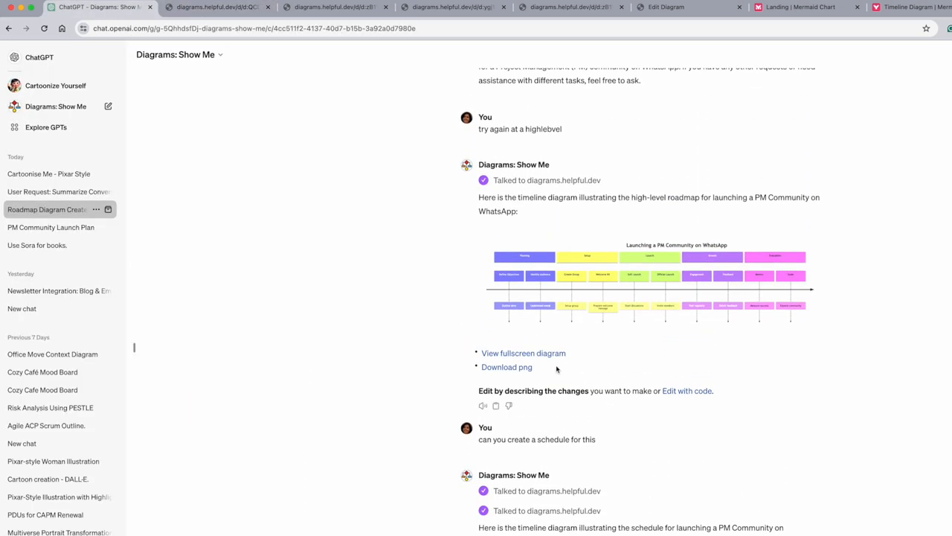
{"action": "left_click", "coordinate": [523, 353]}
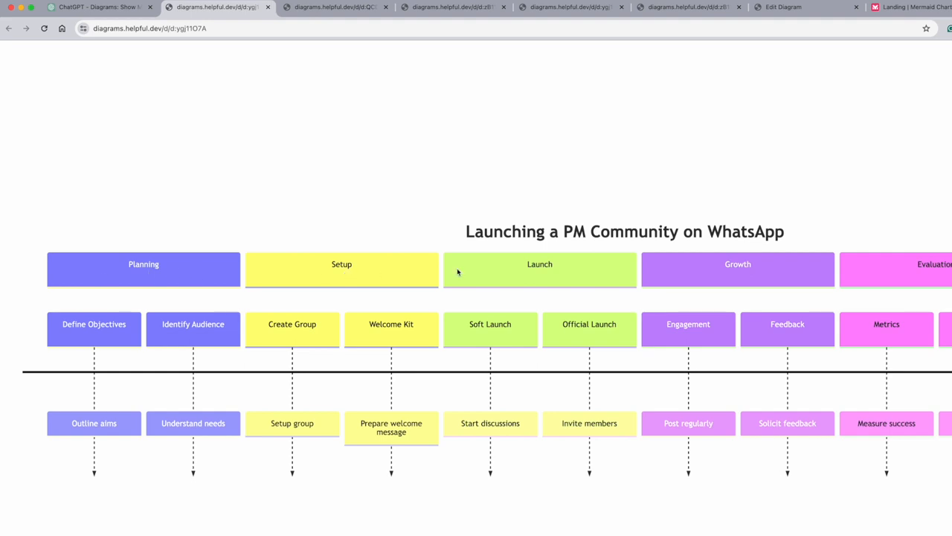
{"action": "mouse_move", "coordinate": [121, 341]}
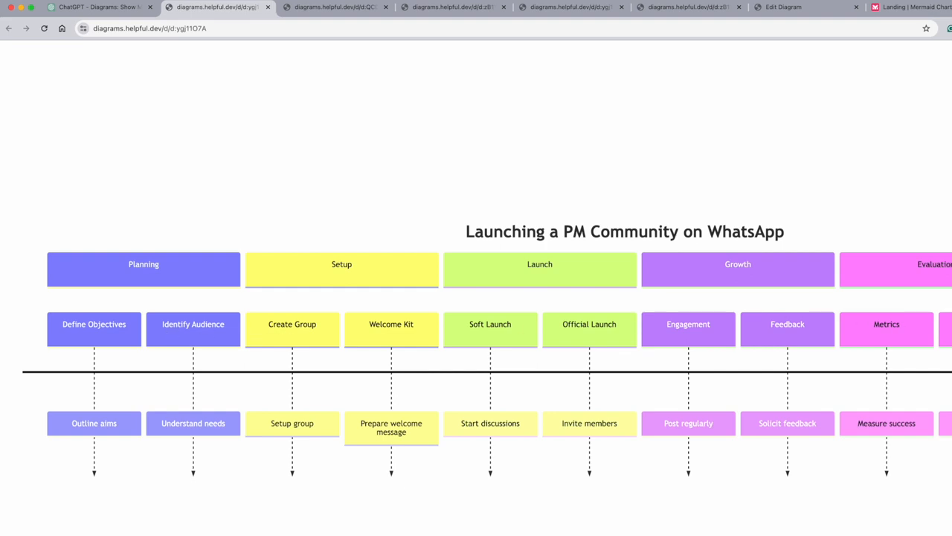
{"action": "mouse_move", "coordinate": [101, 289]}
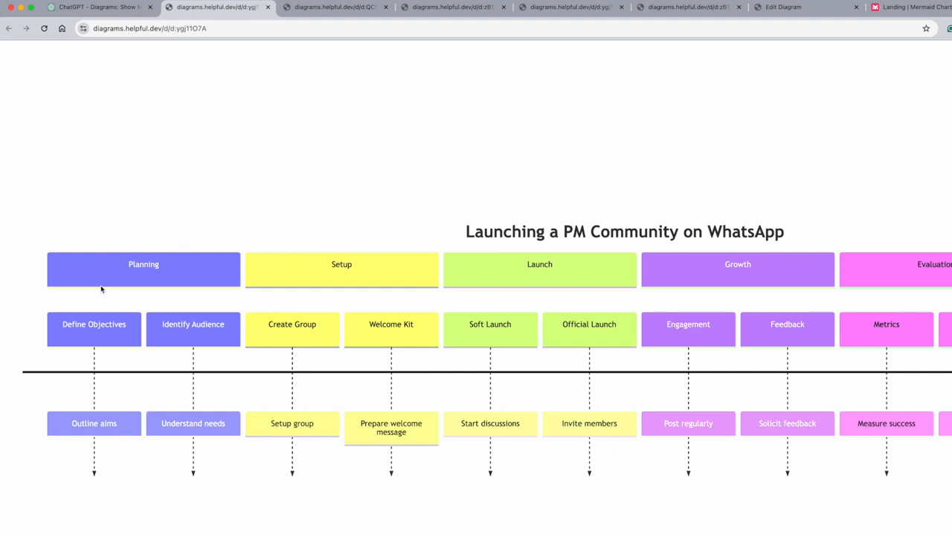
{"action": "left_click", "coordinate": [336, 7]}
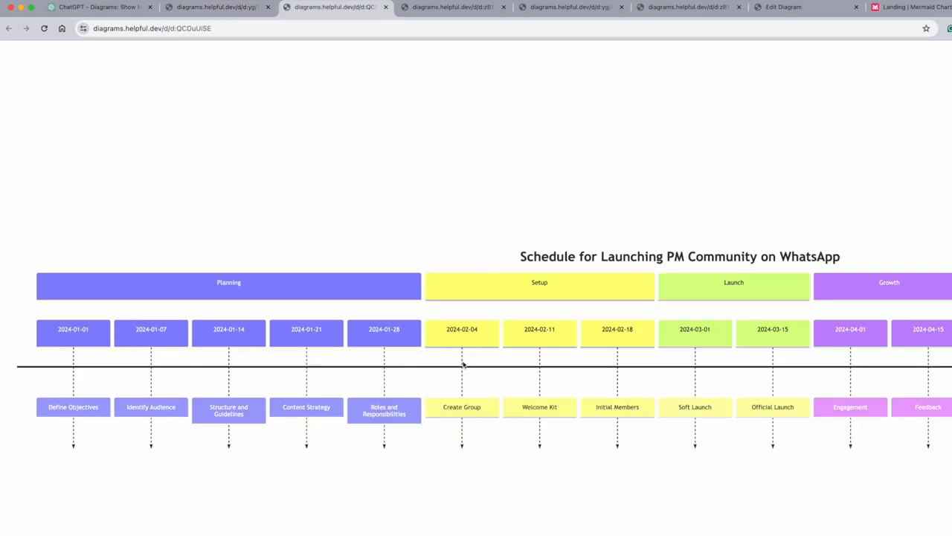
{"action": "mouse_move", "coordinate": [835, 338]}
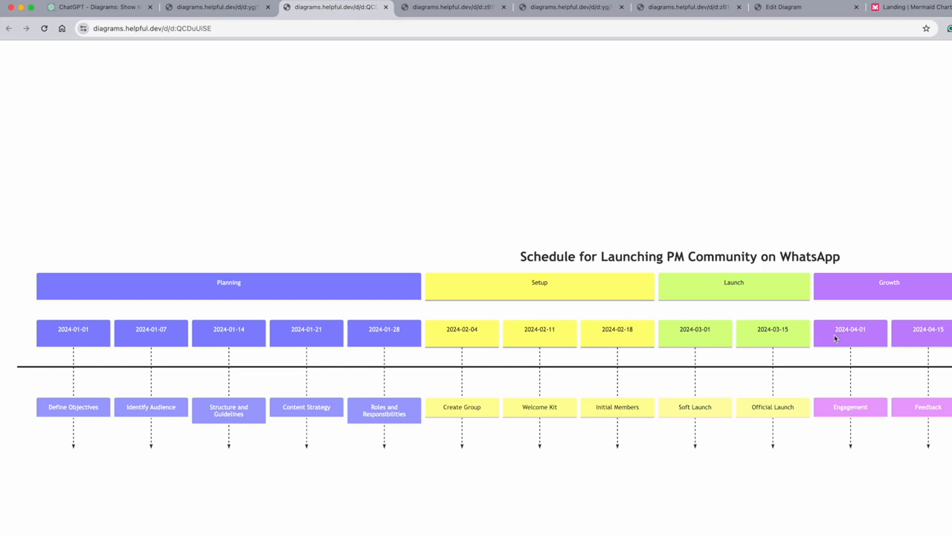
{"action": "mouse_move", "coordinate": [445, 344]}
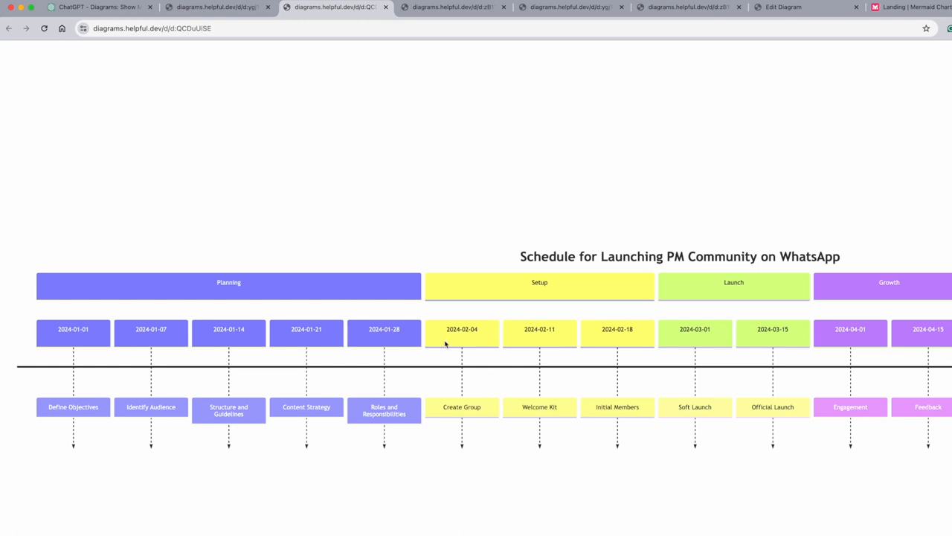
{"action": "mouse_move", "coordinate": [663, 400]}
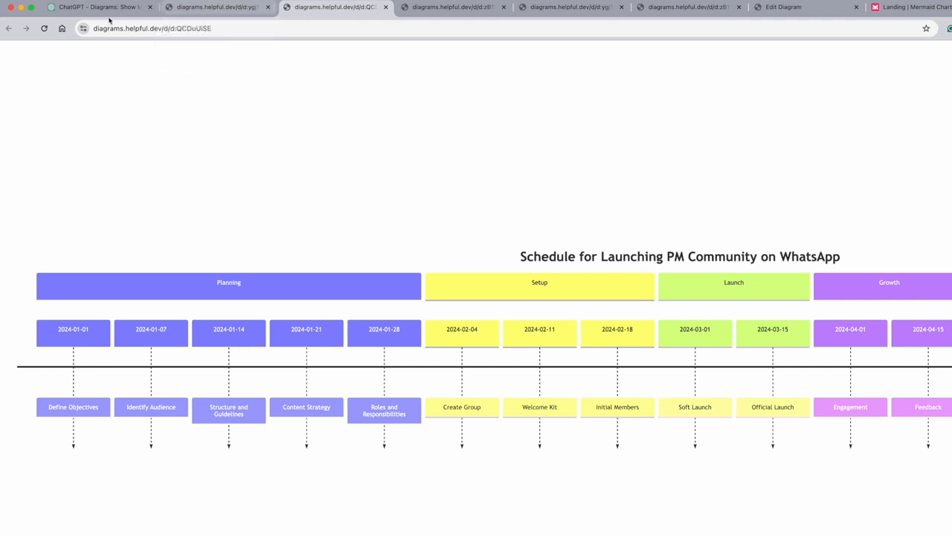
- Return to the Diagrams: Show Me chat and open the roadmap's Edit Diagram tab
{"action": "left_click", "coordinate": [100, 7]}
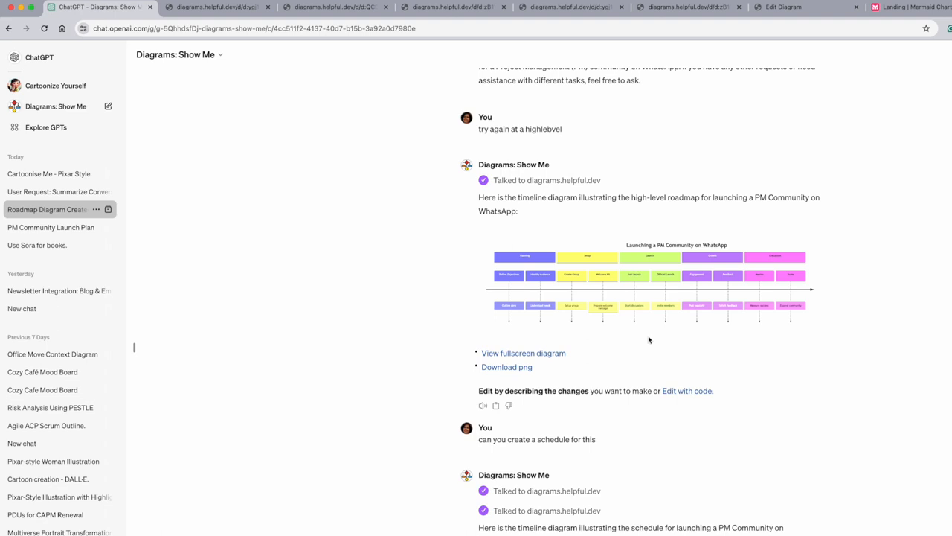
{"action": "mouse_move", "coordinate": [683, 395]}
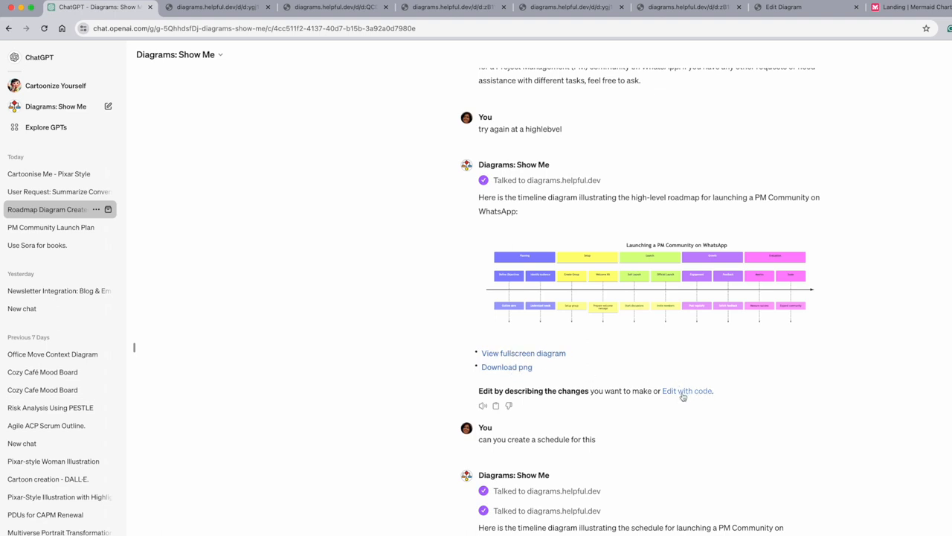
{"action": "mouse_move", "coordinate": [684, 406]}
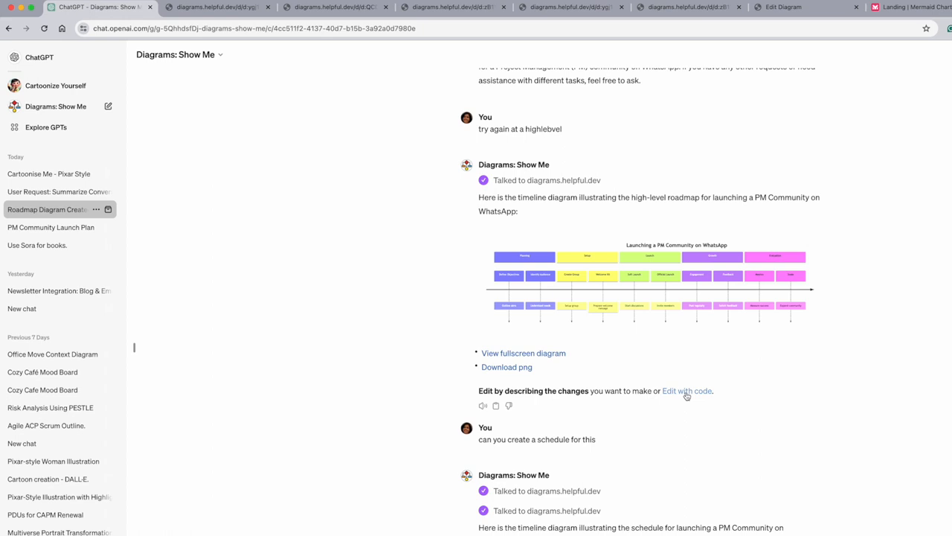
{"action": "mouse_move", "coordinate": [767, 122]}
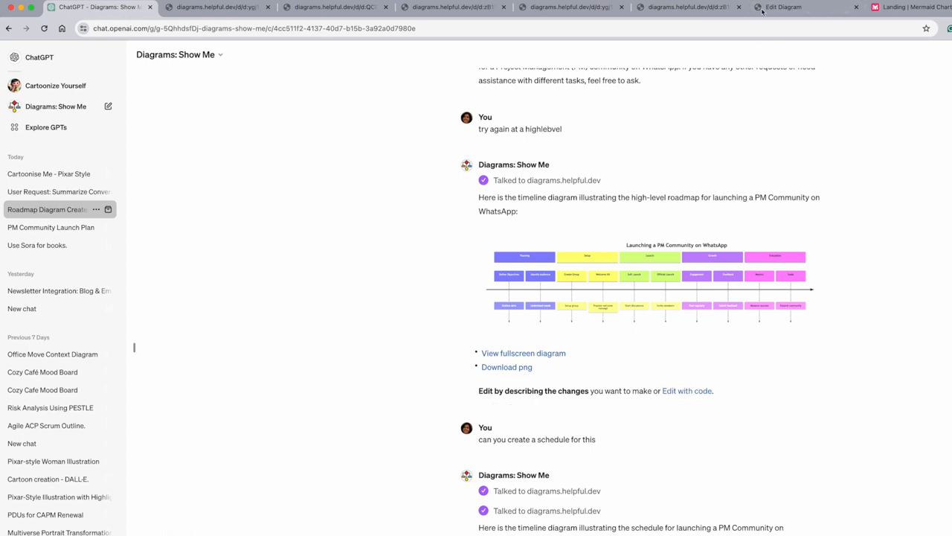
{"action": "left_click", "coordinate": [784, 7]}
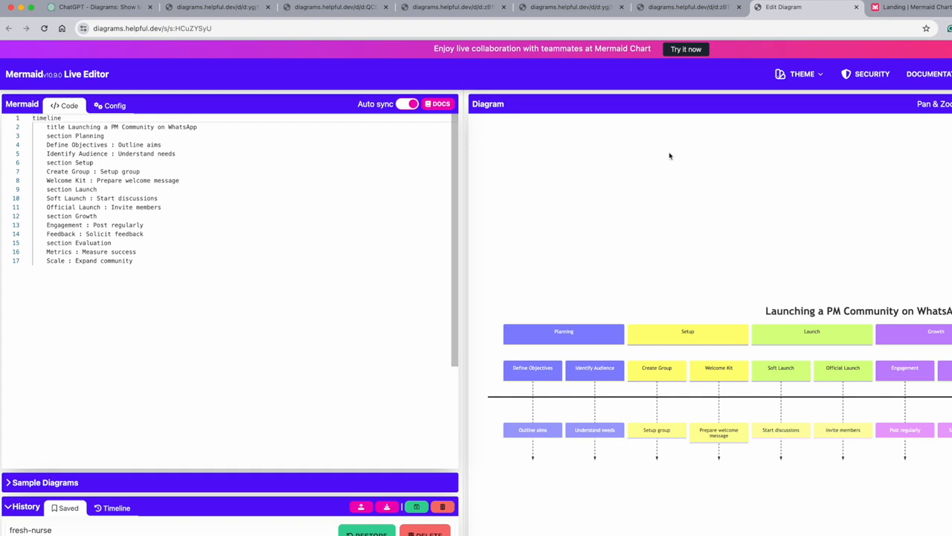
{"action": "mouse_move", "coordinate": [14, 81]}
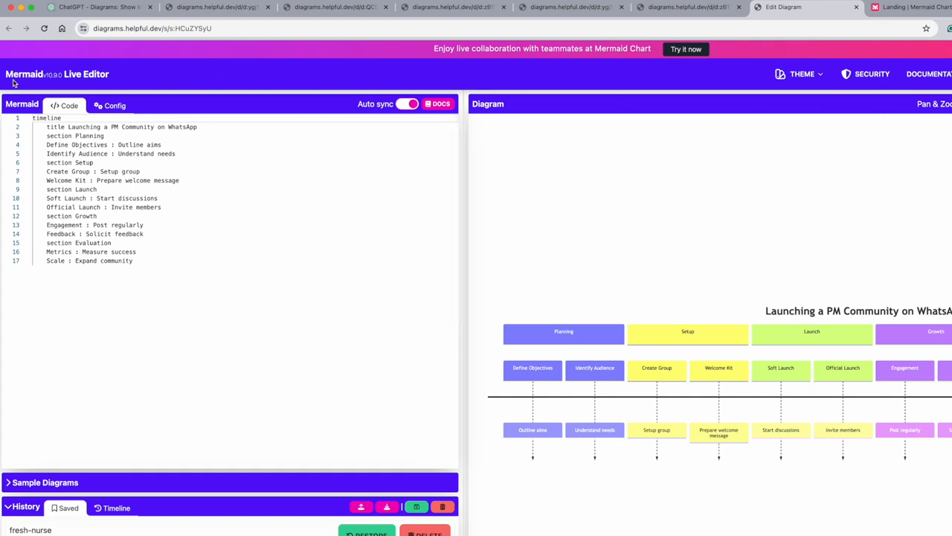
- Switch to the Mermaid Chart tab showing the Roadmap - PM Community project
{"action": "left_click", "coordinate": [663, 6]}
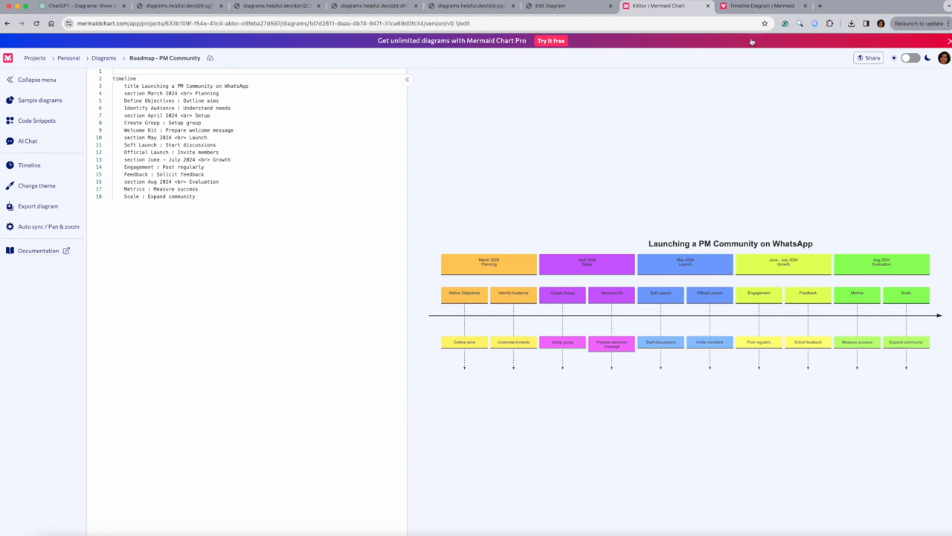
{"action": "mouse_move", "coordinate": [496, 274]}
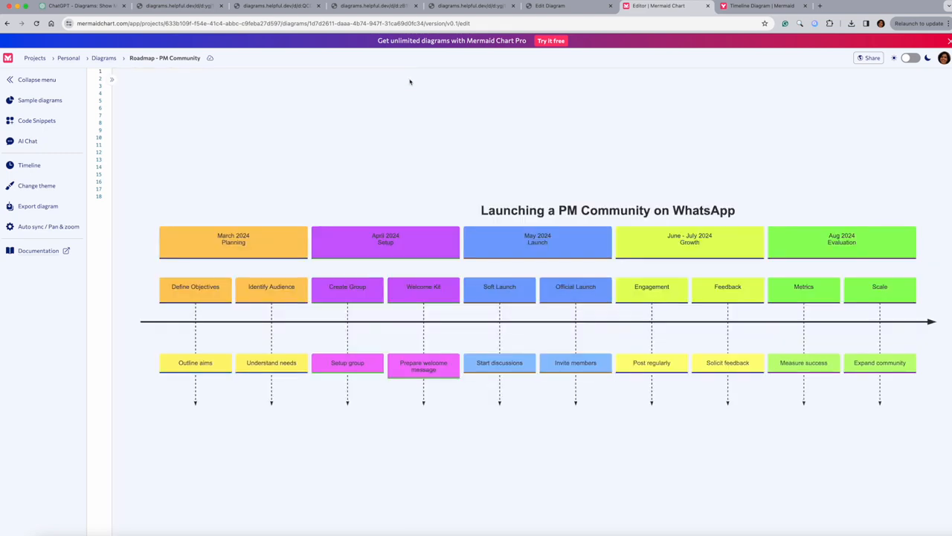
{"action": "mouse_move", "coordinate": [223, 241]}
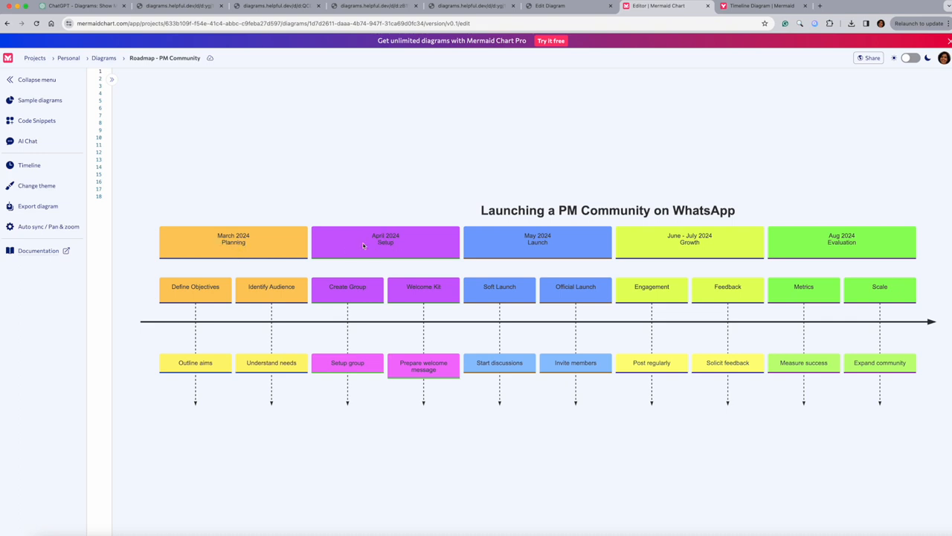
{"action": "mouse_move", "coordinate": [517, 239]}
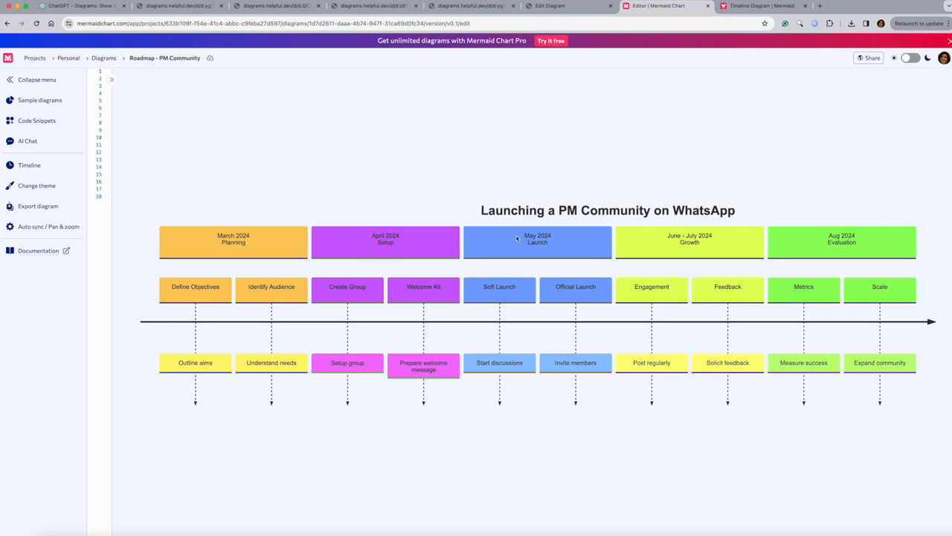
{"action": "mouse_move", "coordinate": [676, 244]}
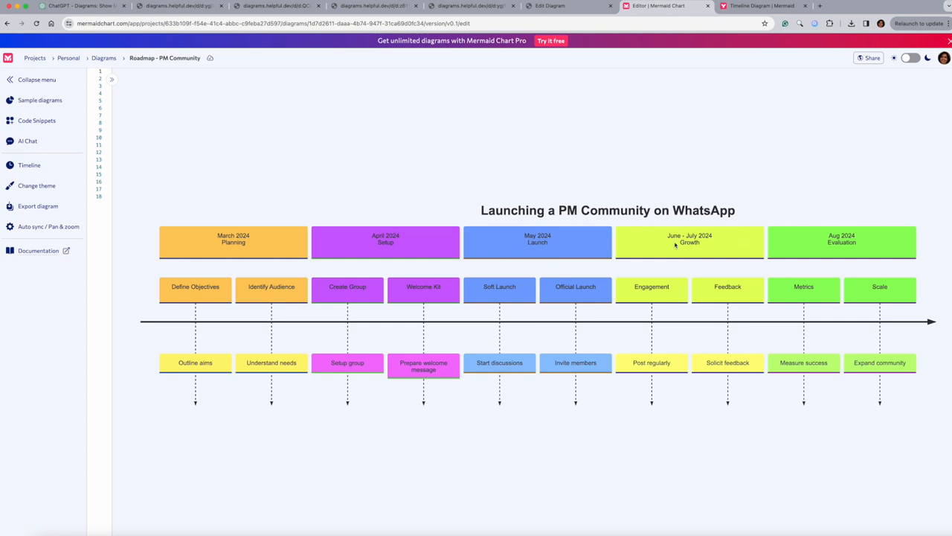
{"action": "mouse_move", "coordinate": [914, 251]}
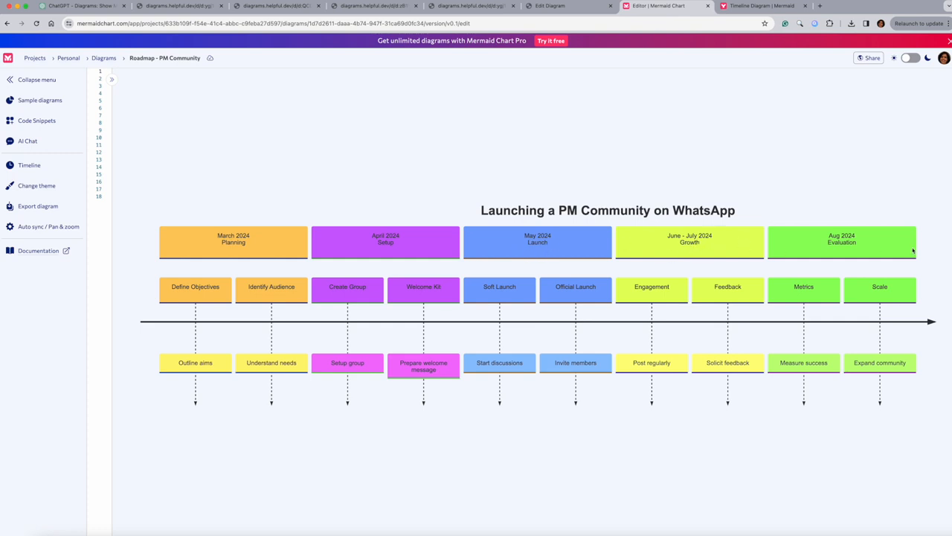
{"action": "mouse_move", "coordinate": [861, 249]}
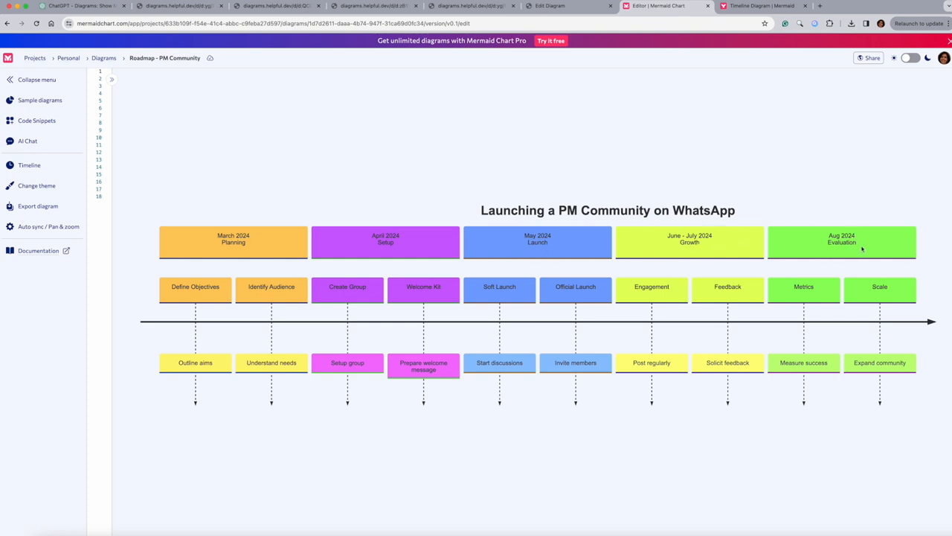
{"action": "mouse_move", "coordinate": [379, 236]}
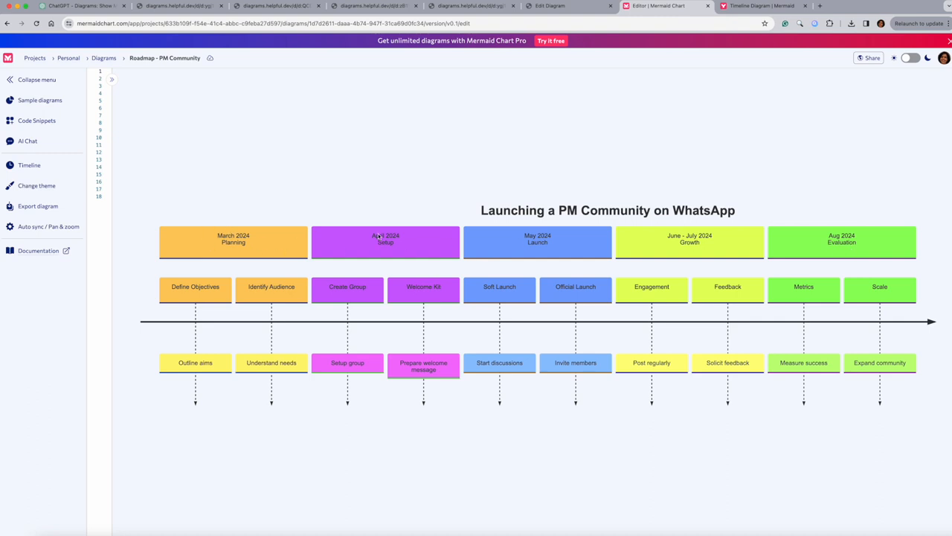
{"action": "mouse_move", "coordinate": [211, 165]}
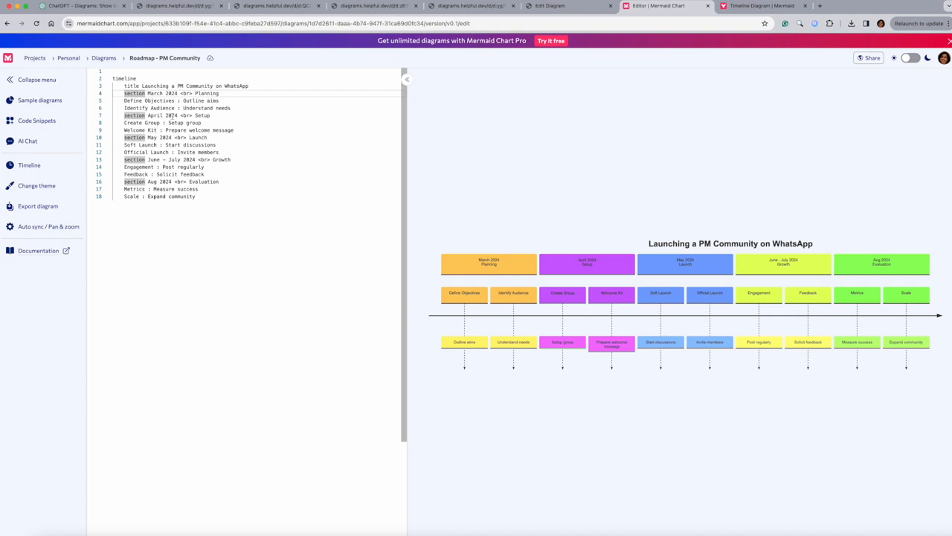
{"action": "left_click", "coordinate": [549, 5]}
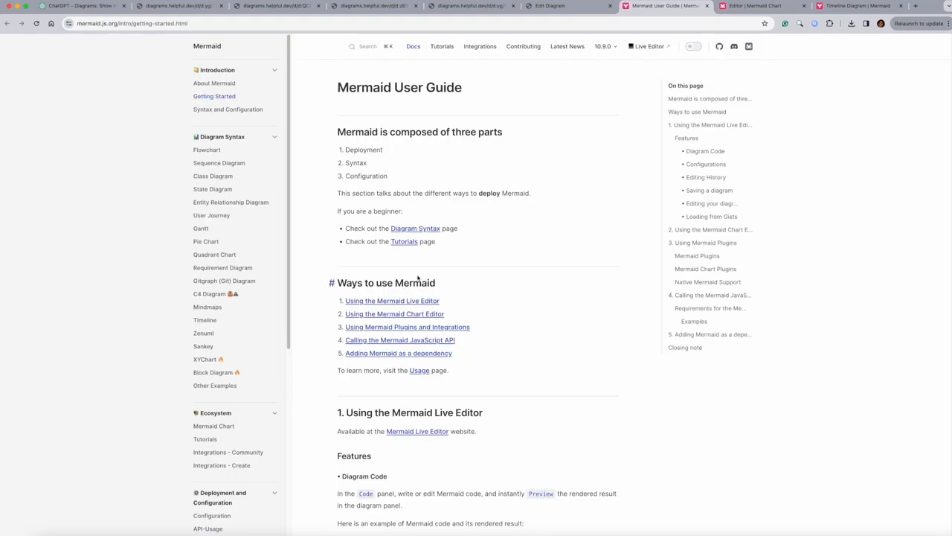
- Scroll the User Guide's Live Editor, Mermaid Chart and plugin sections, then return to the Live Editor
{"action": "scroll", "scroll_direction": "down", "scroll_amount": 3}
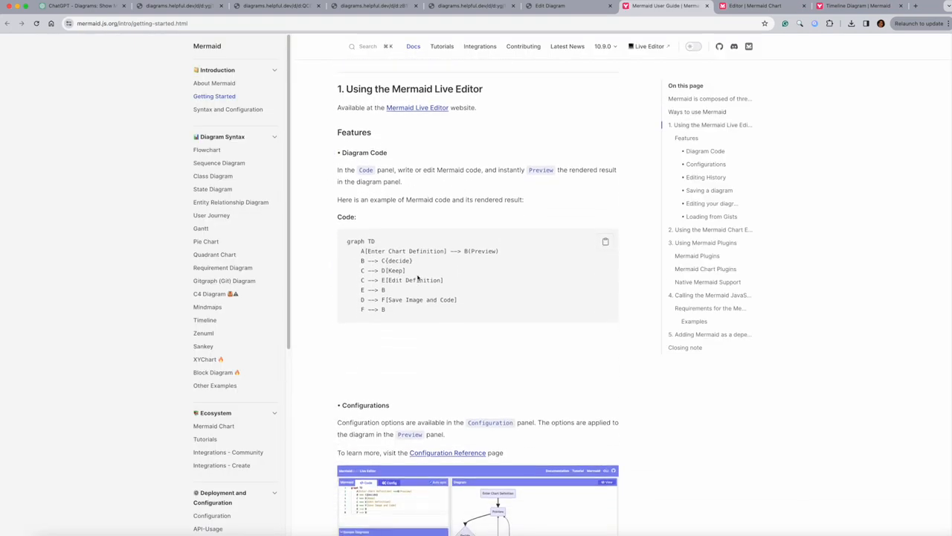
{"action": "scroll", "scroll_direction": "down", "scroll_amount": 3}
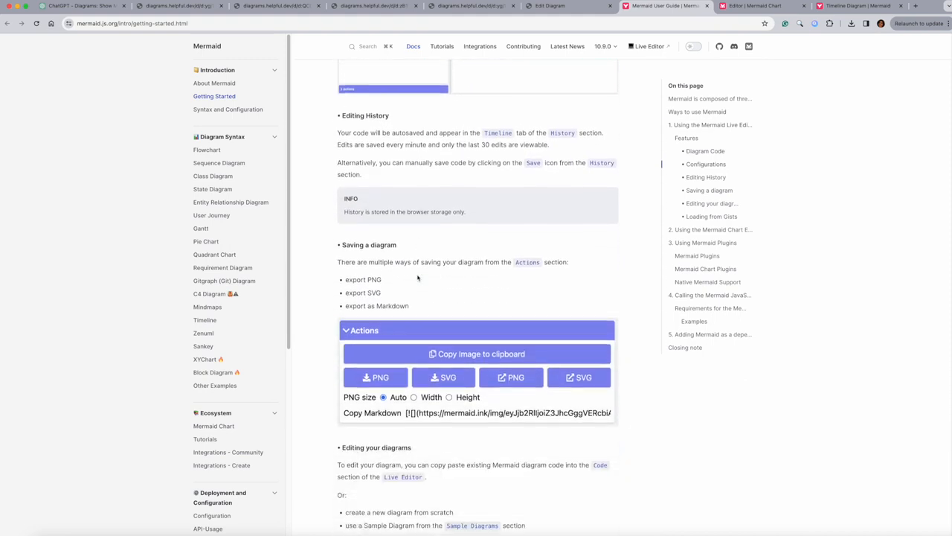
{"action": "scroll", "scroll_direction": "down", "scroll_amount": 3}
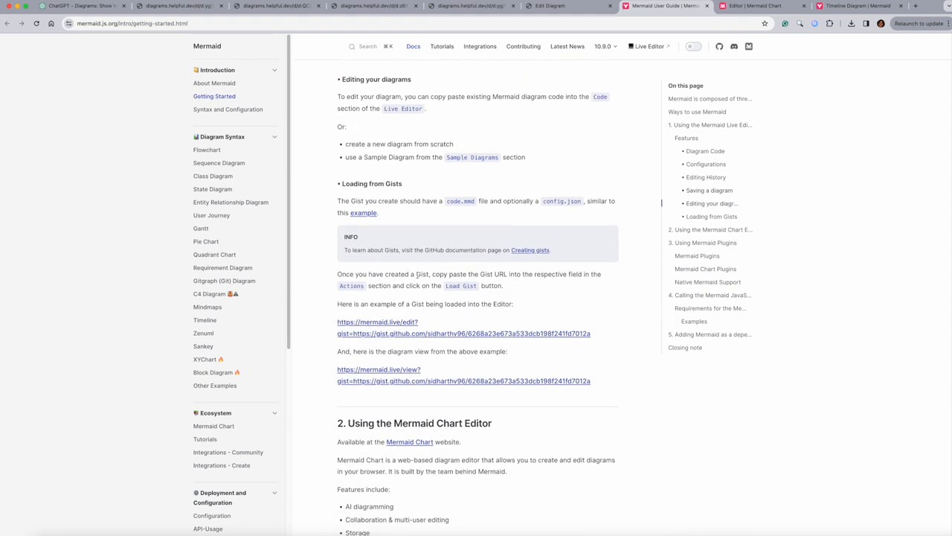
{"action": "scroll", "scroll_direction": "down", "scroll_amount": 3}
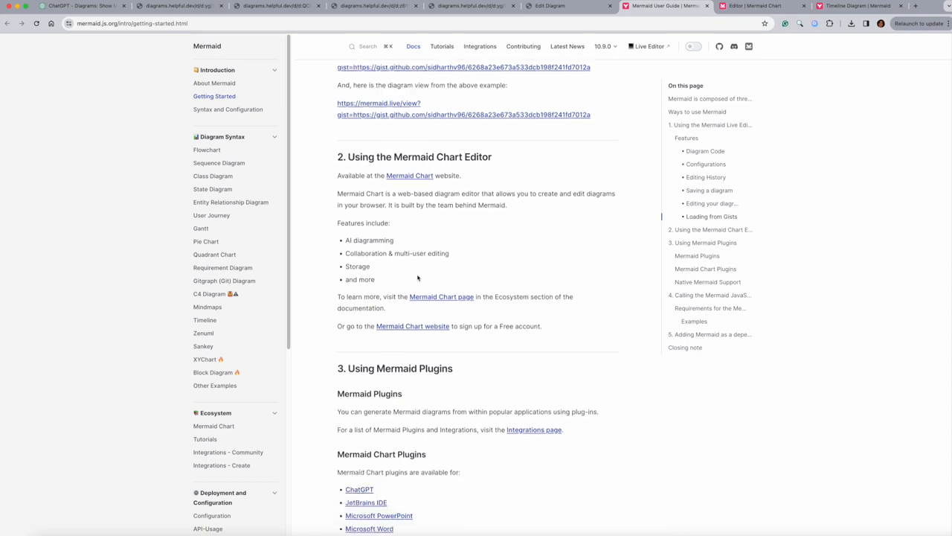
{"action": "scroll", "scroll_direction": "down", "scroll_amount": 3}
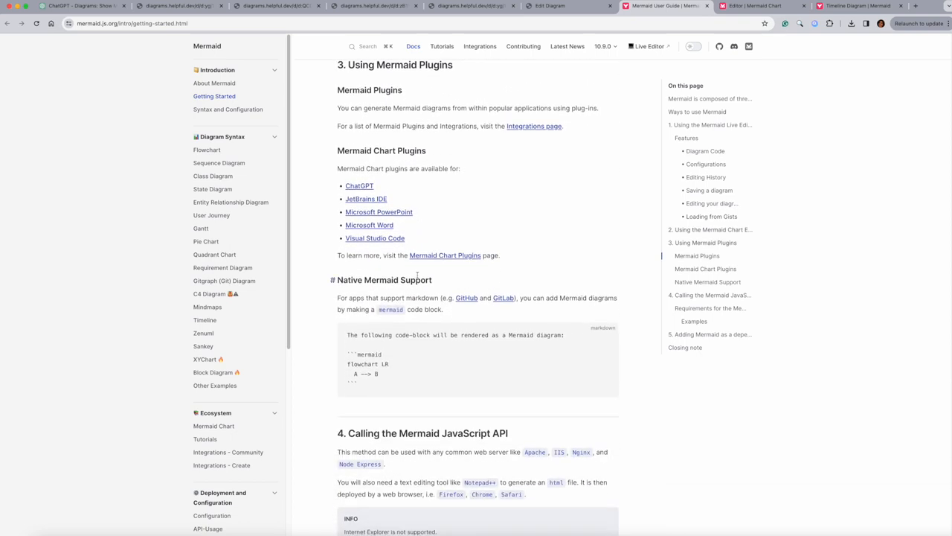
{"action": "scroll", "scroll_direction": "down", "scroll_amount": 3}
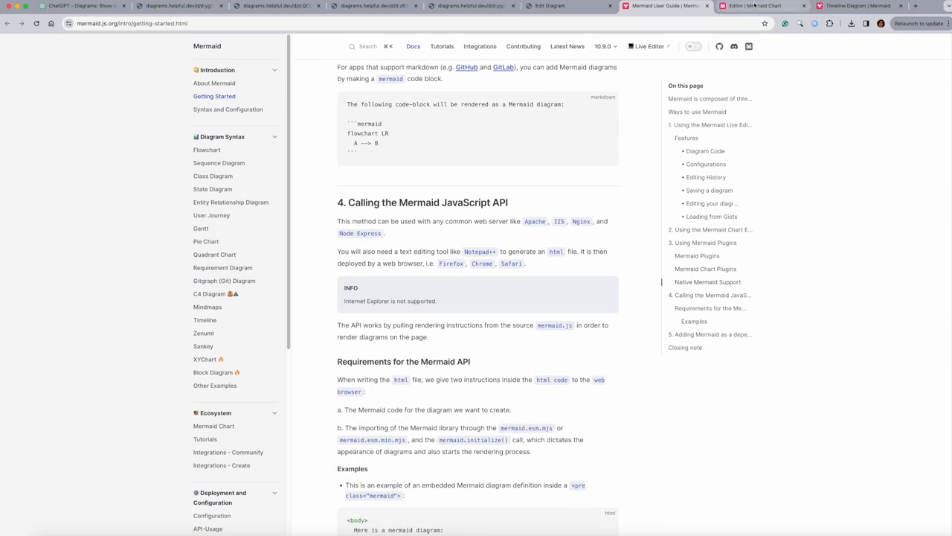
{"action": "left_click", "coordinate": [759, 6]}
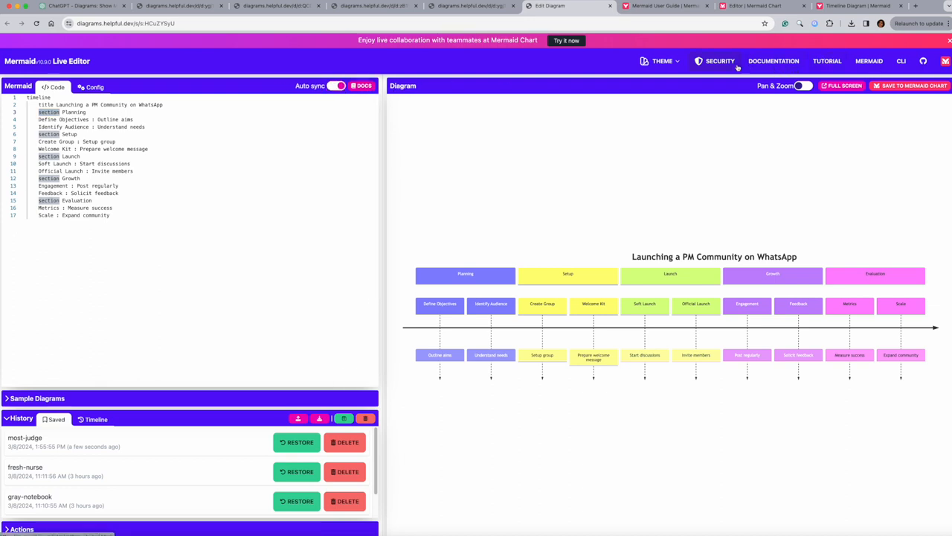
- Switch to the Mermaid Timeline syntax documentation tab with the England's History example
{"action": "left_click", "coordinate": [859, 6]}
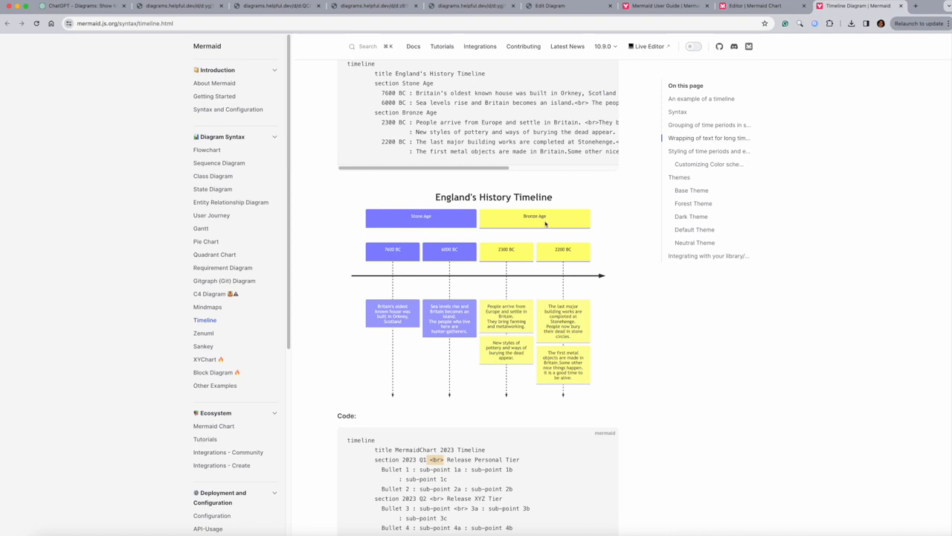
{"action": "mouse_move", "coordinate": [450, 249]}
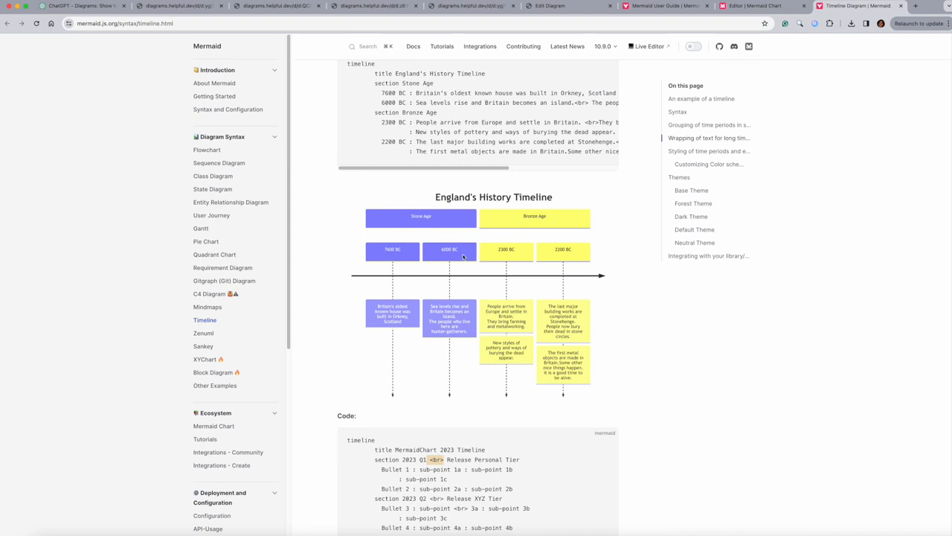
{"action": "mouse_move", "coordinate": [732, 193]}
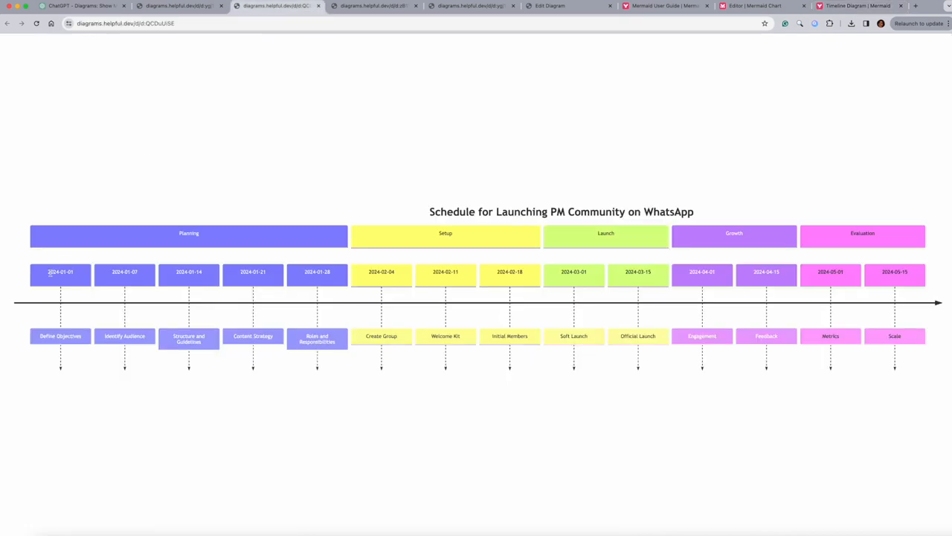
{"action": "mouse_move", "coordinate": [151, 276]}
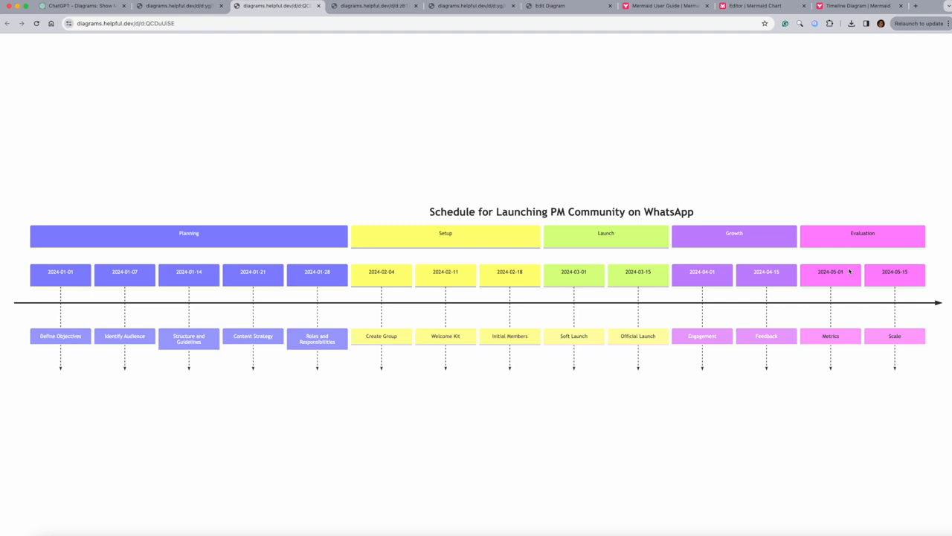
{"action": "mouse_move", "coordinate": [47, 277]}
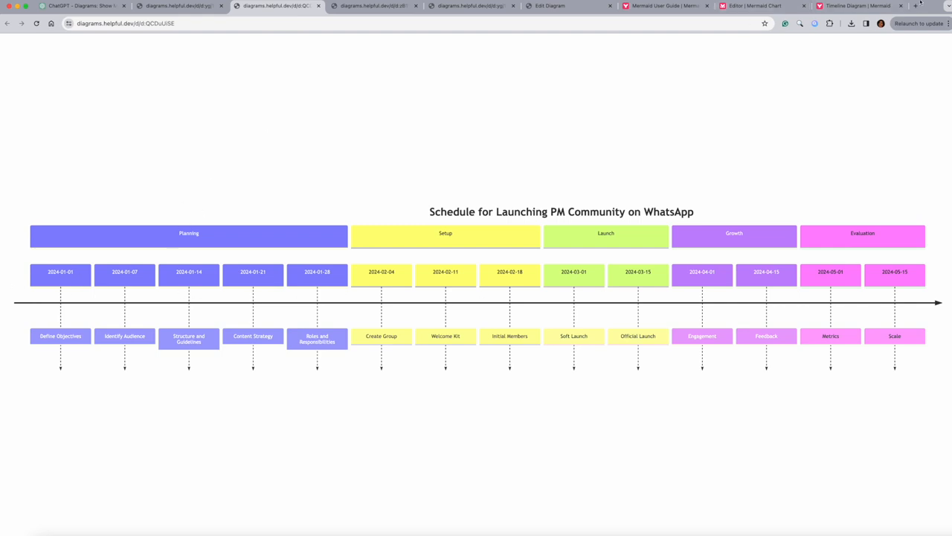
- Flip between the Mermaid Chart, Live Editor and timeline documentation tabs
{"action": "left_click", "coordinate": [759, 6]}
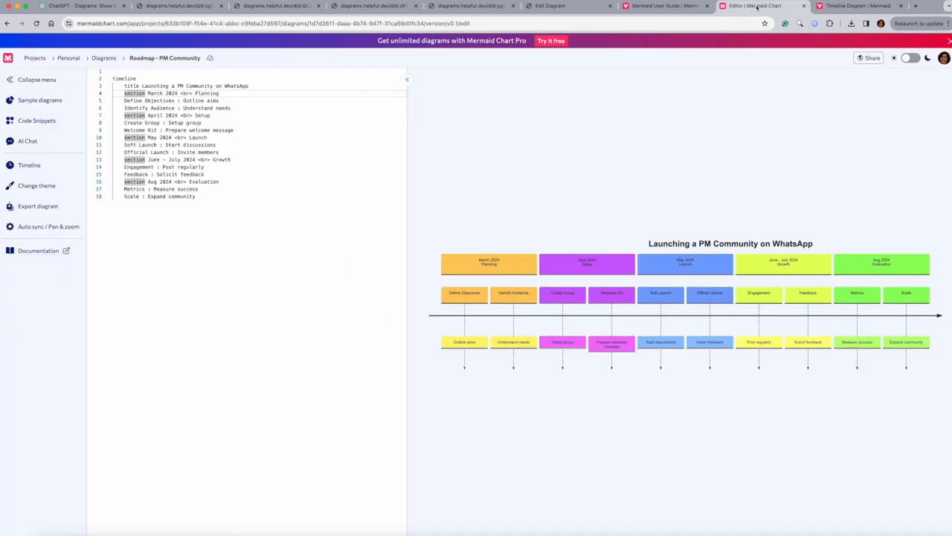
{"action": "left_click", "coordinate": [550, 6]}
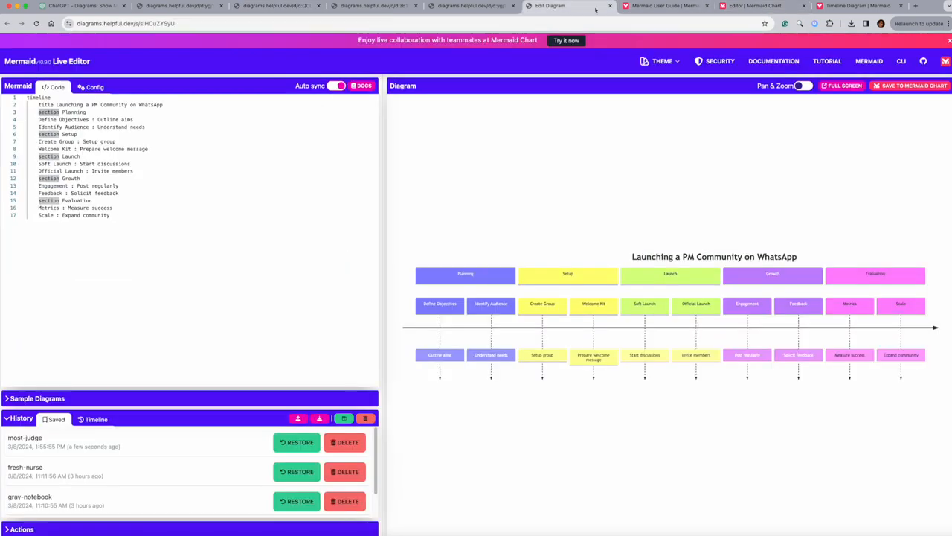
{"action": "left_click", "coordinate": [859, 6]}
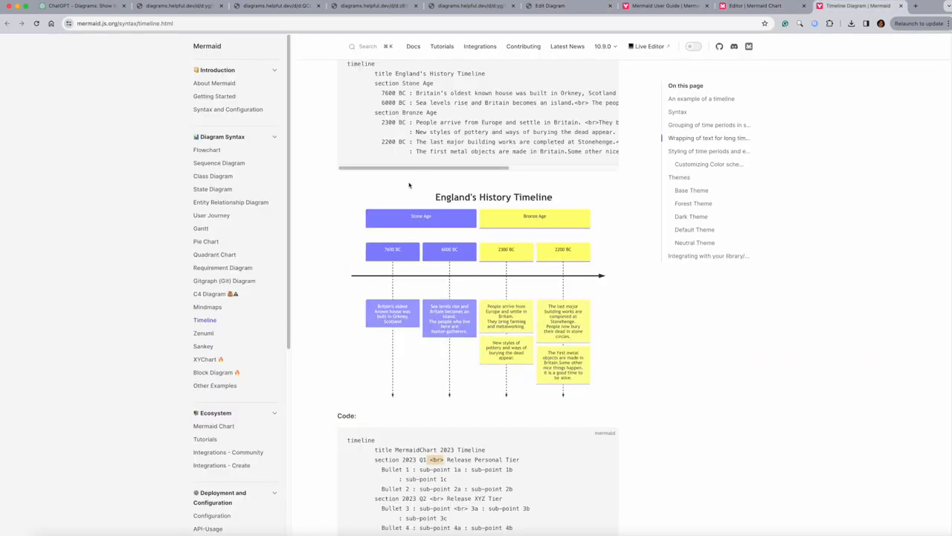
- Study the docs' text-wrapping example, selecting its year label, then return to Mermaid Chart
{"action": "scroll", "scroll_direction": "down", "scroll_amount": 3}
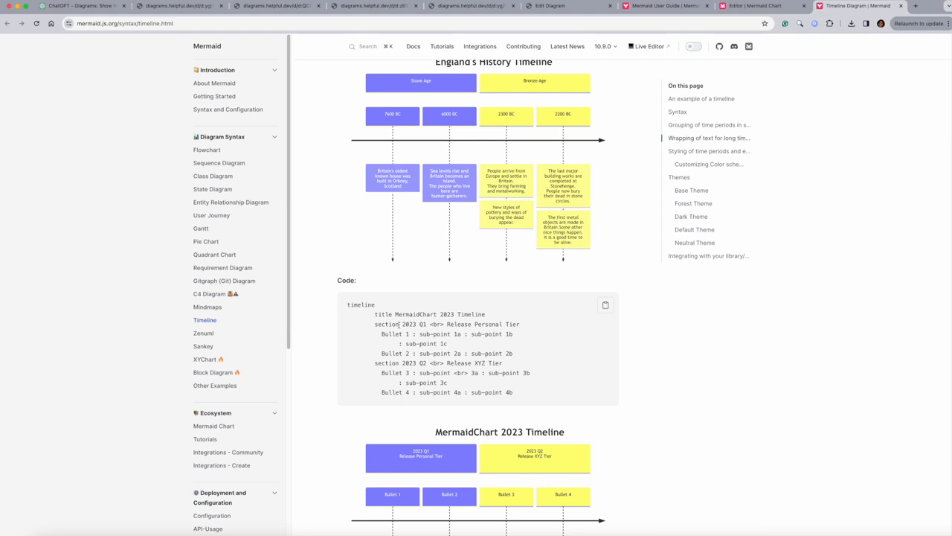
{"action": "double_click", "coordinate": [410, 323]}
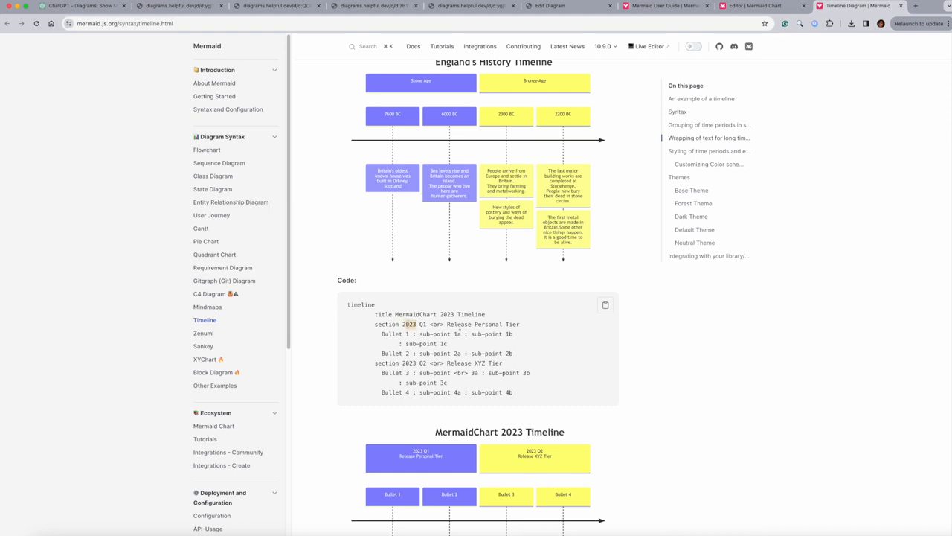
{"action": "scroll", "scroll_direction": "down", "scroll_amount": 3}
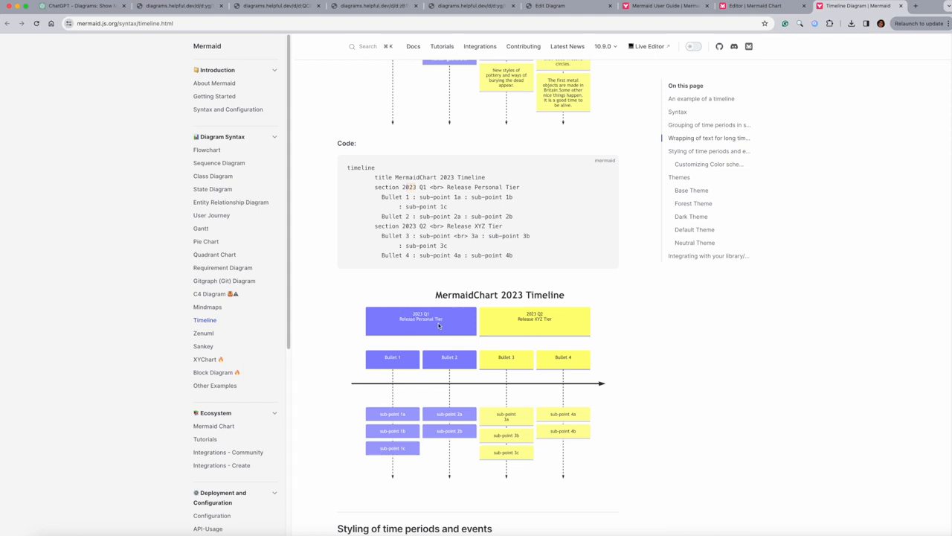
{"action": "mouse_move", "coordinate": [530, 372]}
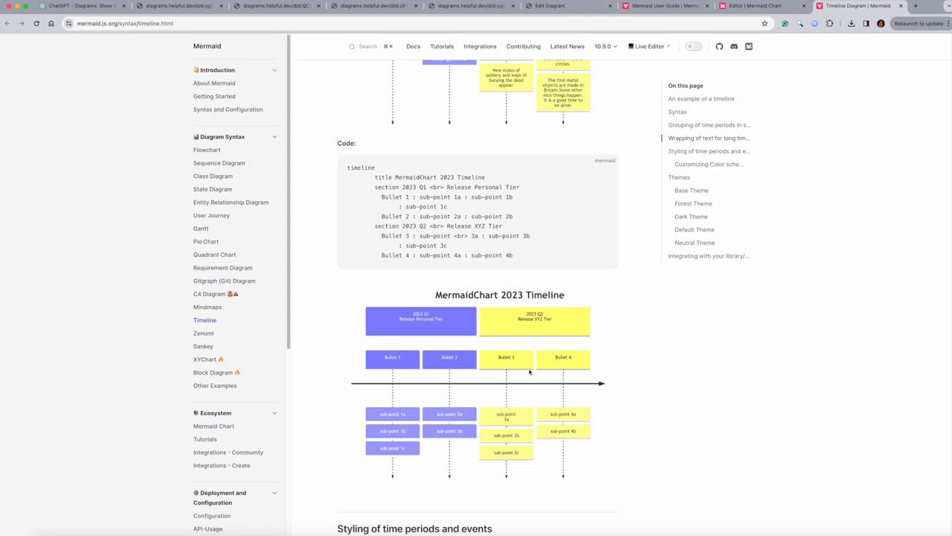
{"action": "scroll", "scroll_direction": "down", "scroll_amount": 3}
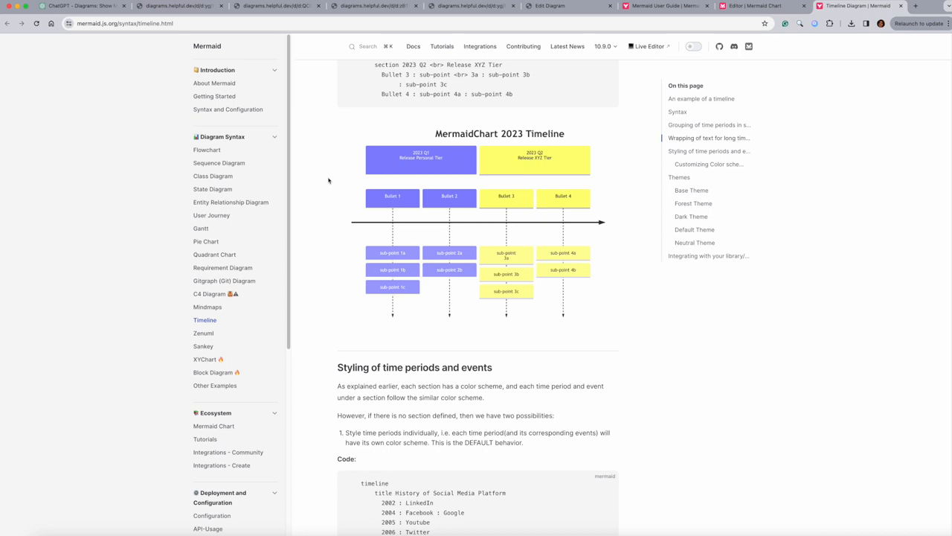
{"action": "mouse_move", "coordinate": [890, 13]}
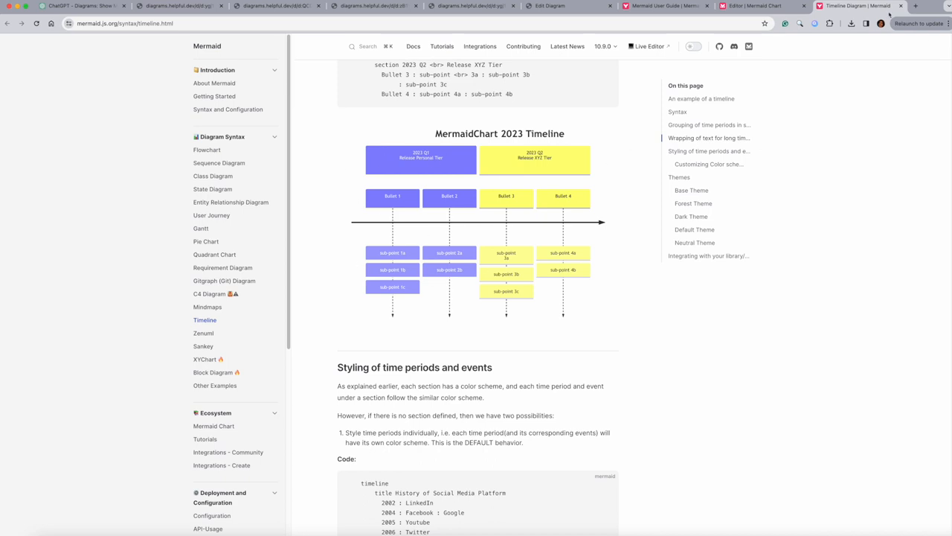
{"action": "left_click", "coordinate": [758, 6]}
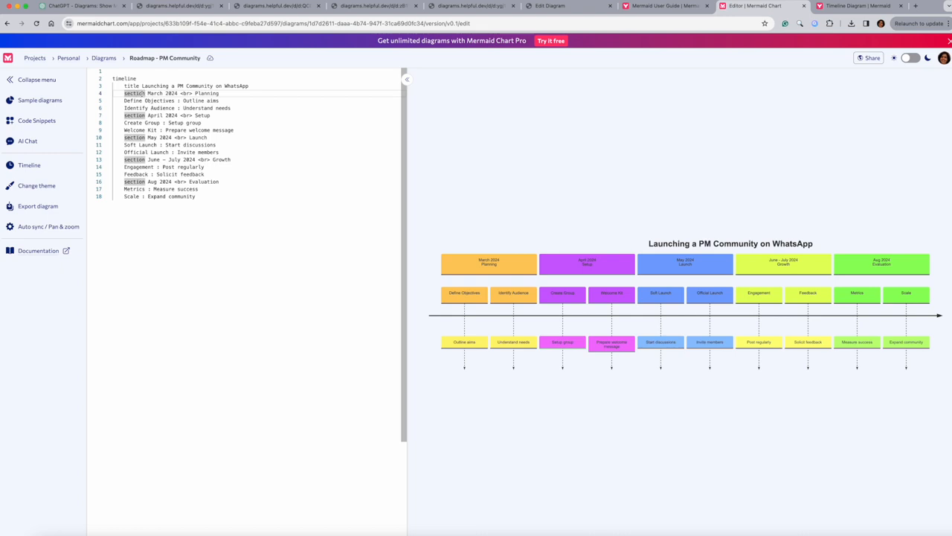
{"action": "double_click", "coordinate": [161, 93]}
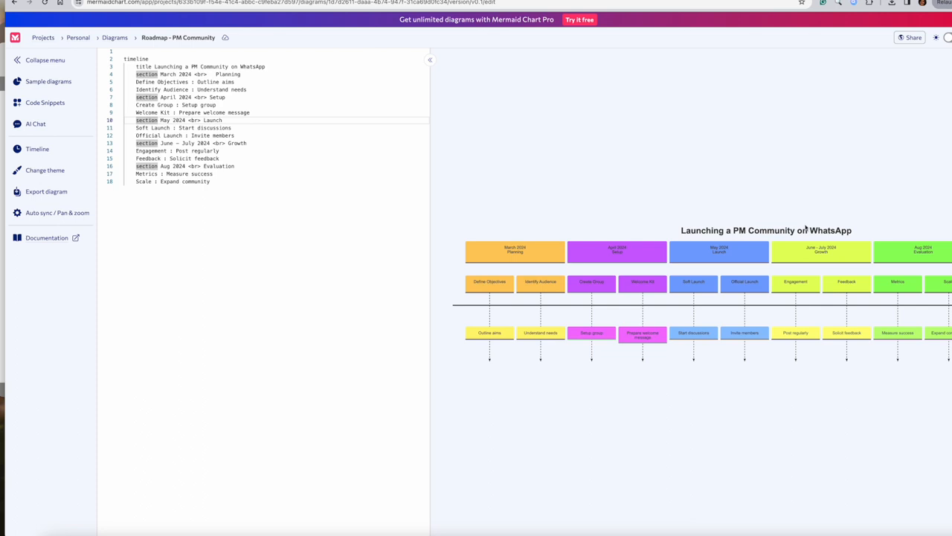
{"action": "mouse_move", "coordinate": [848, 273]}
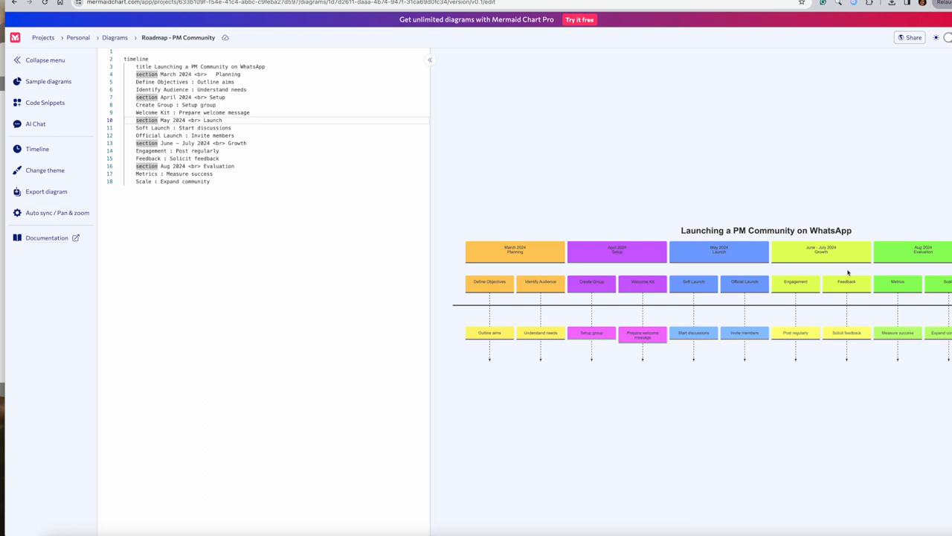
{"action": "mouse_move", "coordinate": [875, 310]}
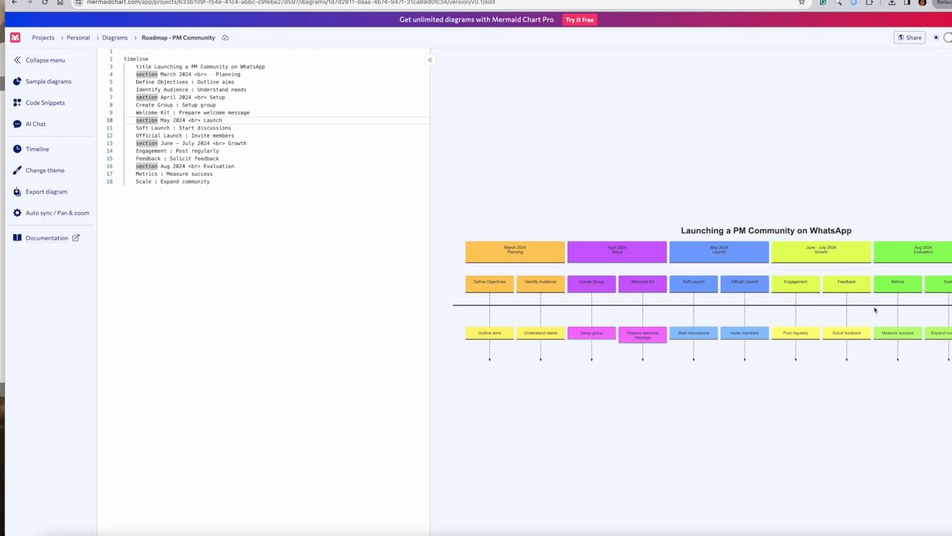
{"action": "mouse_move", "coordinate": [47, 191]}
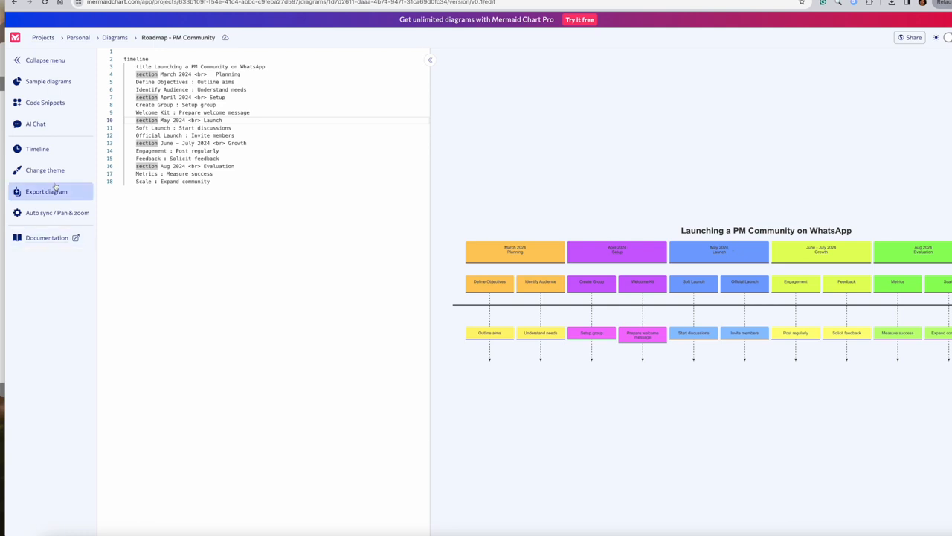
{"action": "mouse_move", "coordinate": [45, 170]}
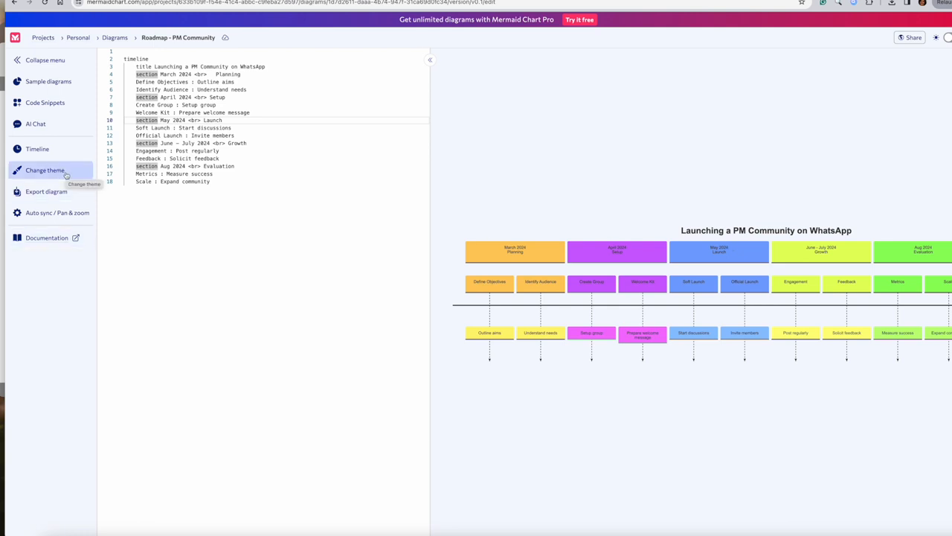
{"action": "left_click", "coordinate": [45, 170]}
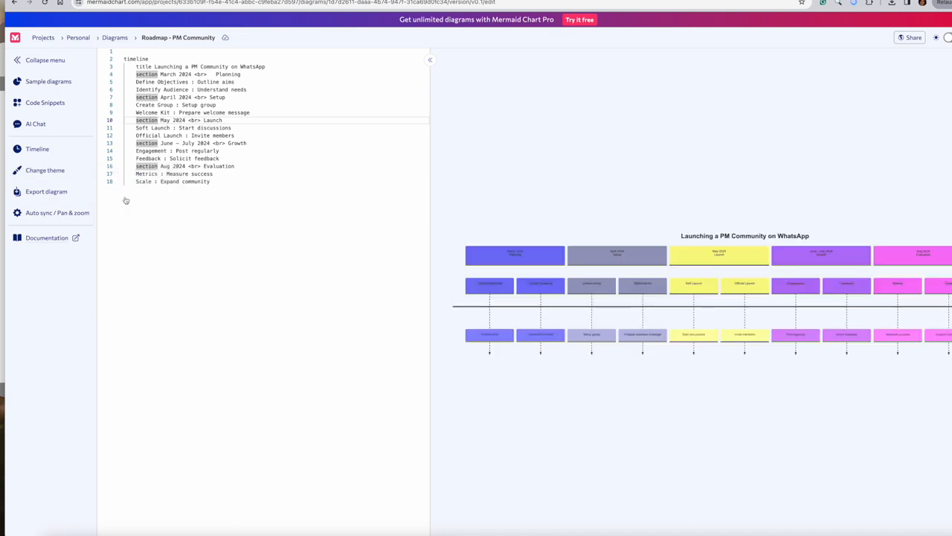
{"action": "left_click", "coordinate": [45, 169]}
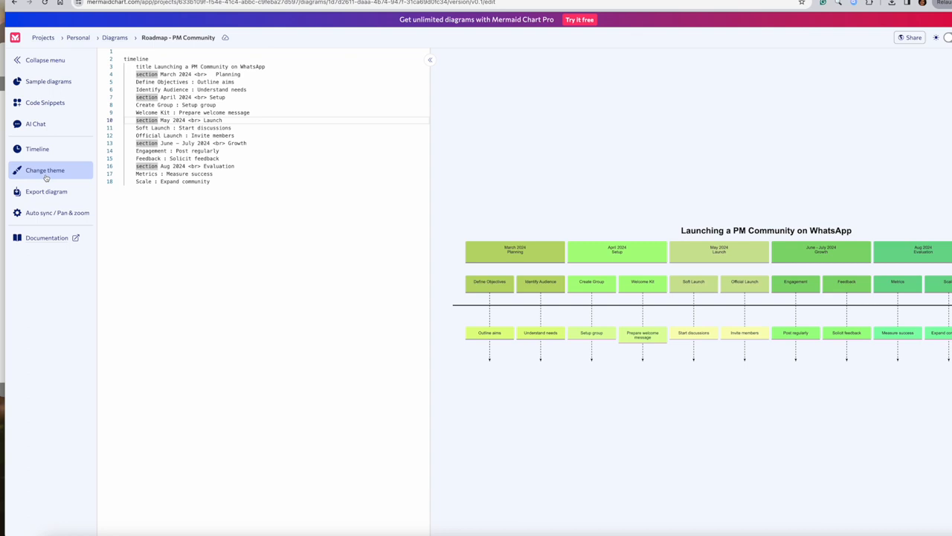
{"action": "left_click", "coordinate": [45, 170]}
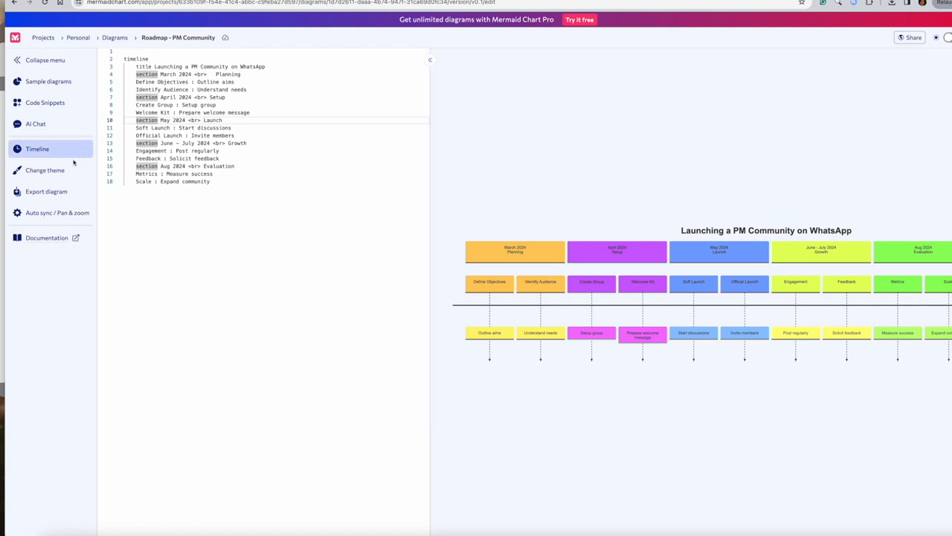
- Show the PNG, SVG and MMD export options for the WhatsApp community timeline
{"action": "left_click", "coordinate": [46, 191]}
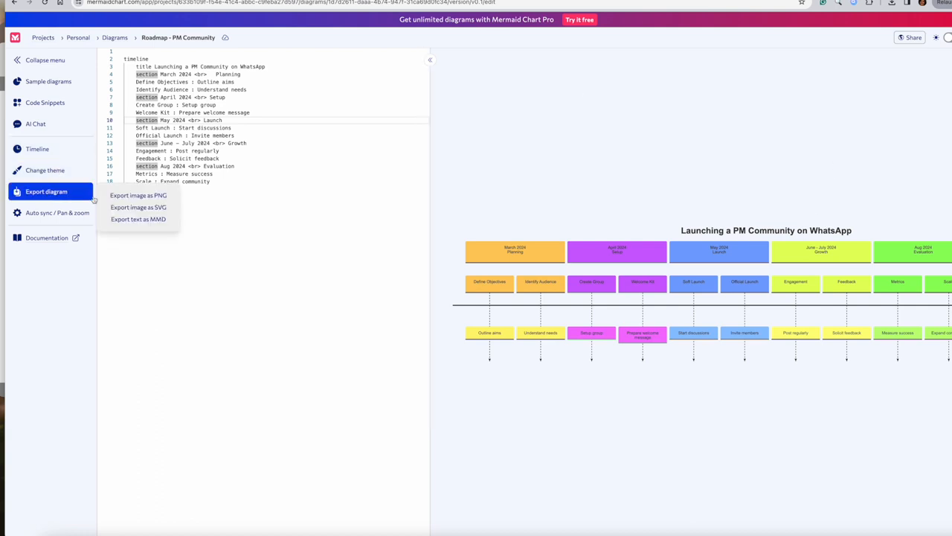
{"action": "mouse_move", "coordinate": [139, 195]}
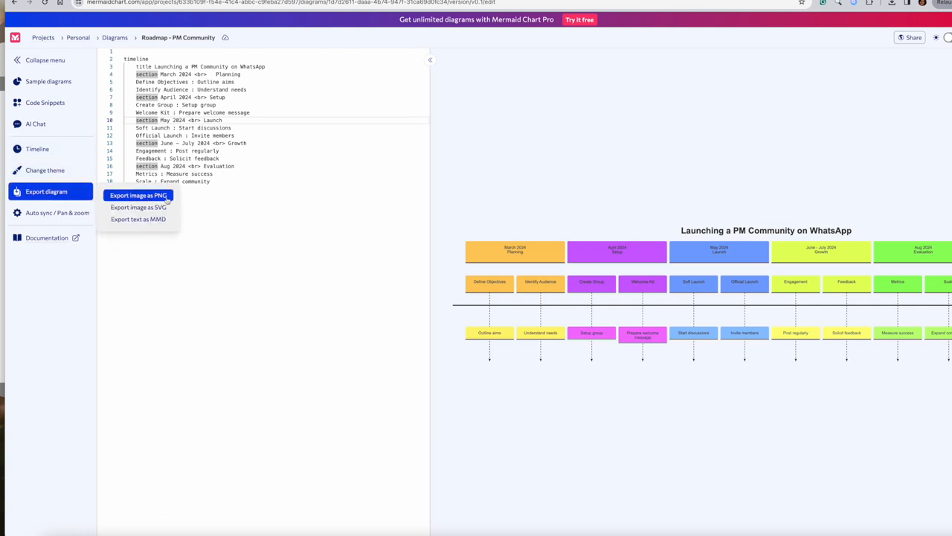
{"action": "mouse_move", "coordinate": [138, 207]}
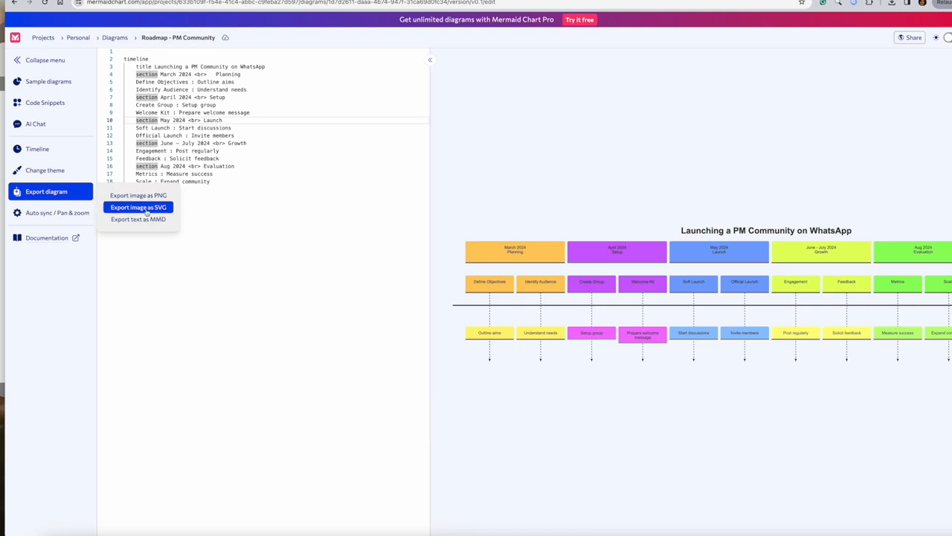
{"action": "mouse_move", "coordinate": [139, 219]}
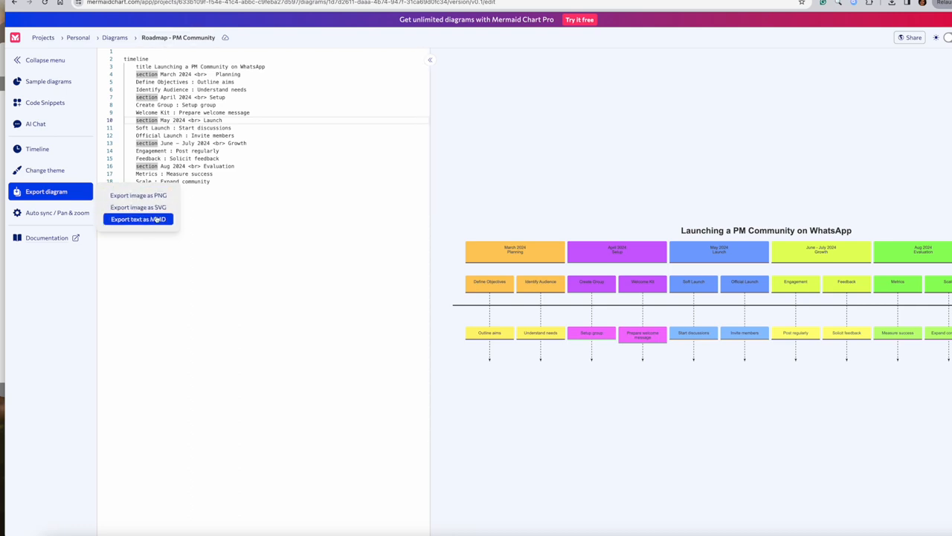